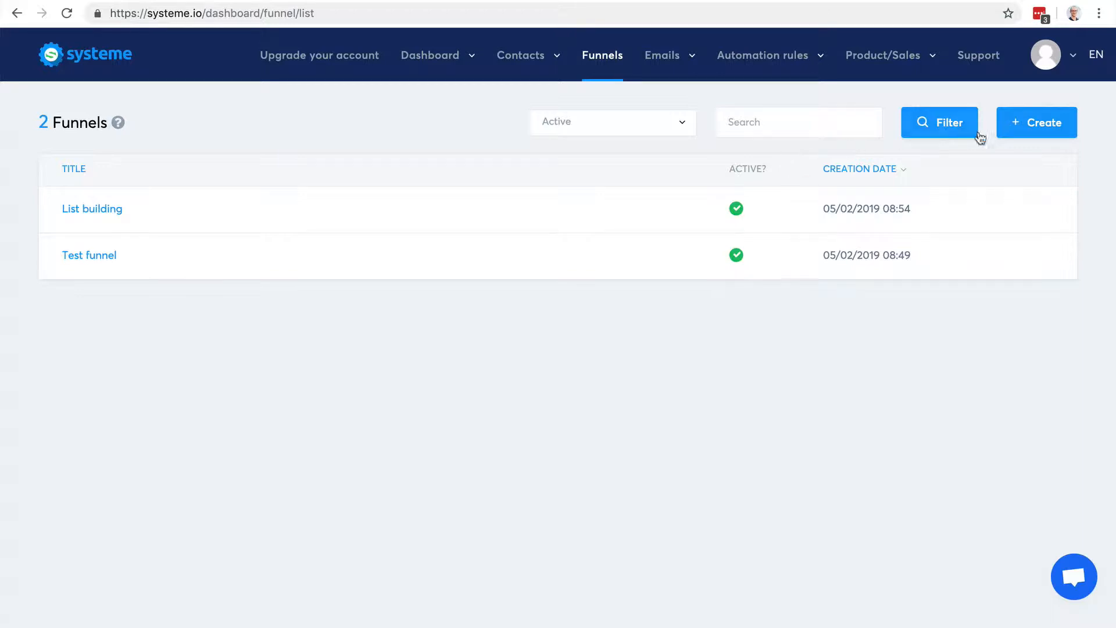
Create a Sell funnel named 'Sales funnel' priced in U.S. Dollar
left_click(1035, 122)
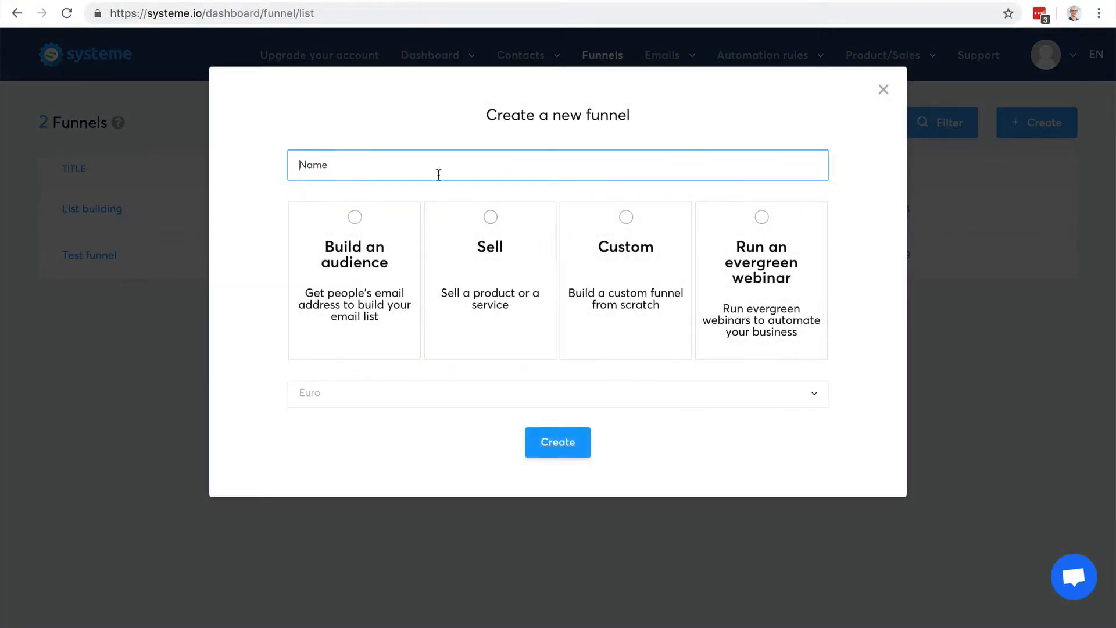
left_click(557, 165)
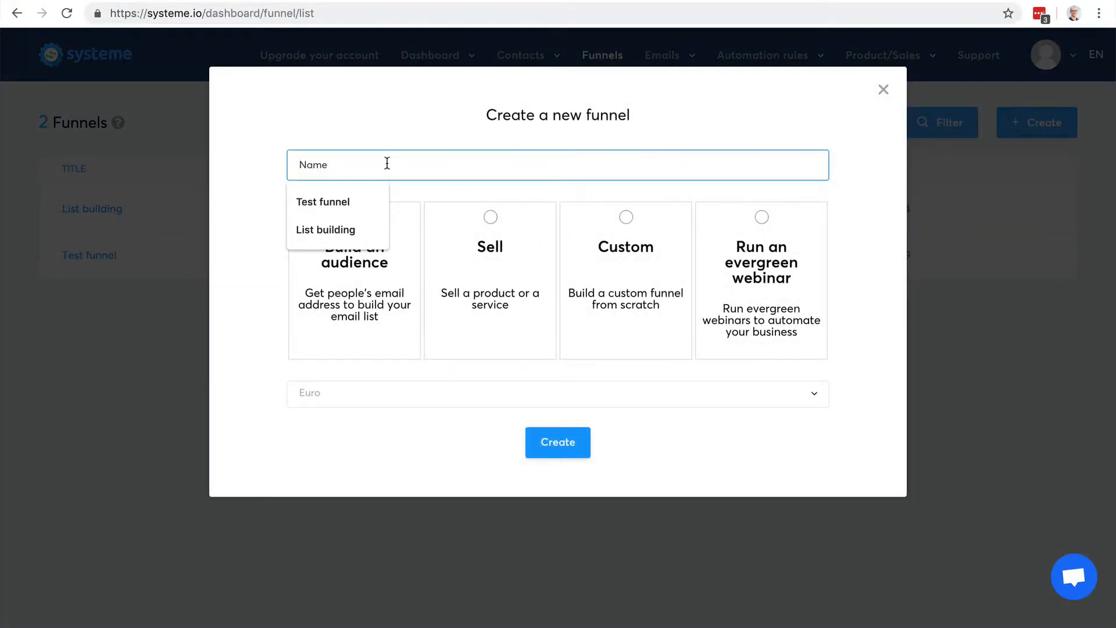
type("Sales fu")
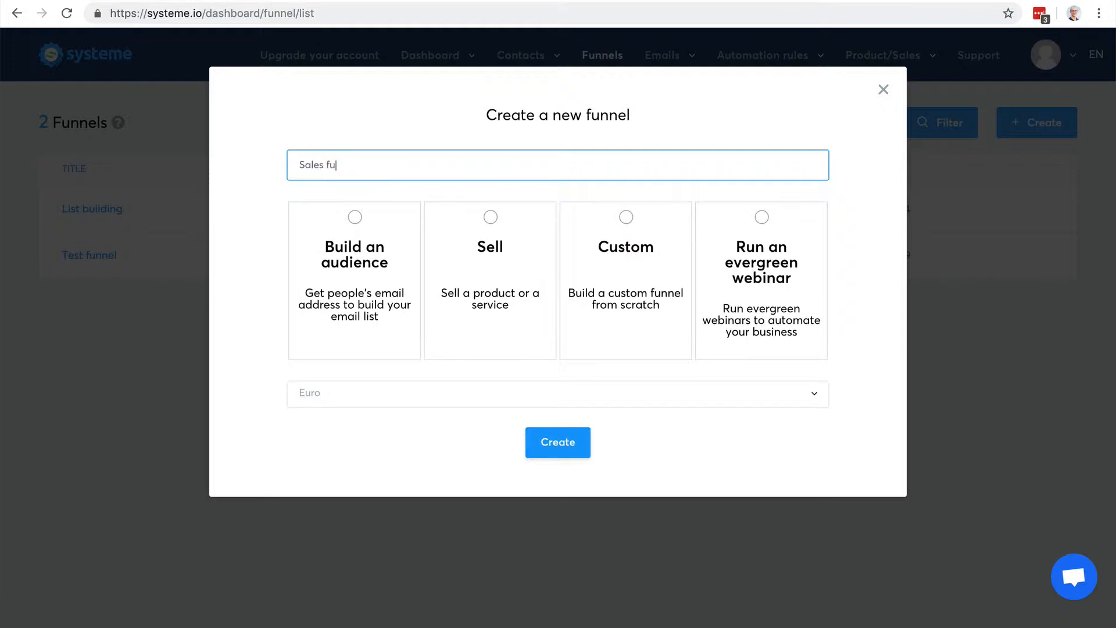
type("nnel")
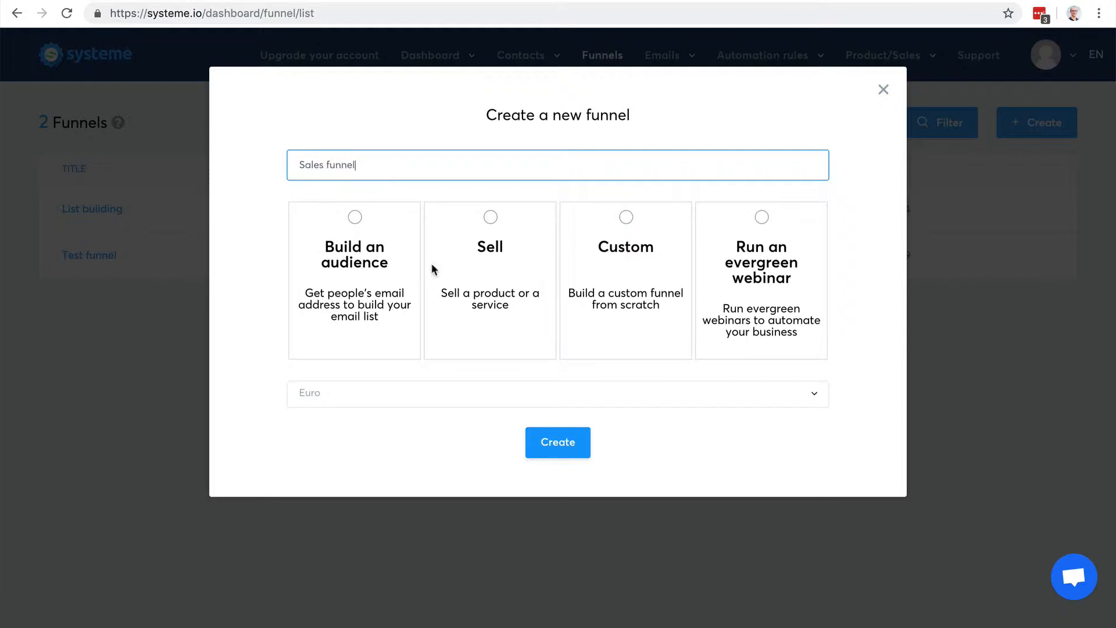
left_click(490, 216)
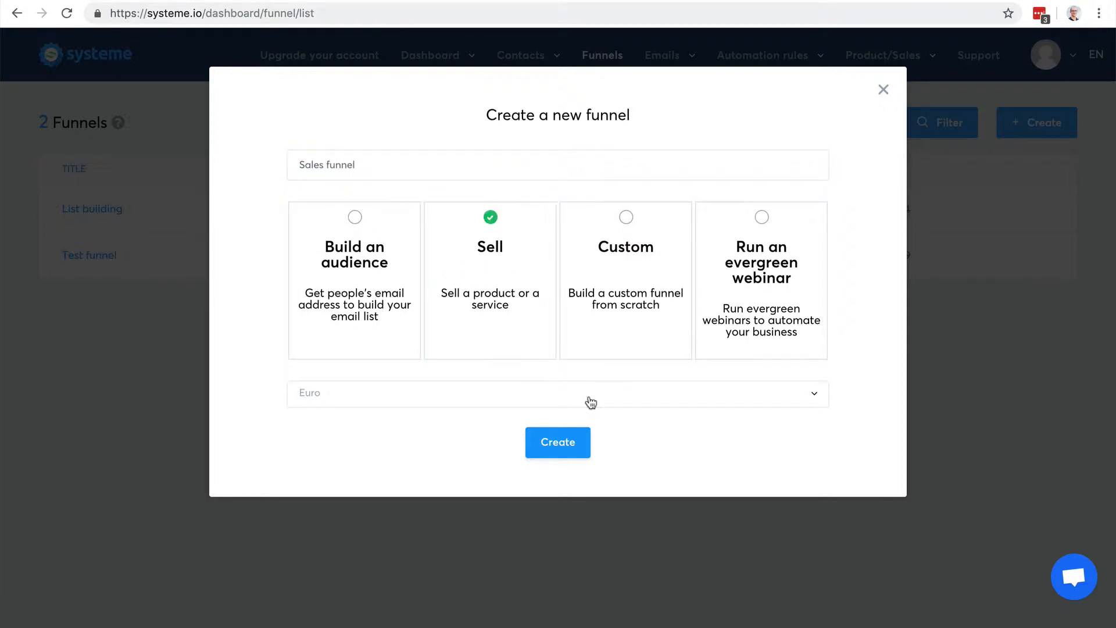
left_click(558, 394)
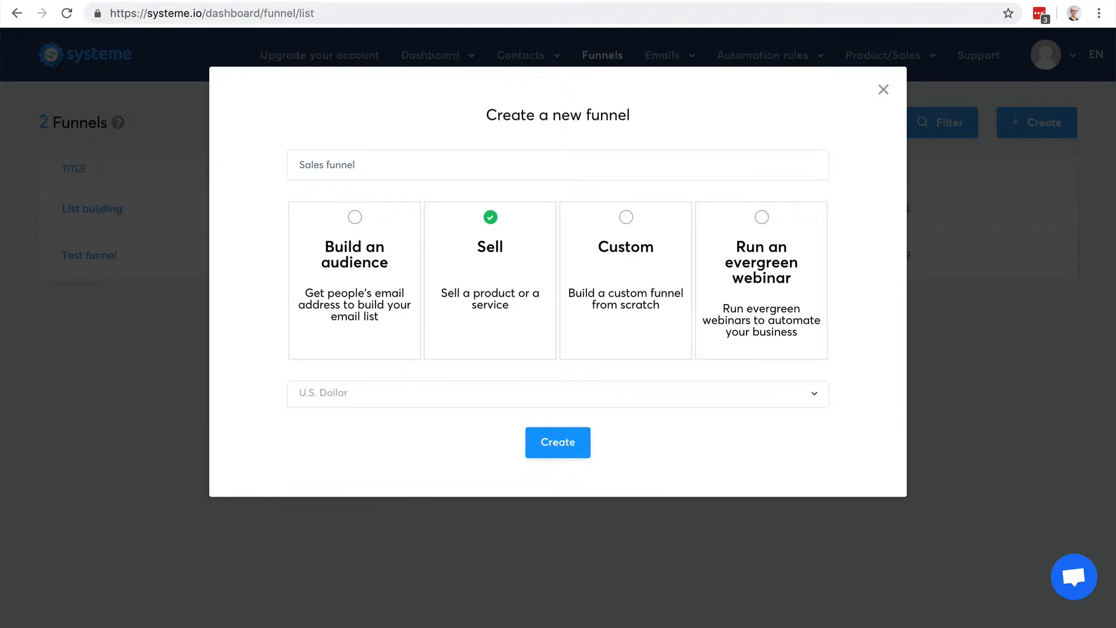
left_click(557, 442)
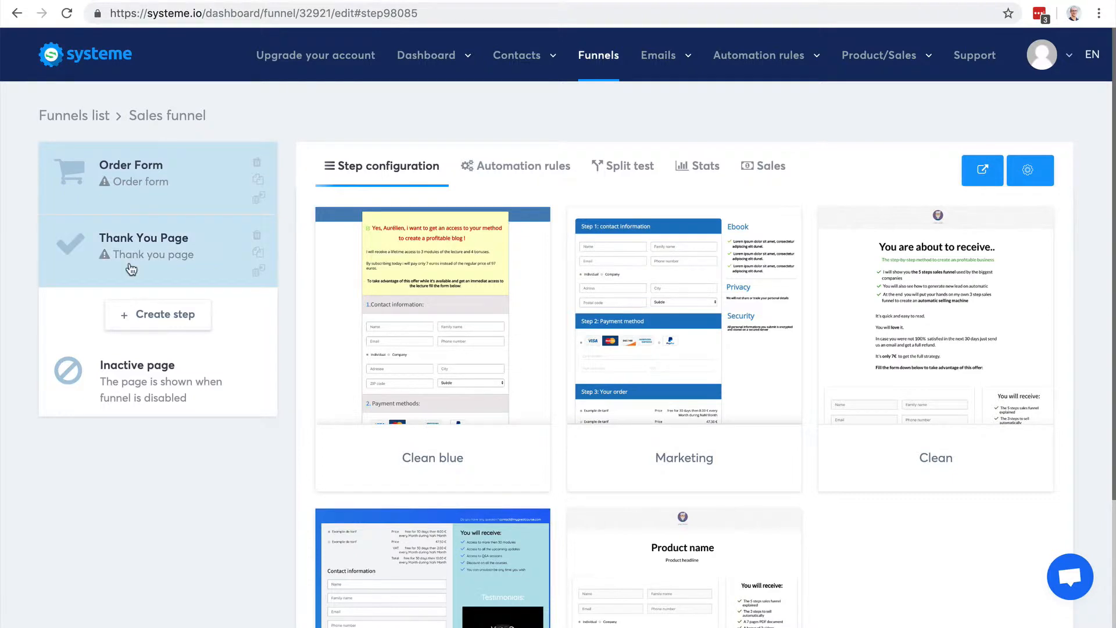
Apply the Clean template to the Order Form step
scroll("down", 3)
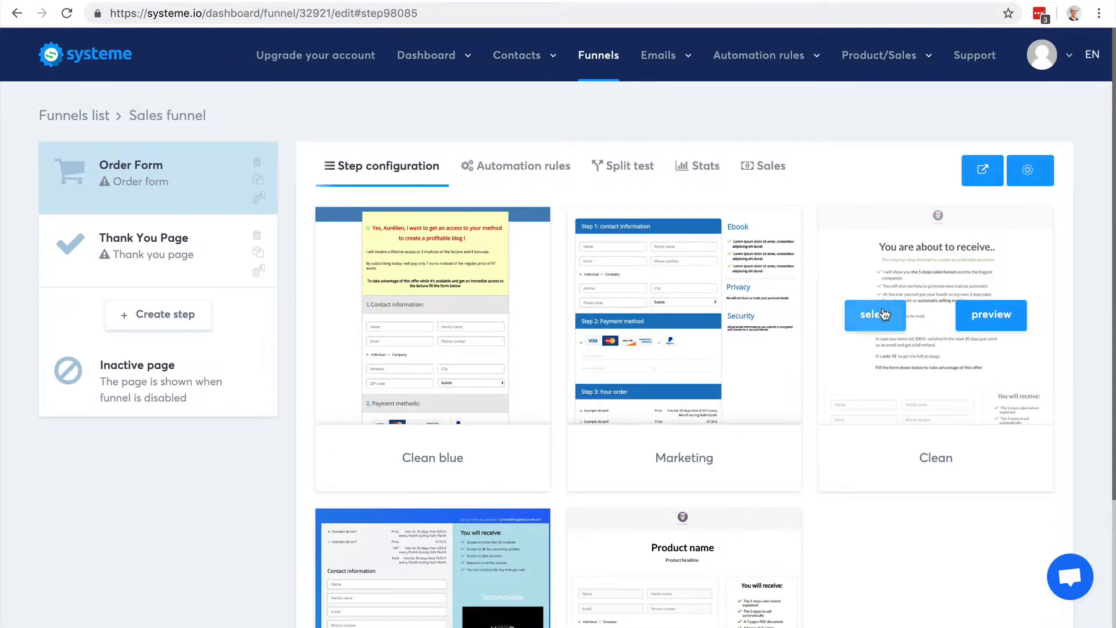
scroll("down", 3)
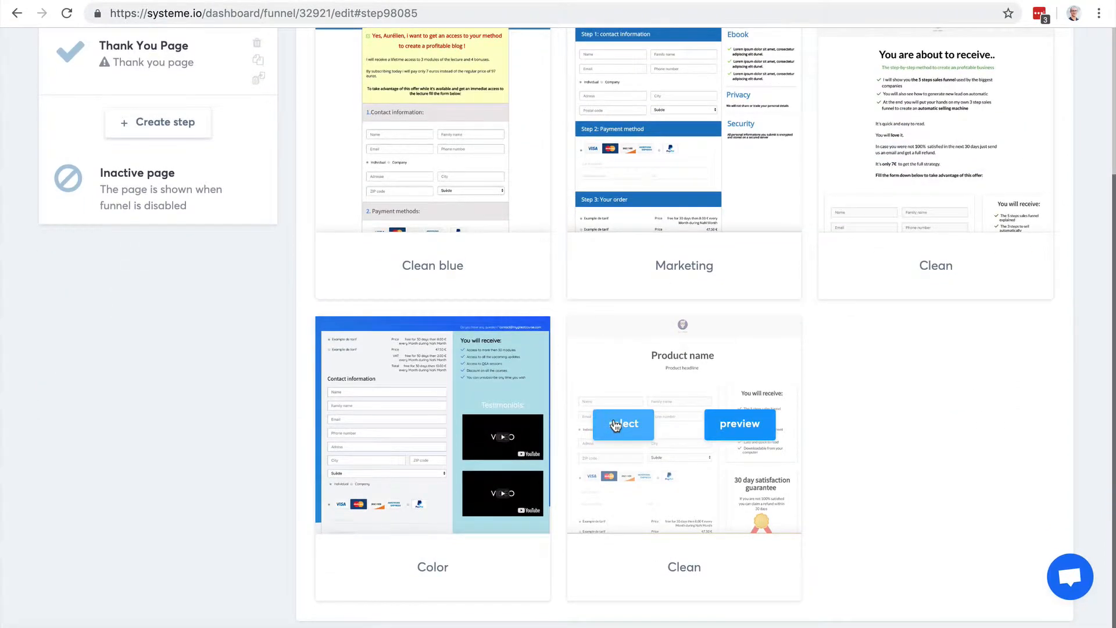
left_click(622, 423)
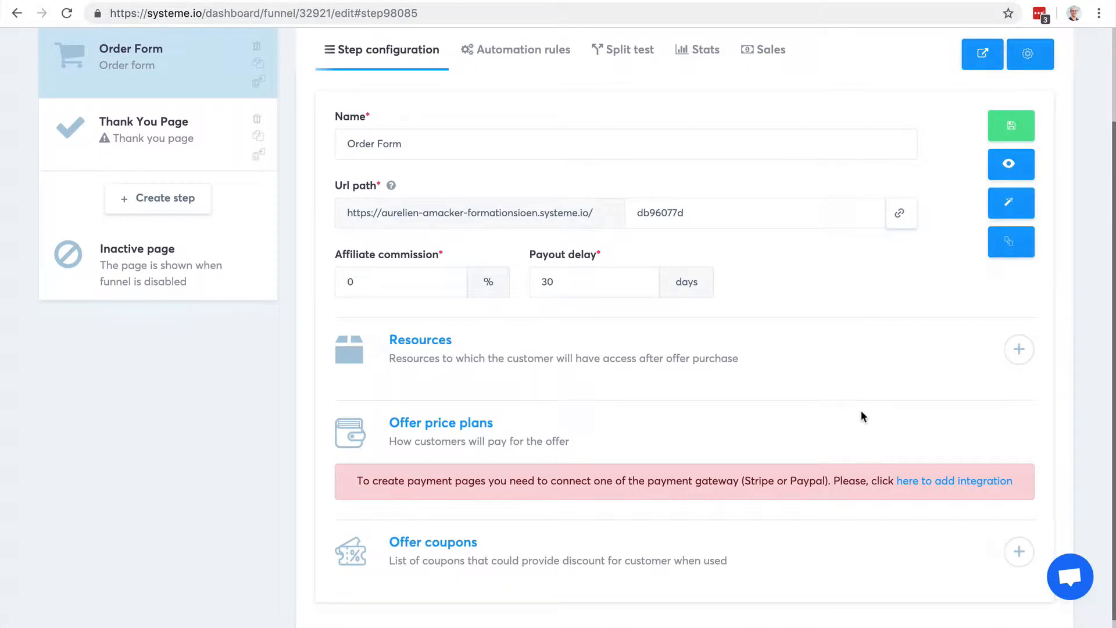
mouse_move(880, 486)
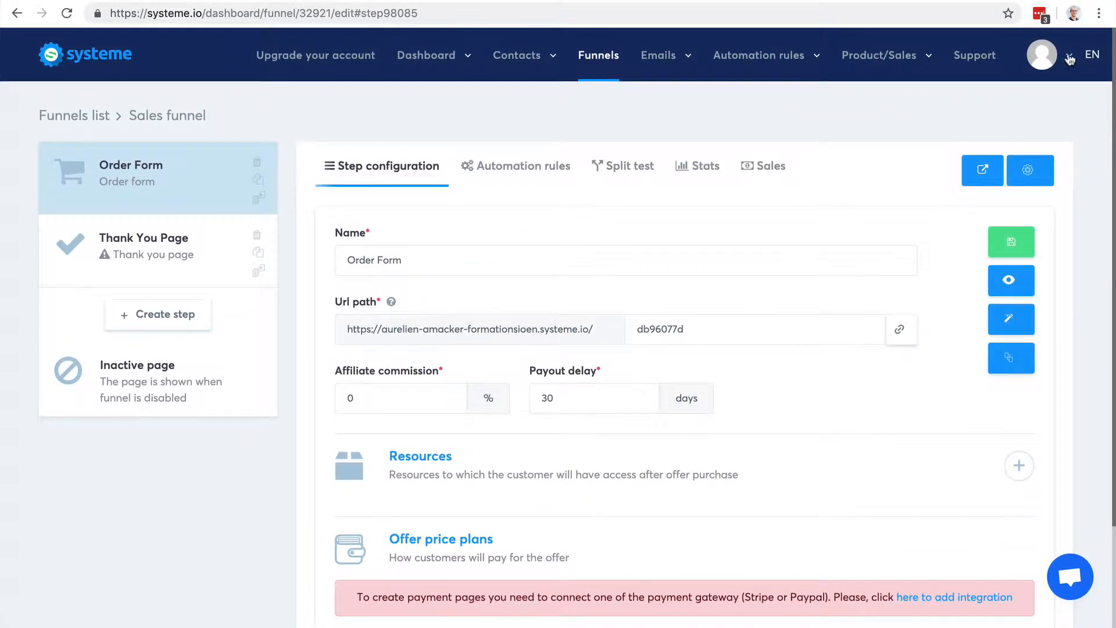
left_click(1040, 54)
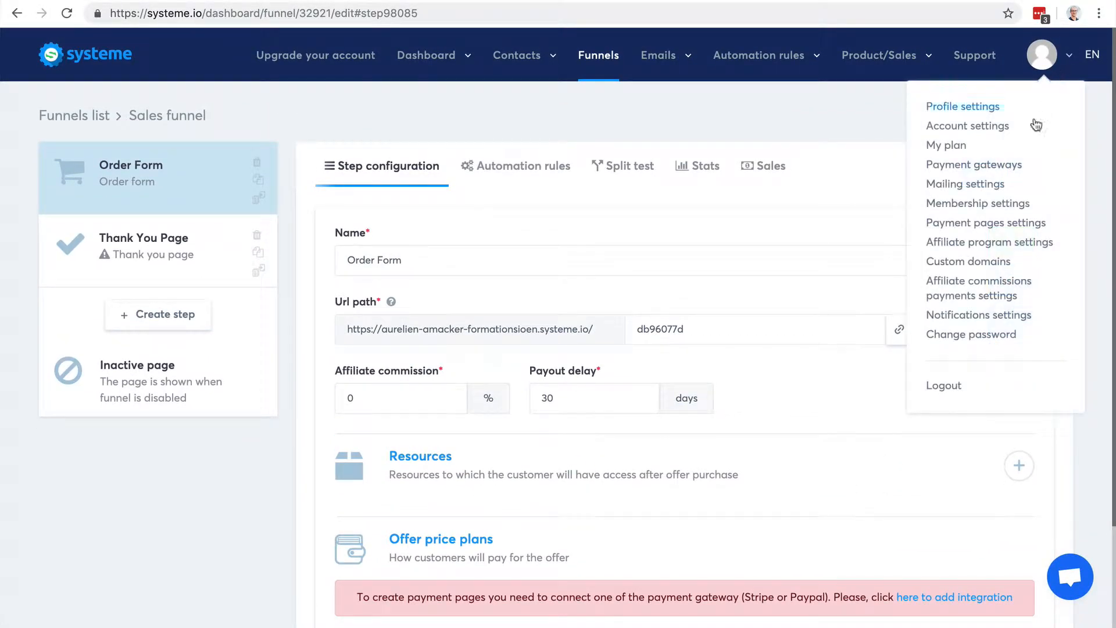
mouse_move(977, 203)
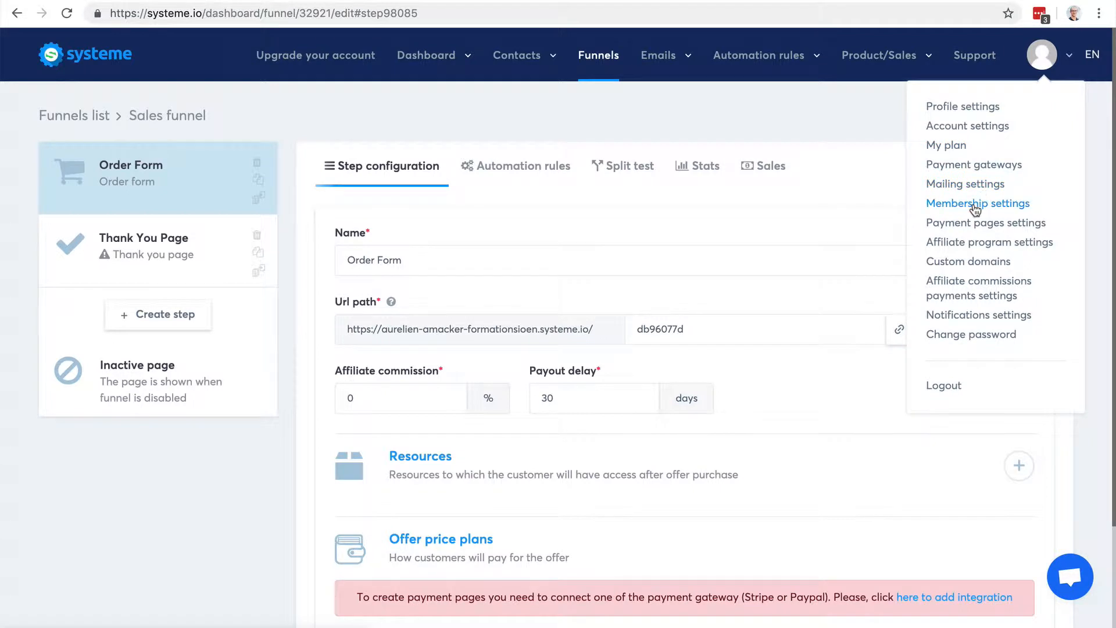
mouse_move(976, 289)
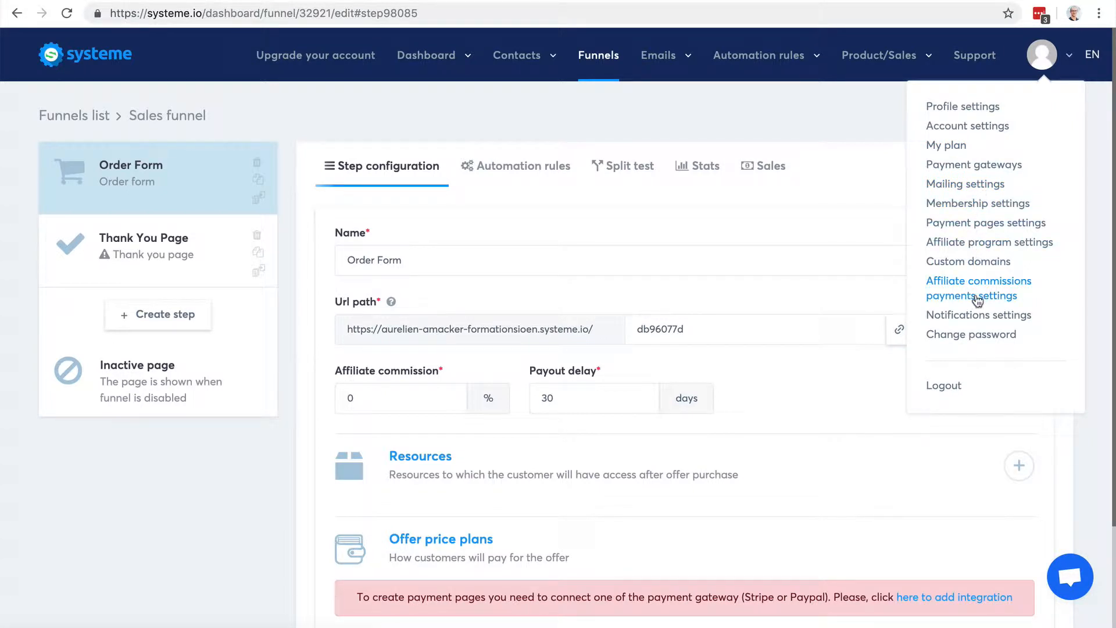
mouse_move(977, 184)
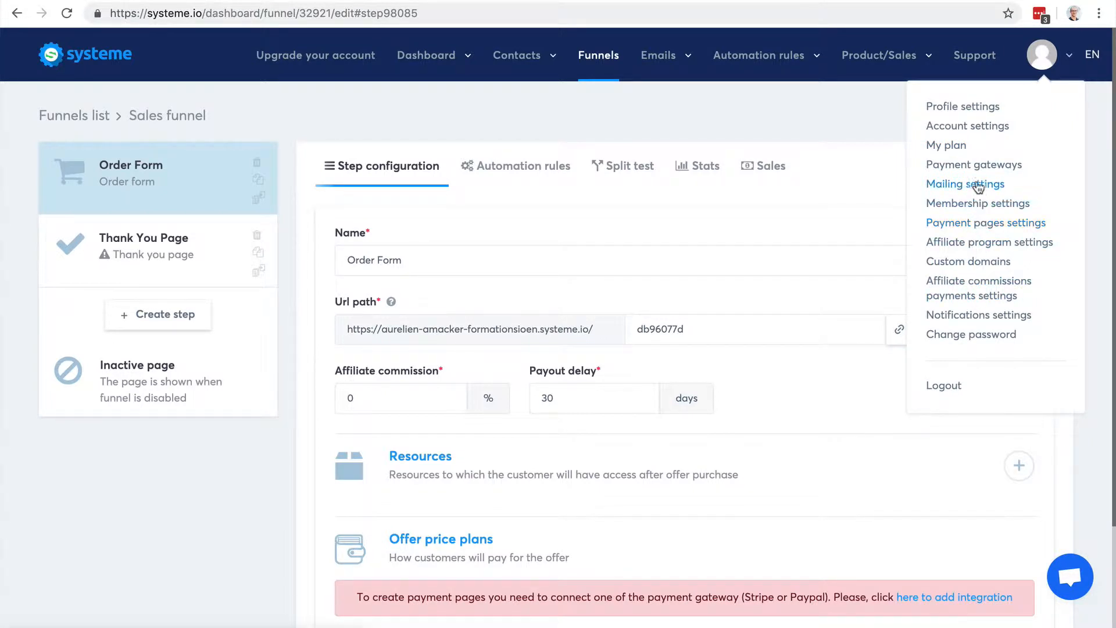
mouse_move(842, 139)
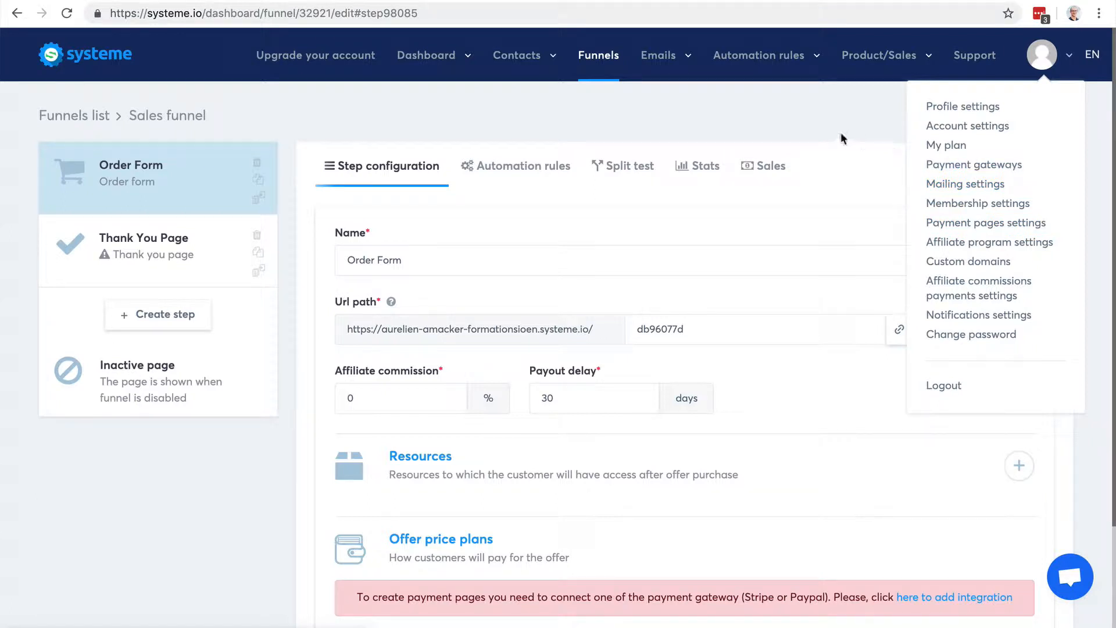
mouse_move(974, 165)
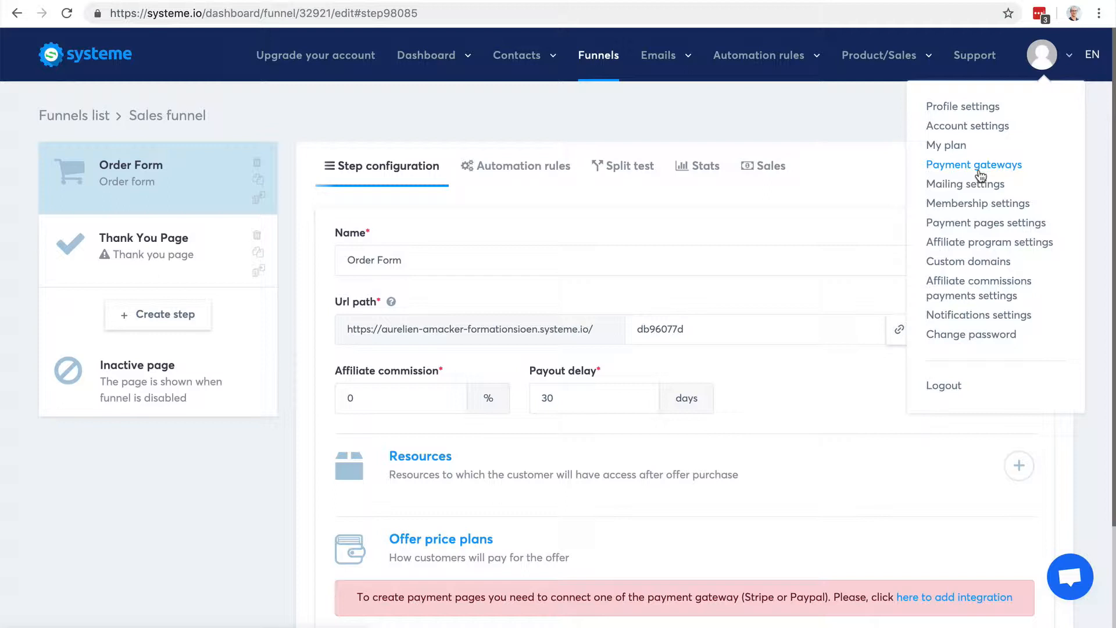
mouse_move(681, 124)
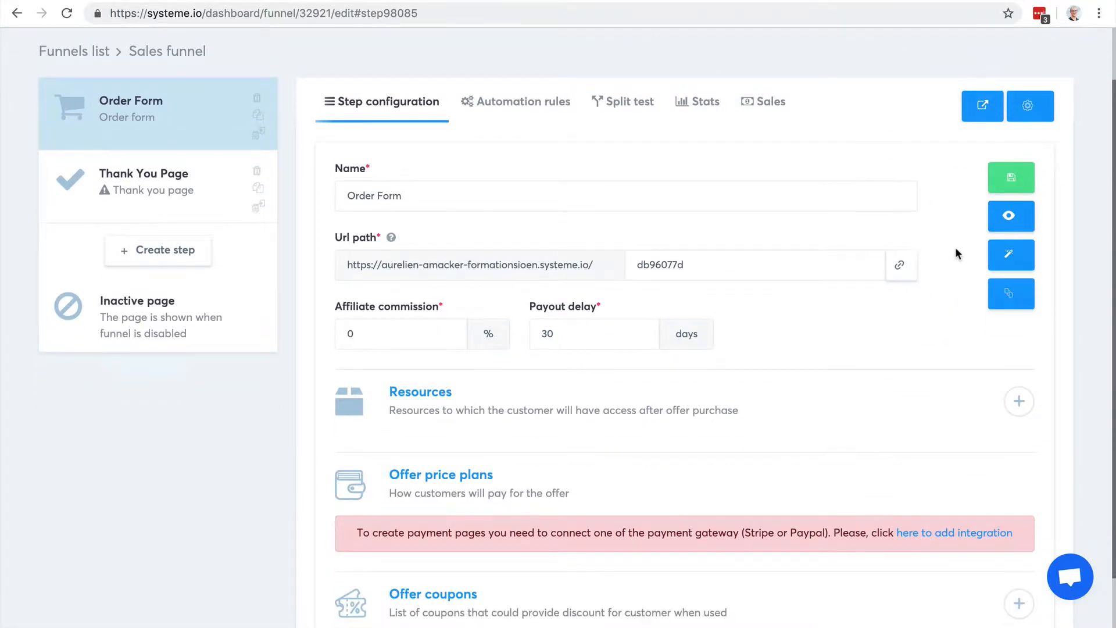
scroll("down", 3)
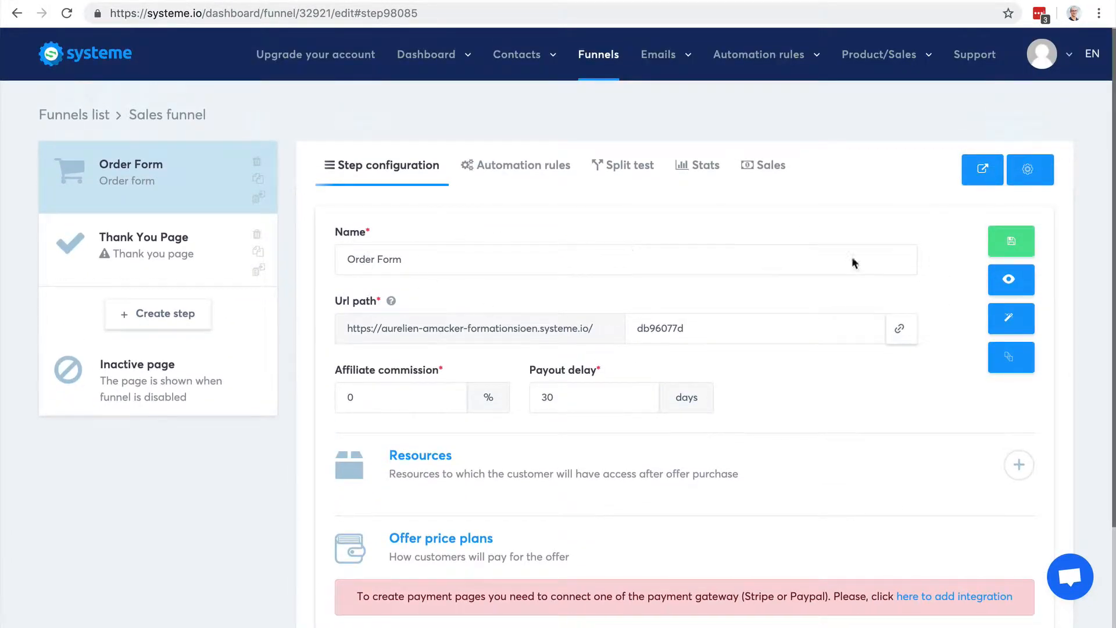
mouse_move(358, 158)
type("S")
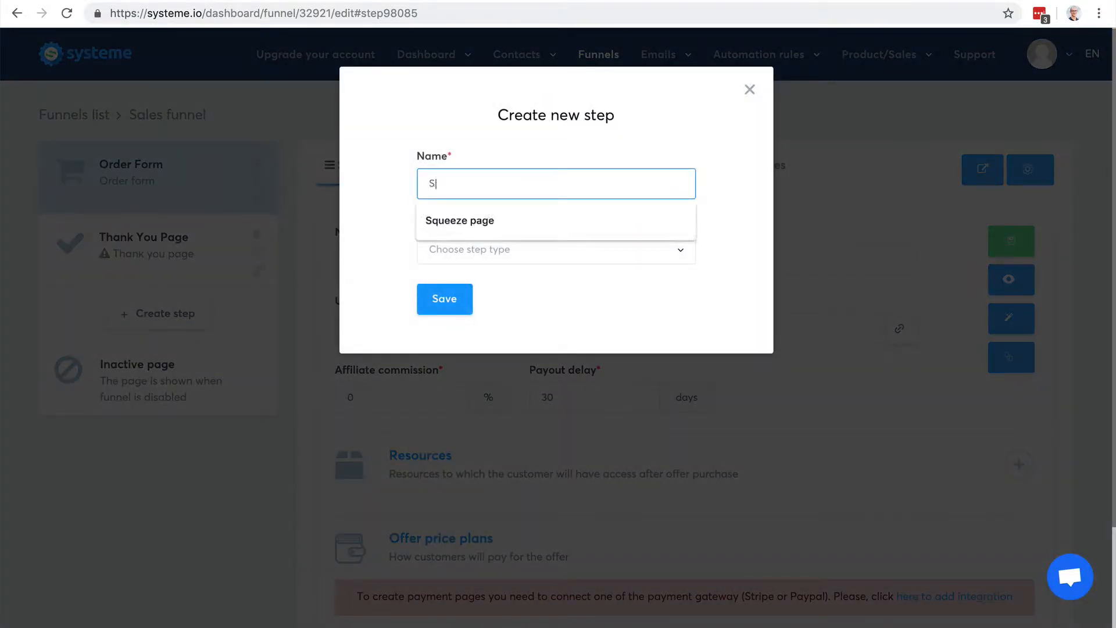
Create the Sales page step, apply the Long sales page template, and save it
left_click(555, 249)
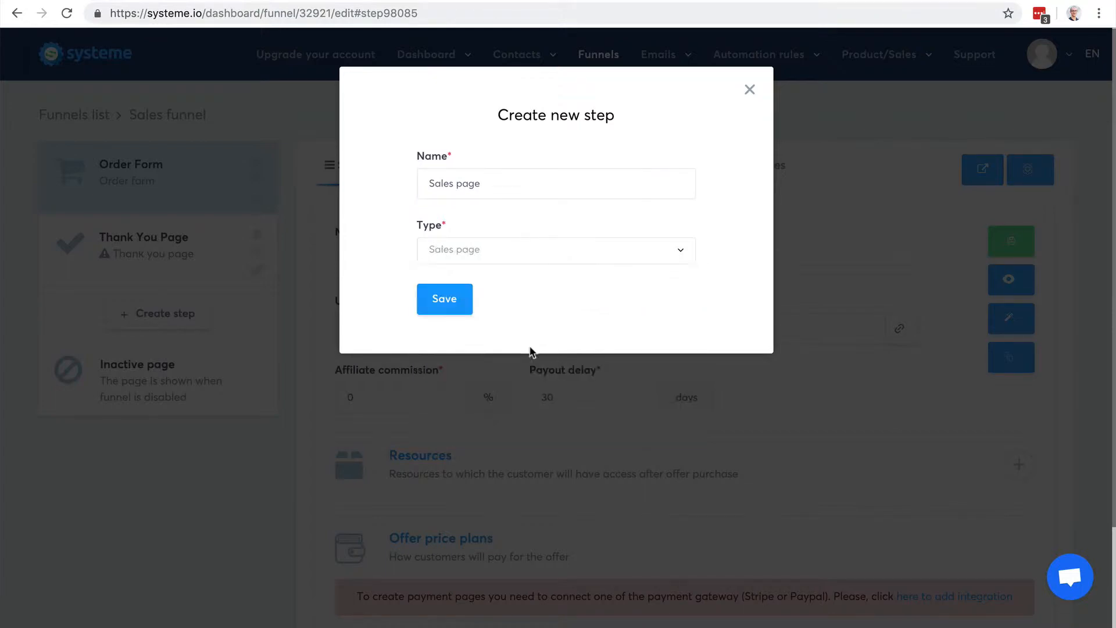
left_click(444, 298)
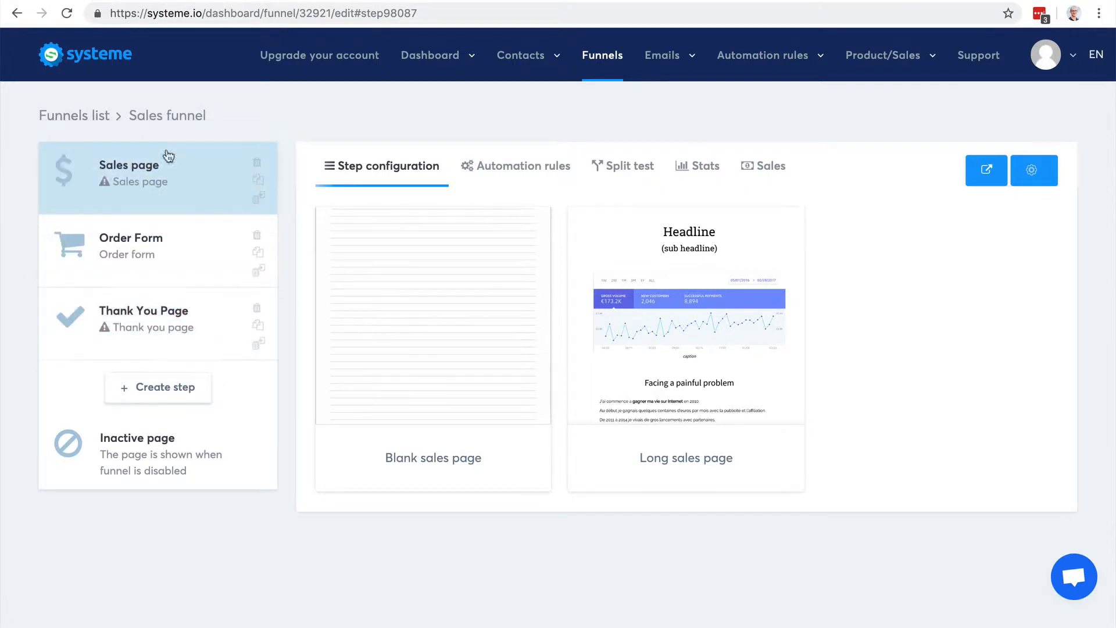
mouse_move(686, 314)
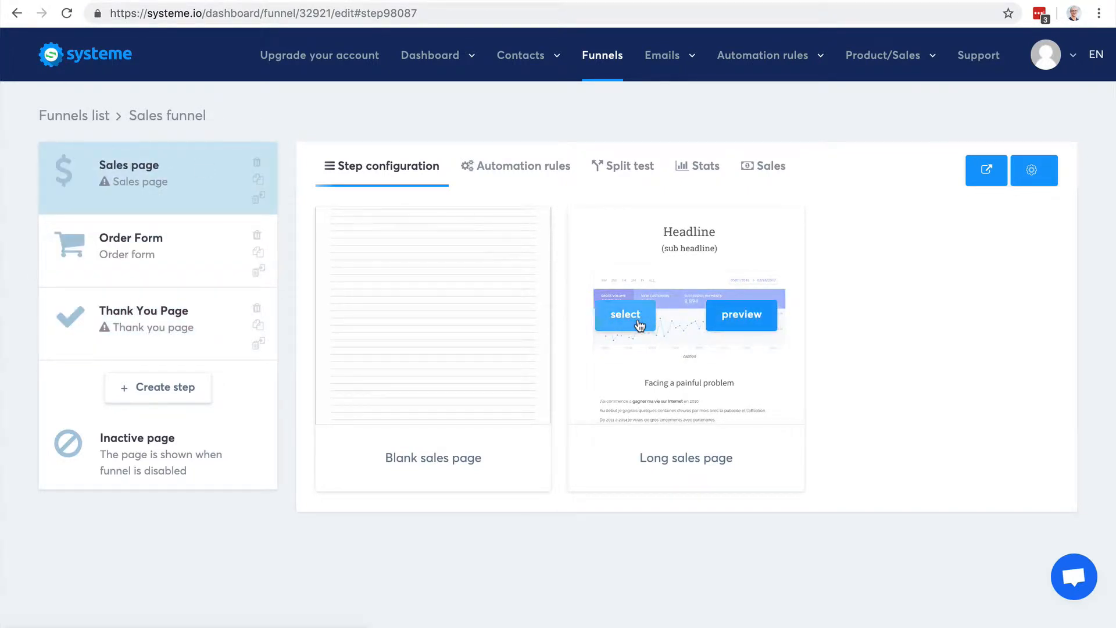
left_click(624, 314)
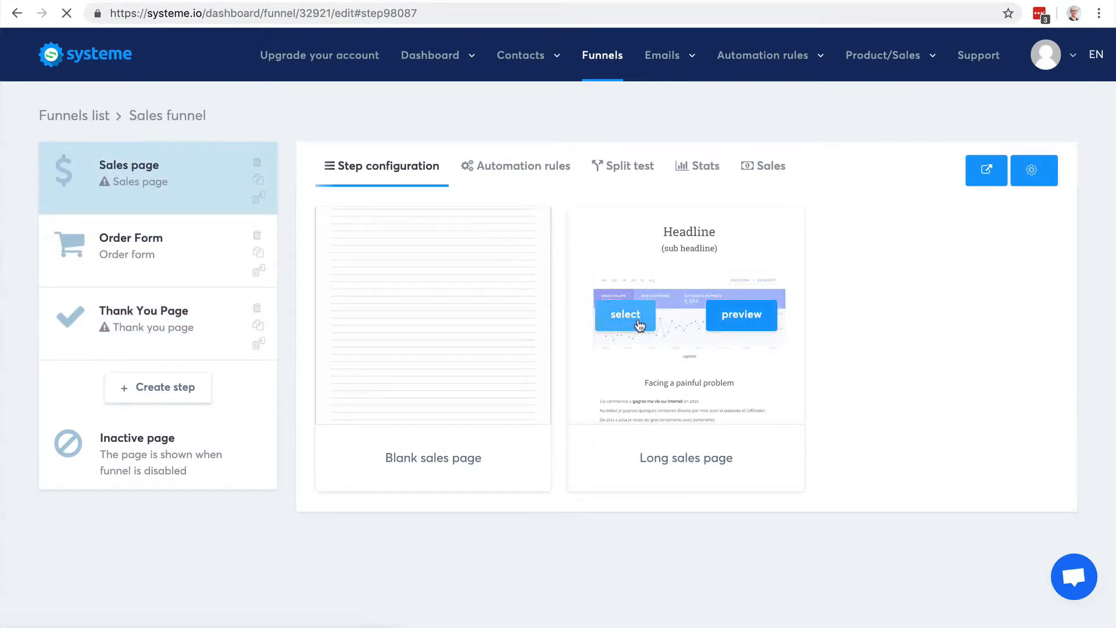
left_click(625, 315)
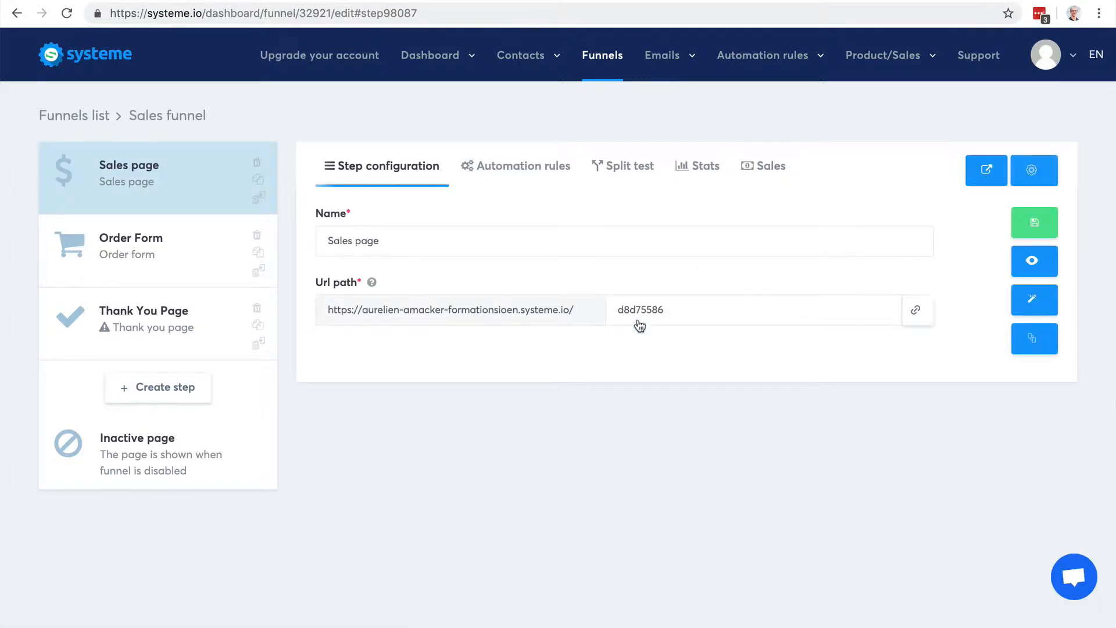
mouse_move(1034, 222)
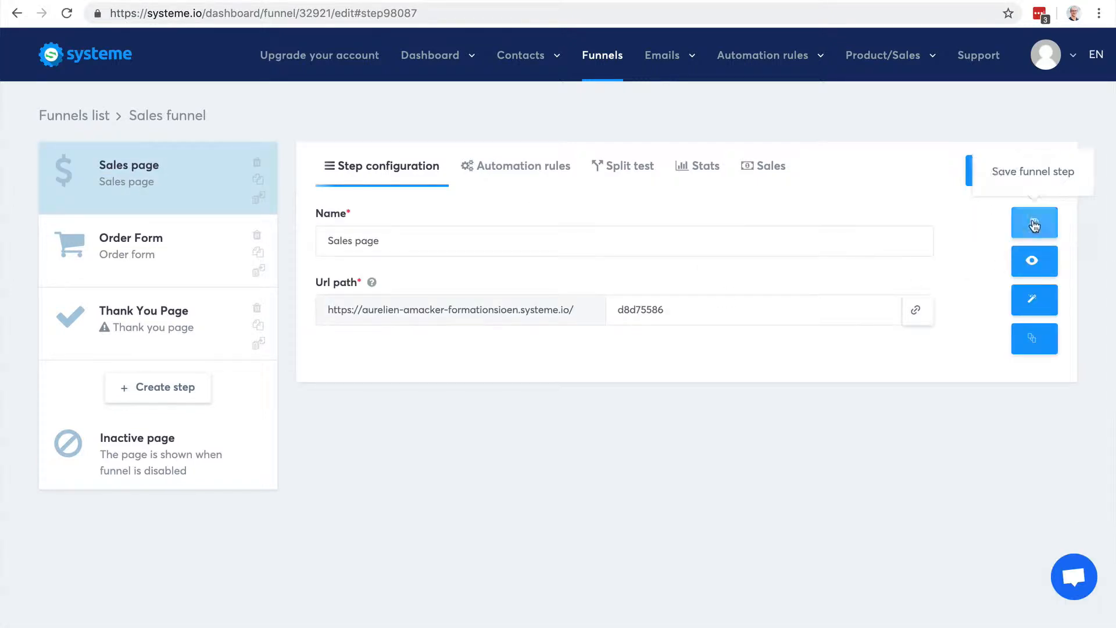
left_click(1033, 222)
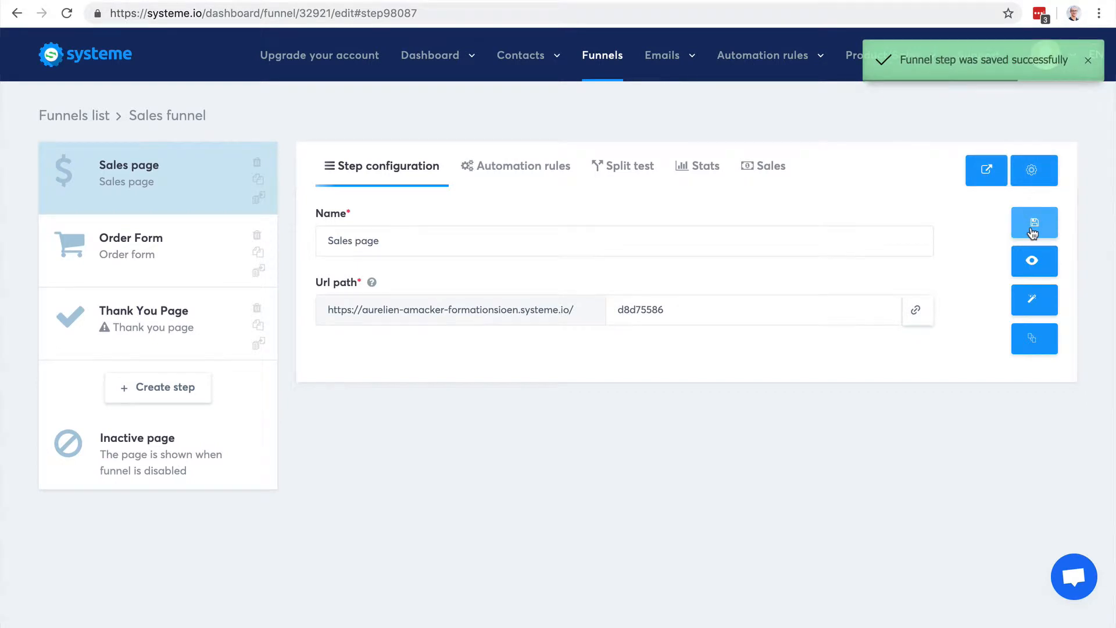
mouse_move(1034, 300)
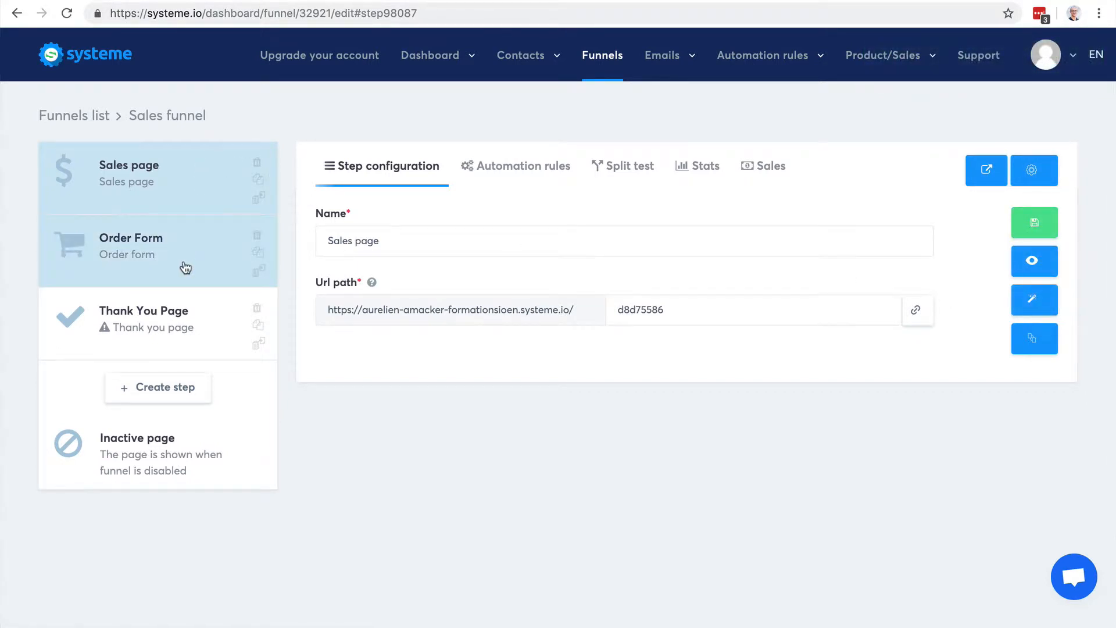
left_click(1034, 298)
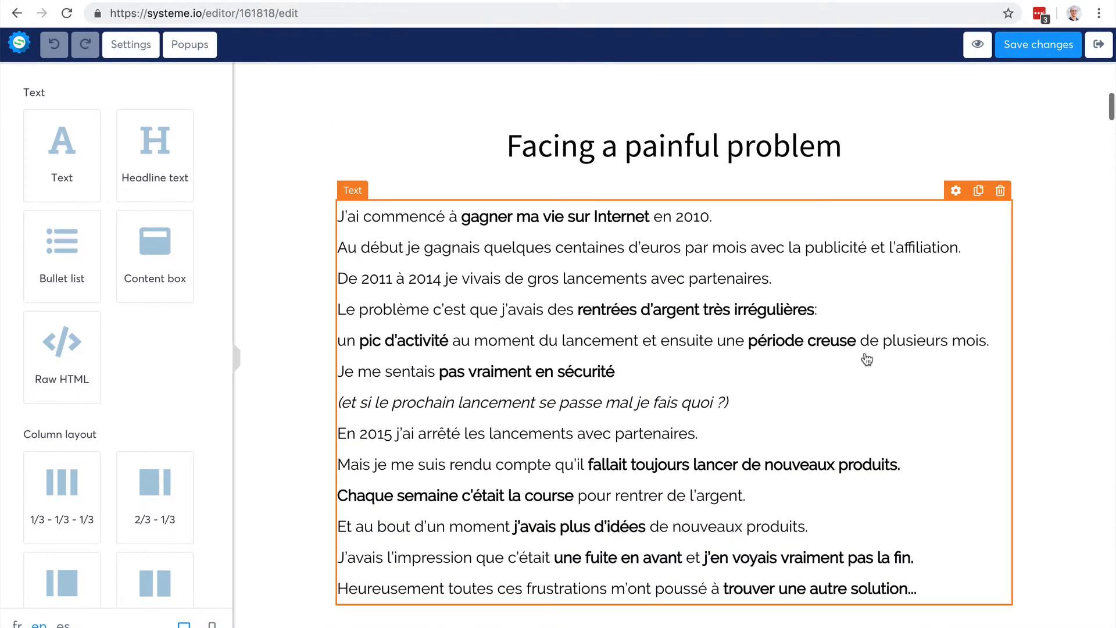
Scroll down the sales page to the pricing offers and select the first offer's order button
scroll("down", 3)
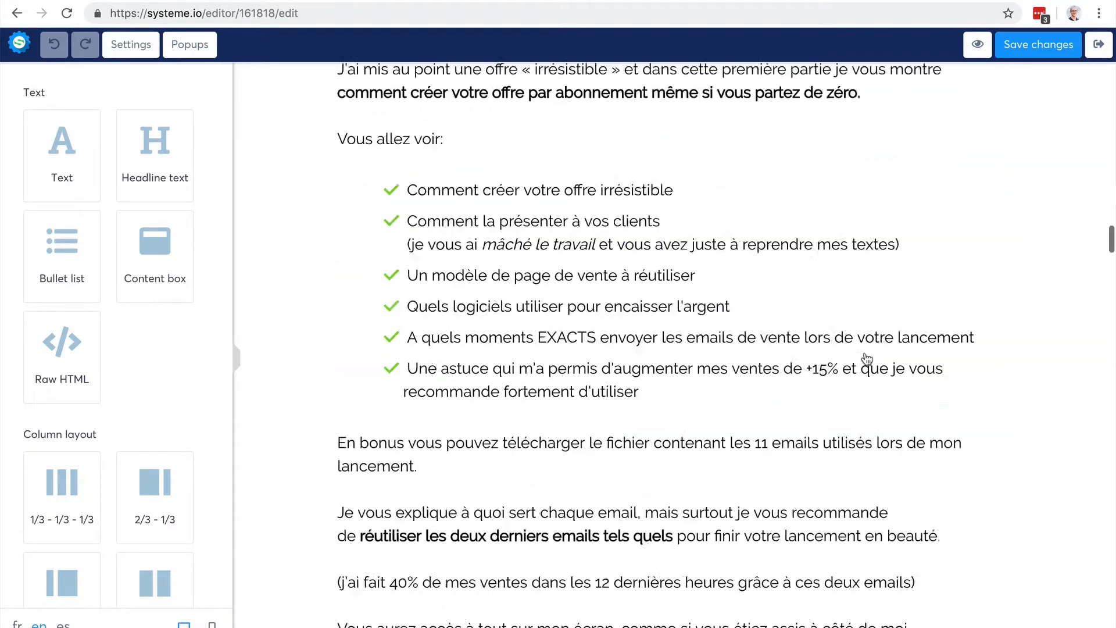
scroll("down", 3)
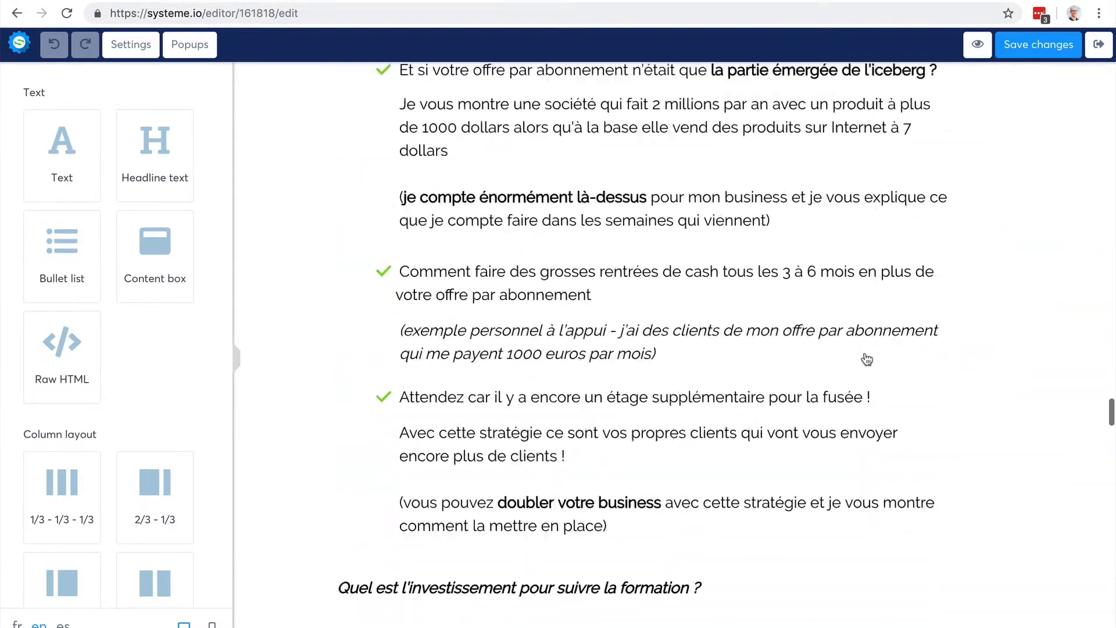
scroll("down", 3)
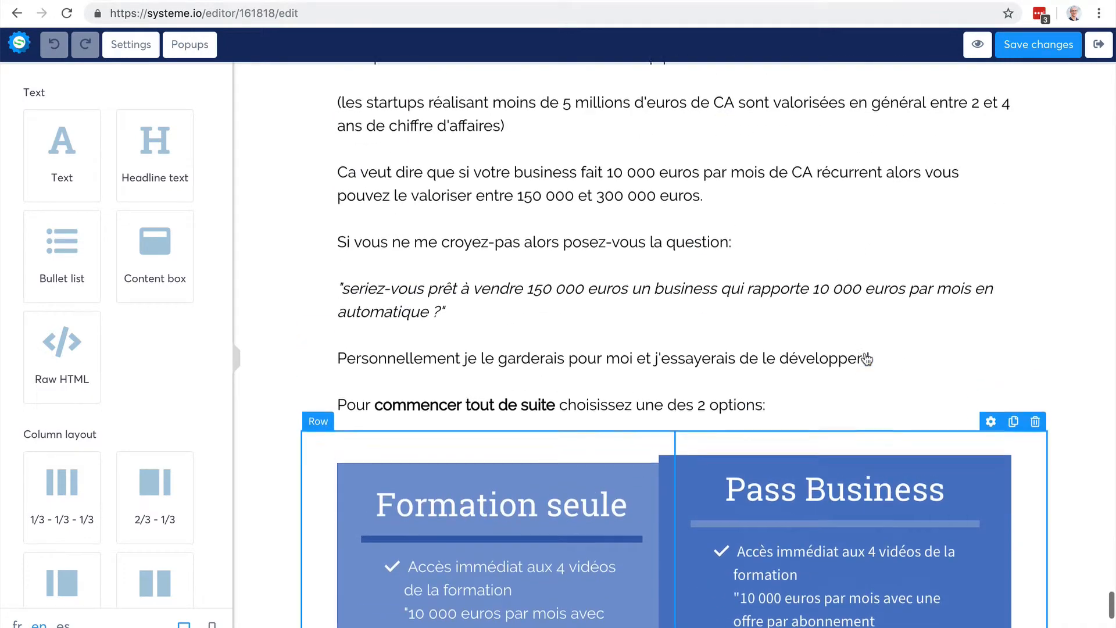
scroll("down", 3)
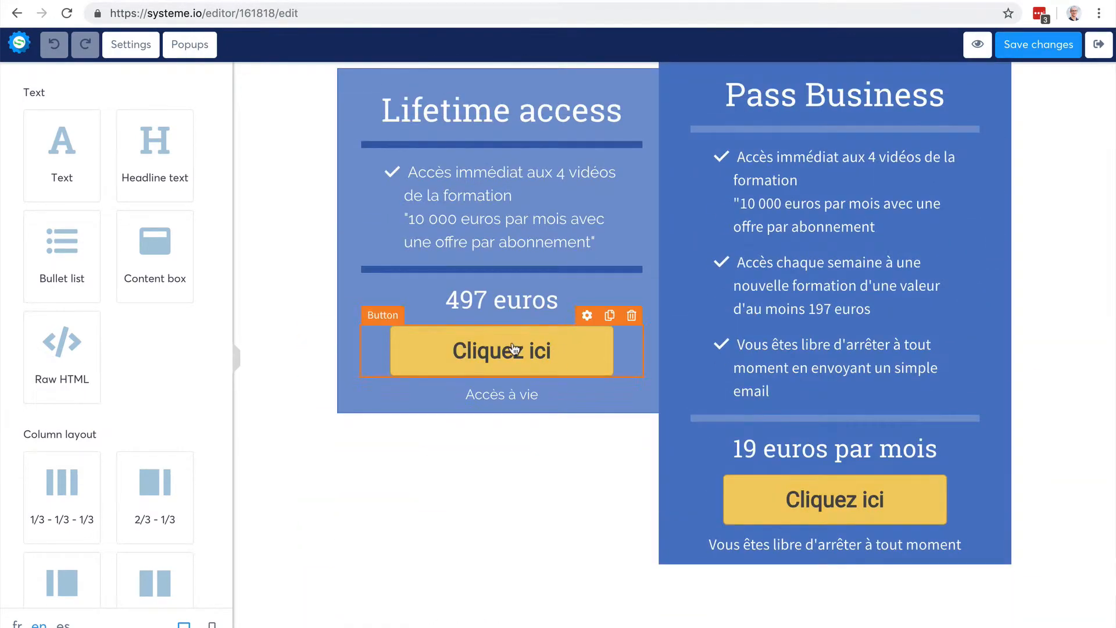
left_click(501, 350)
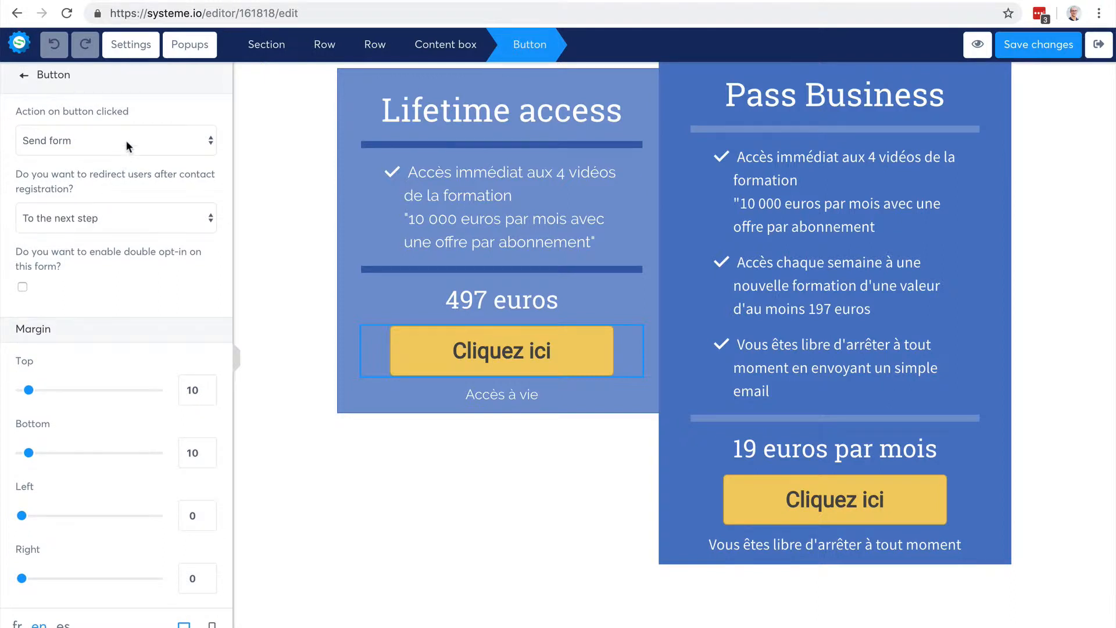
left_click(115, 140)
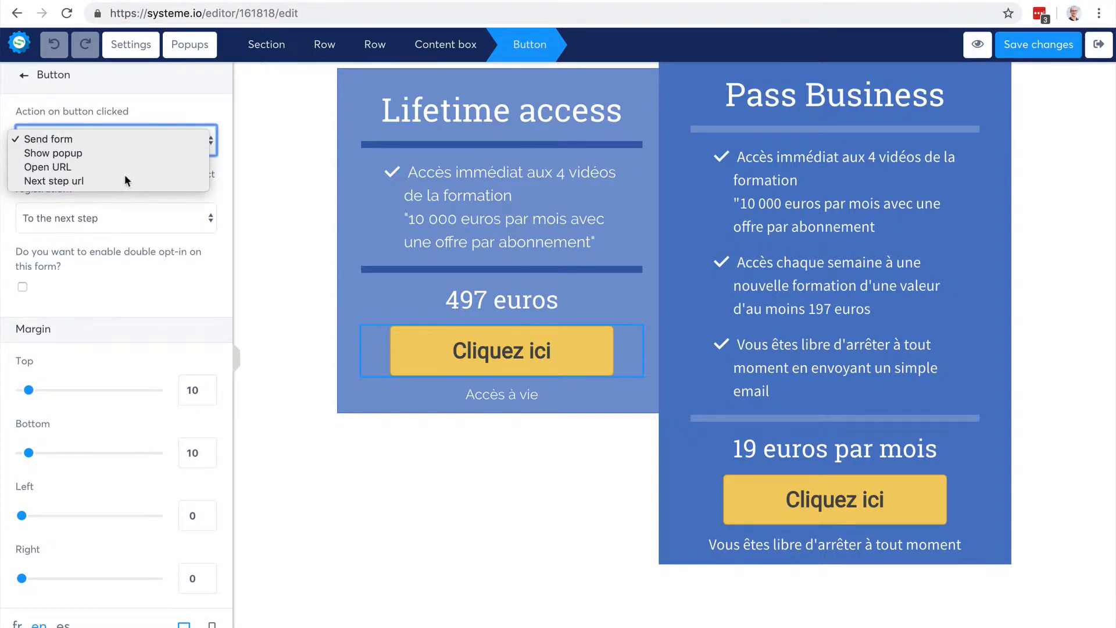
left_click(56, 181)
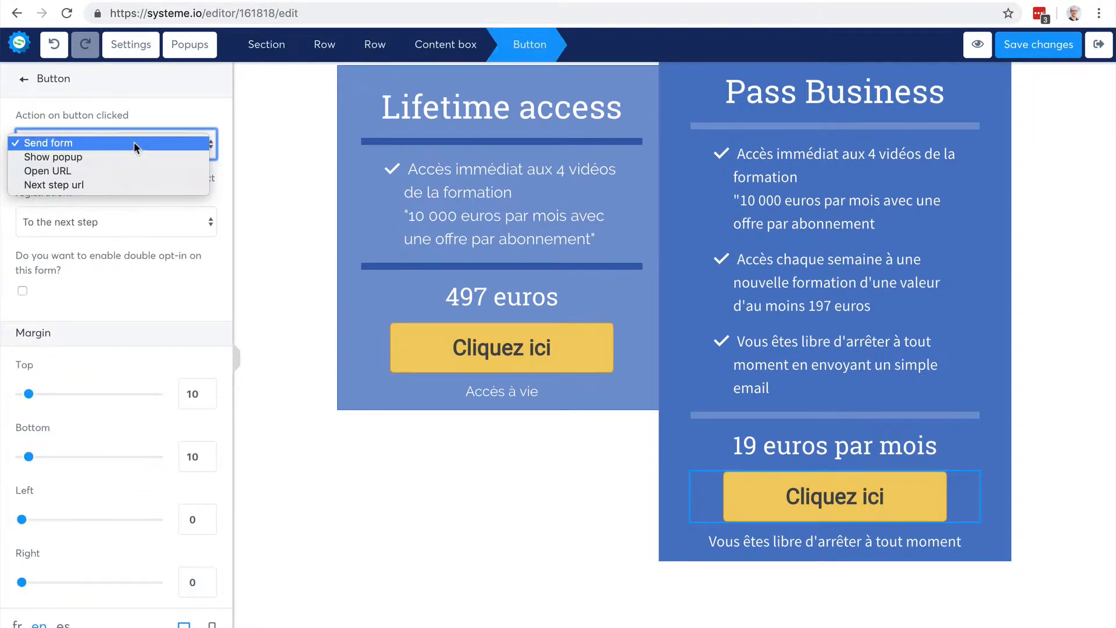
left_click(53, 184)
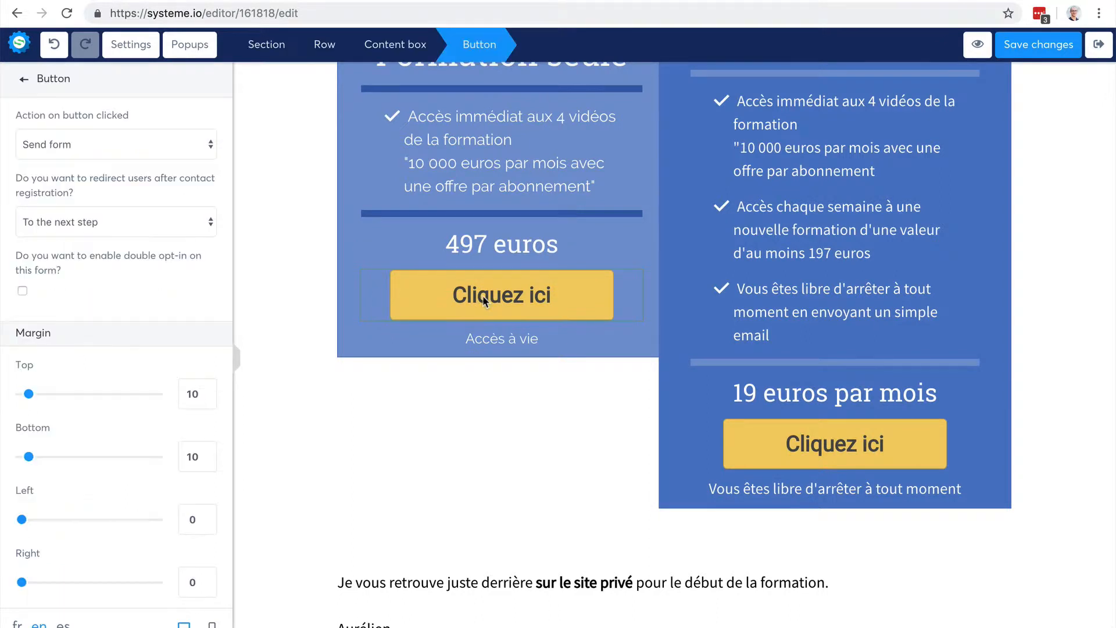
left_click(115, 144)
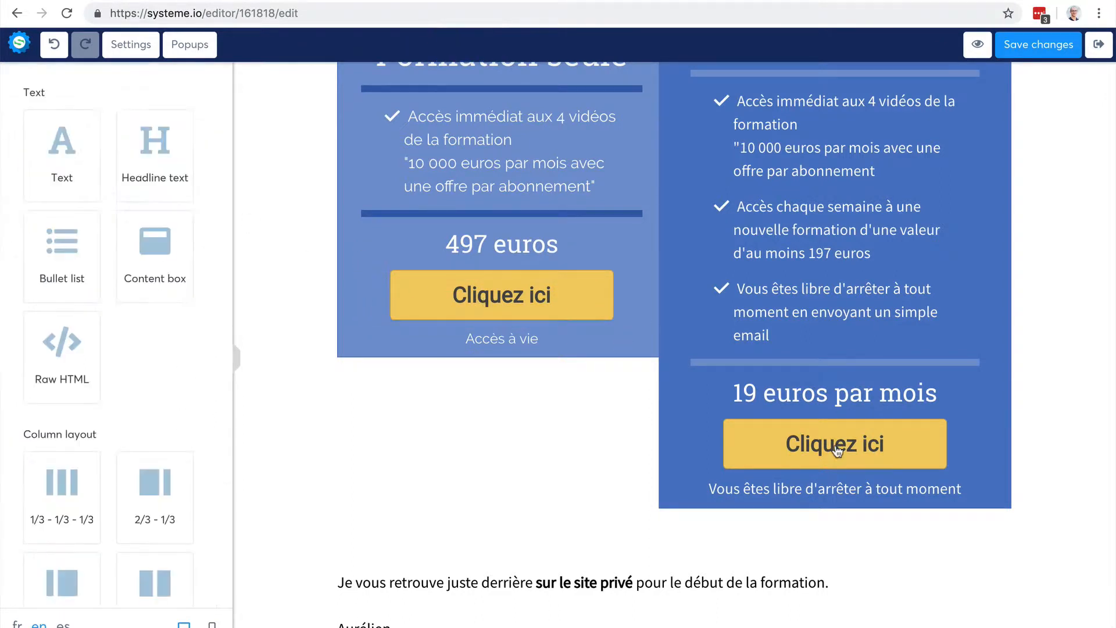
left_click(834, 444)
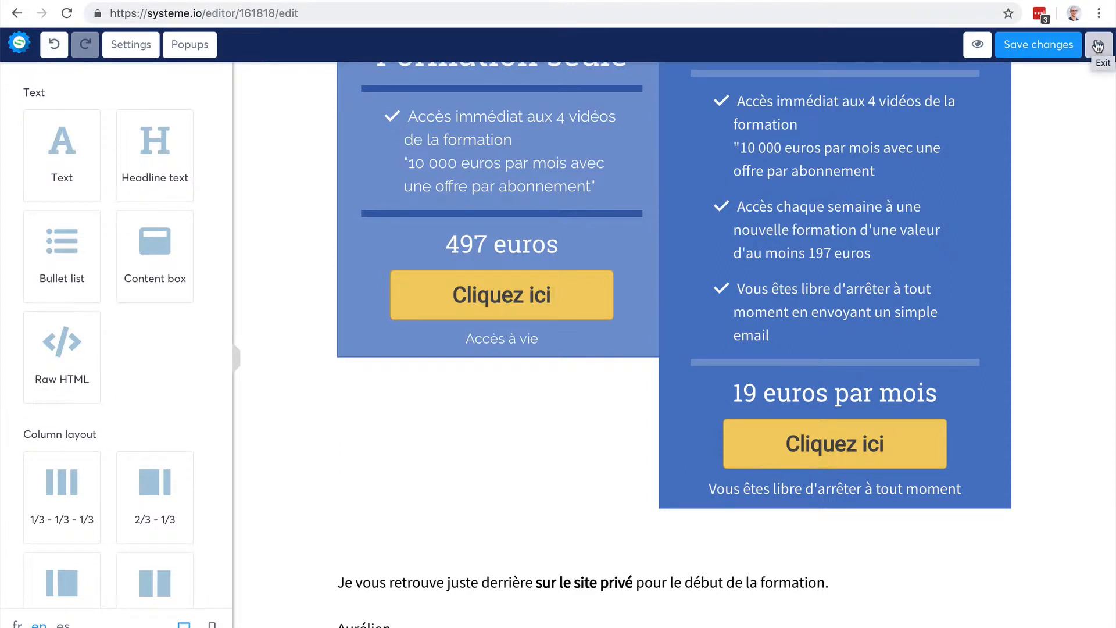
Exit the editor and preview the sales page, confirming its offer button opens the order form
left_click(1103, 44)
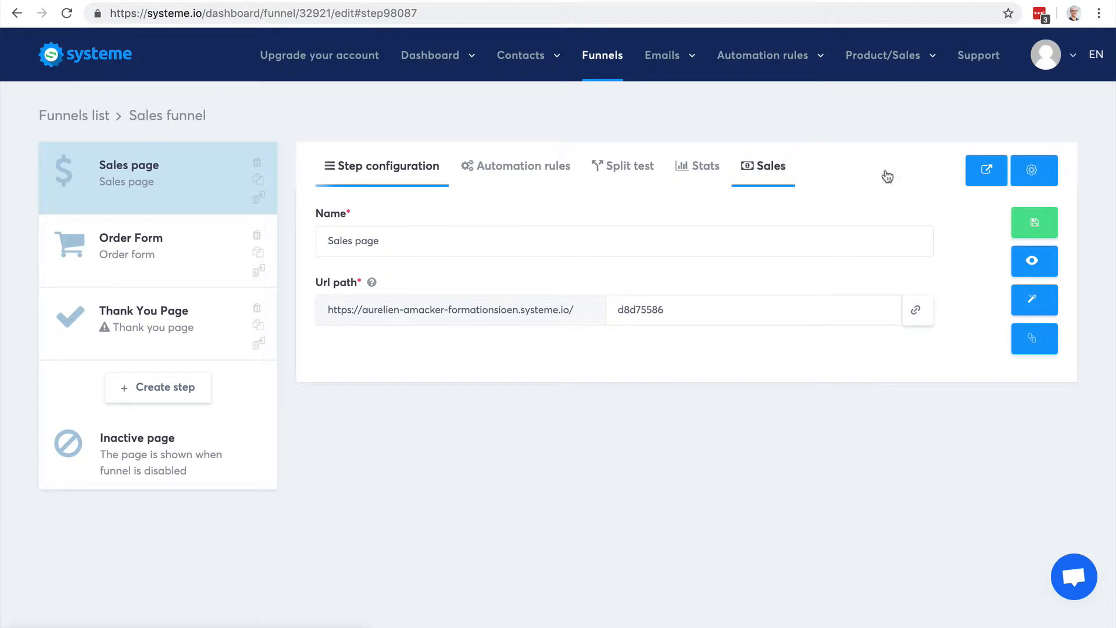
left_click(1034, 261)
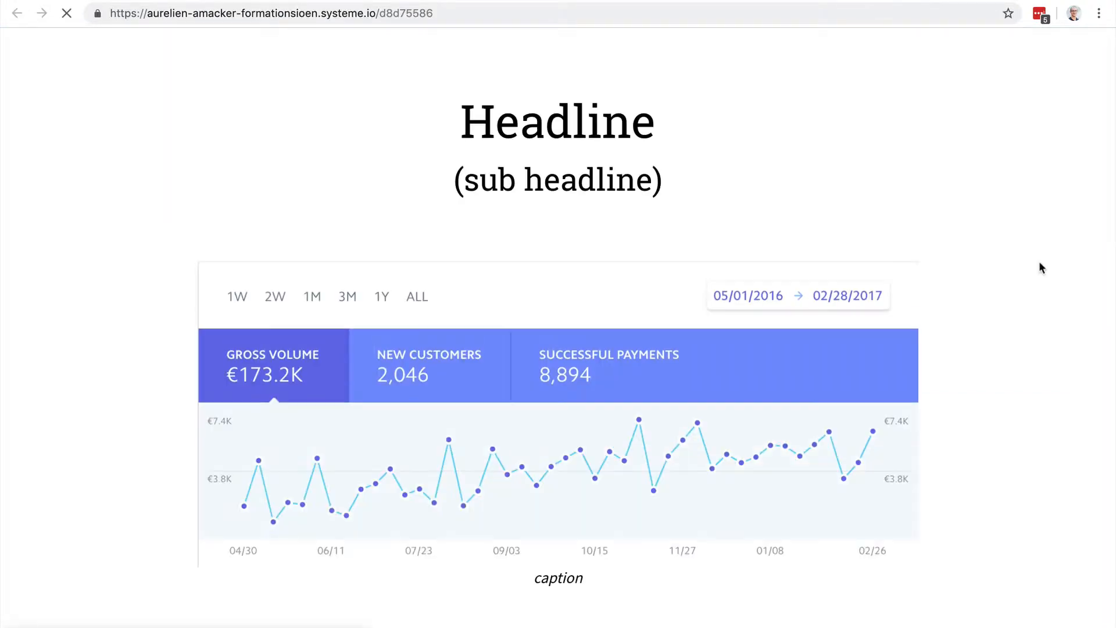
scroll("down", 3)
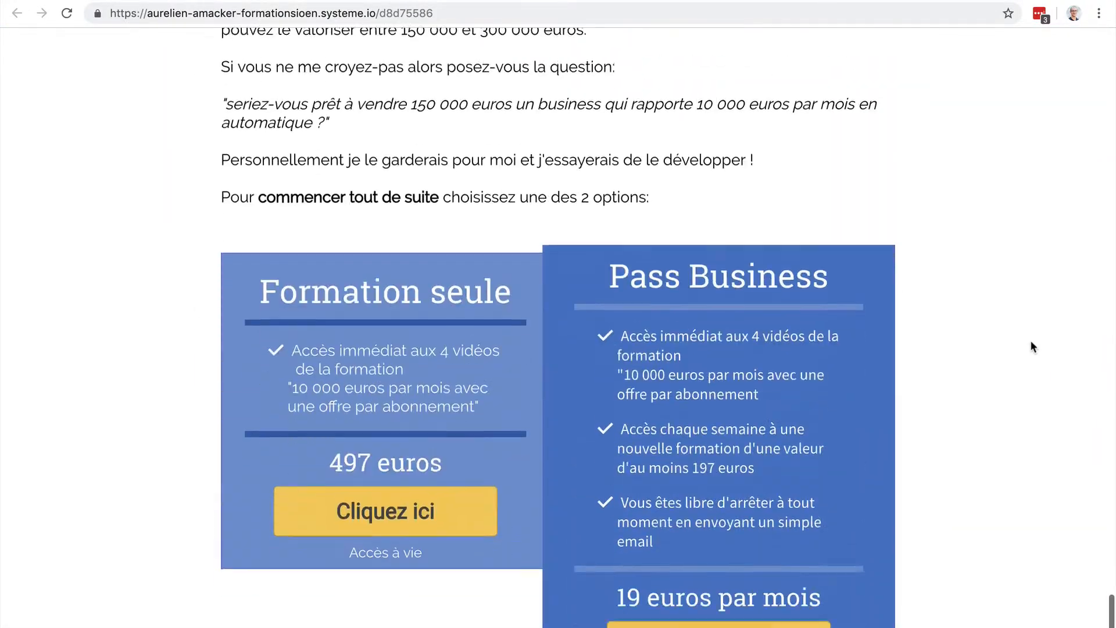
scroll("down", 3)
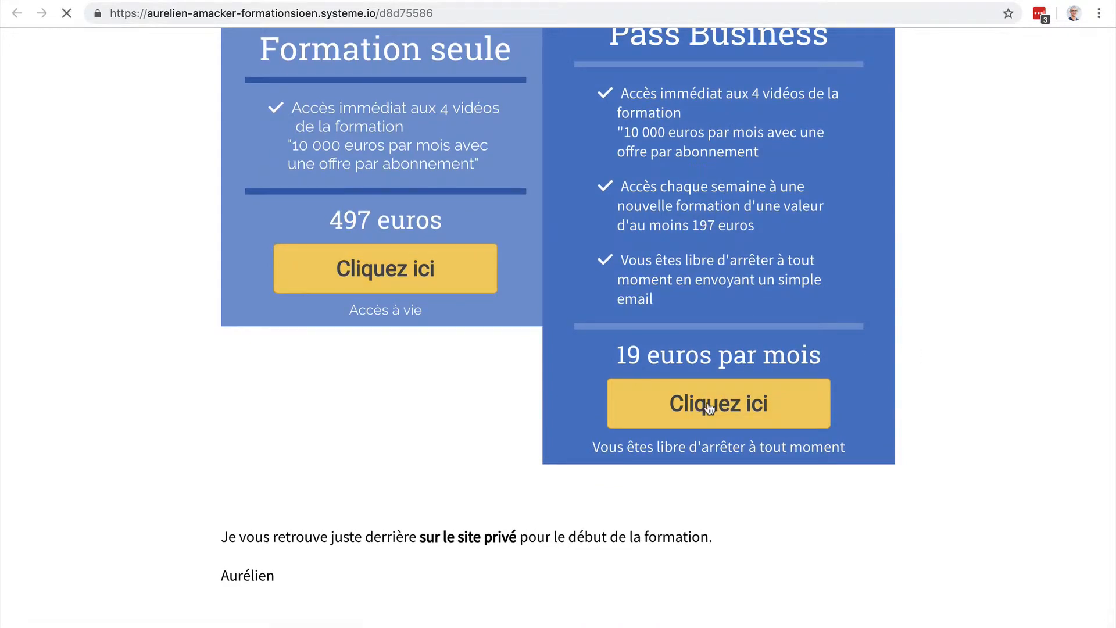
left_click(718, 403)
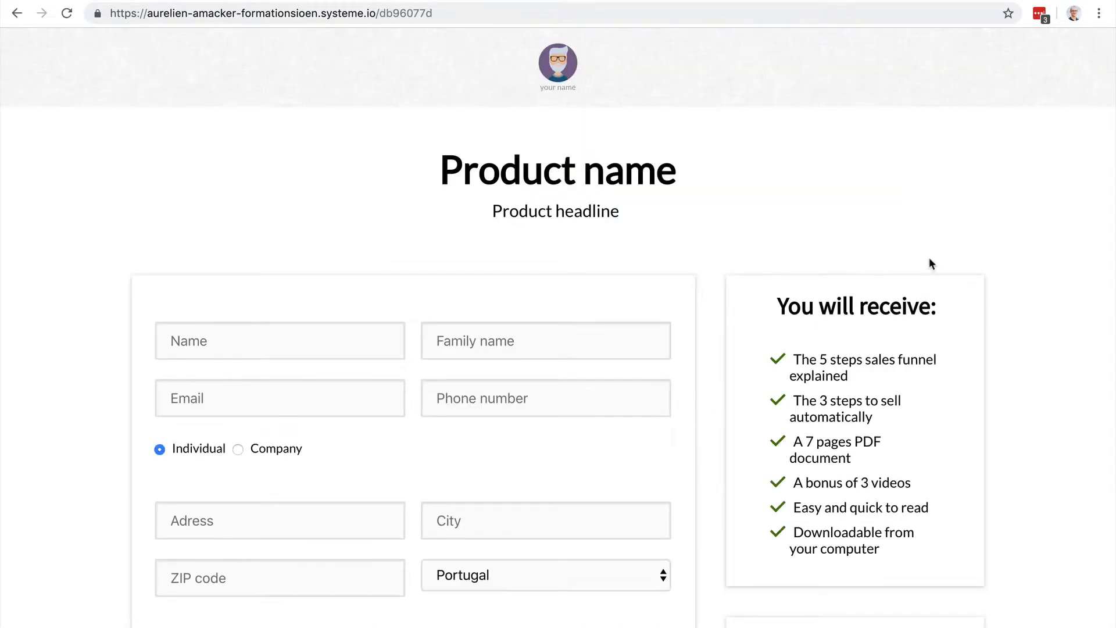
scroll("down", 3)
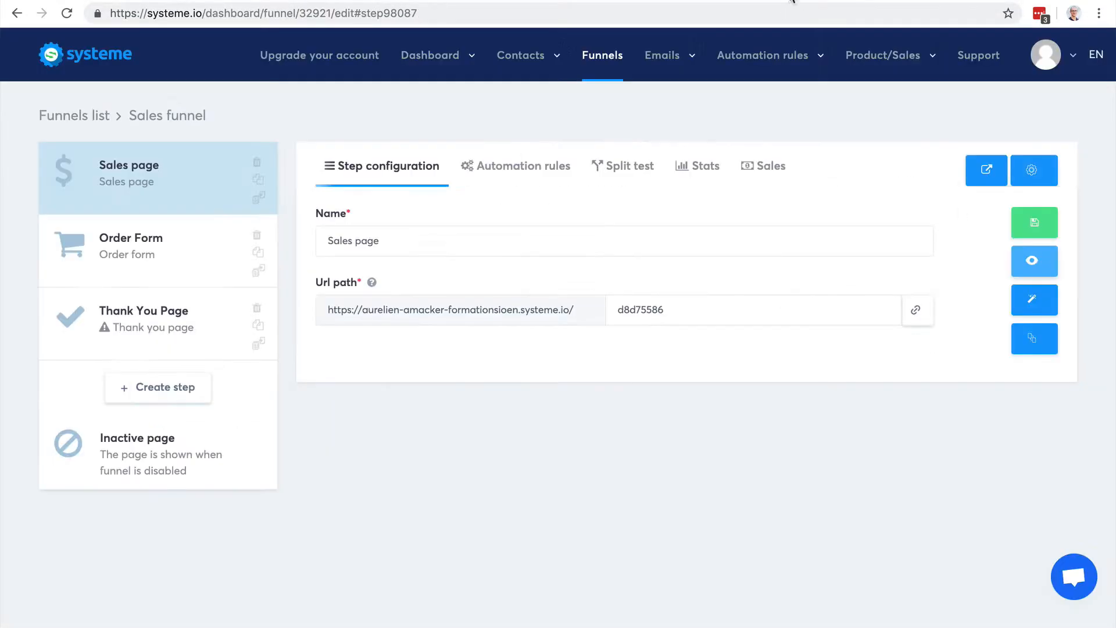
Open the Order Form step's page in the editor
left_click(131, 245)
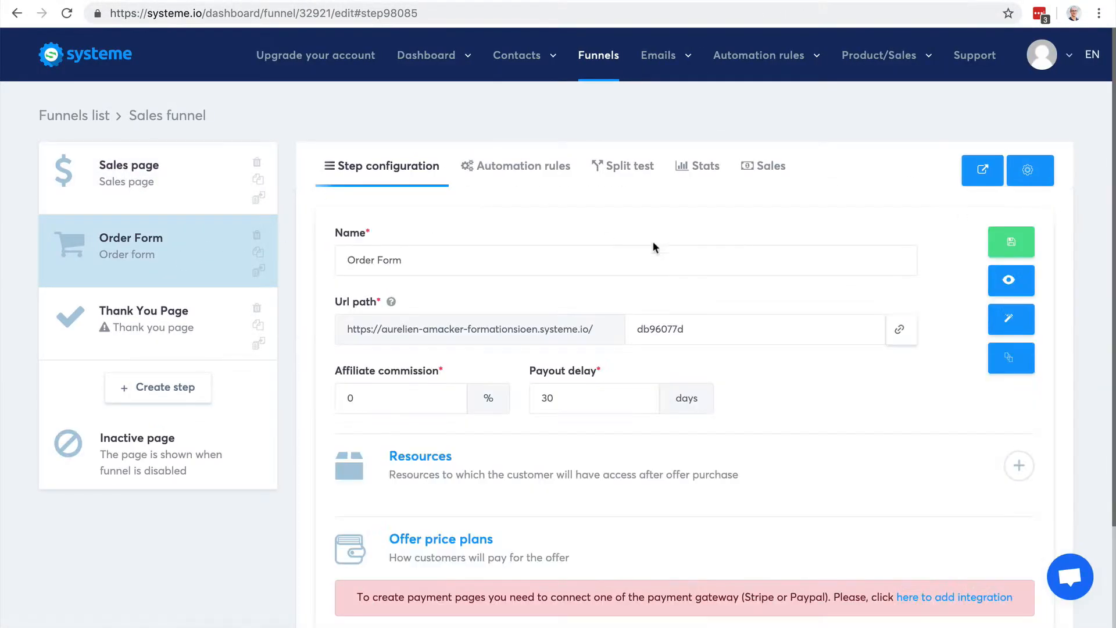
left_click(1010, 319)
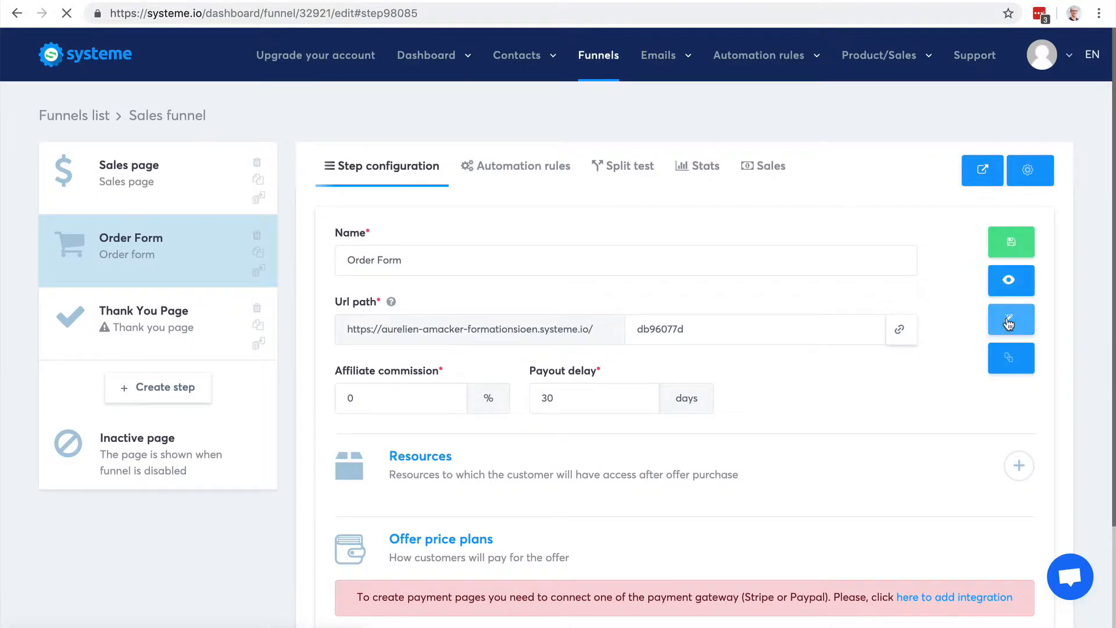
left_click(1010, 319)
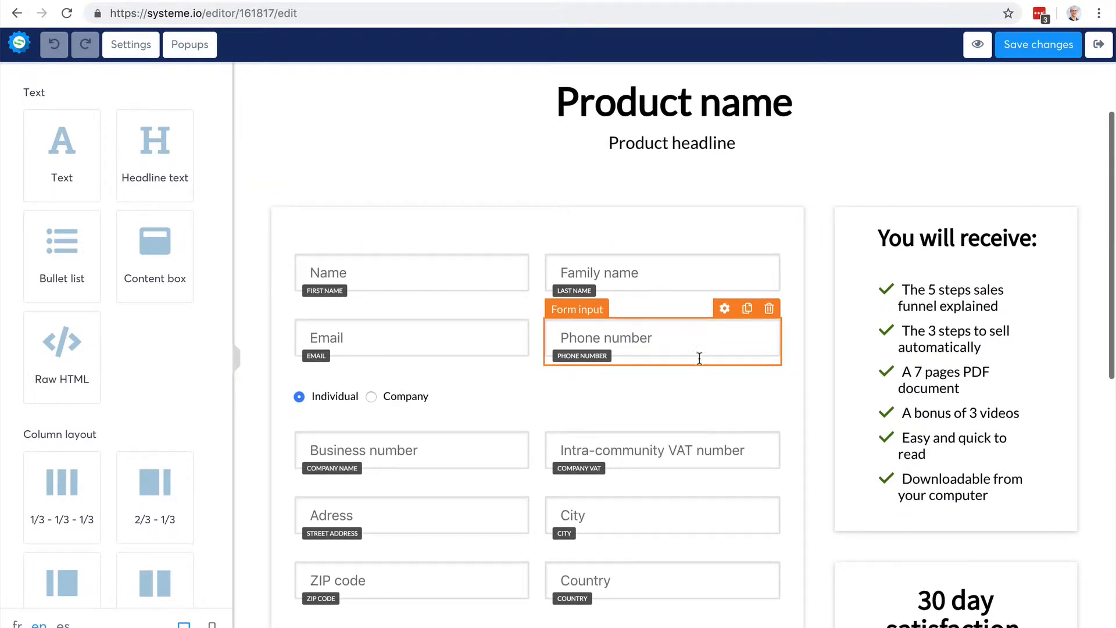
Delete the Intra-community VAT number and ZIP code fields and save the order form
left_click(768, 308)
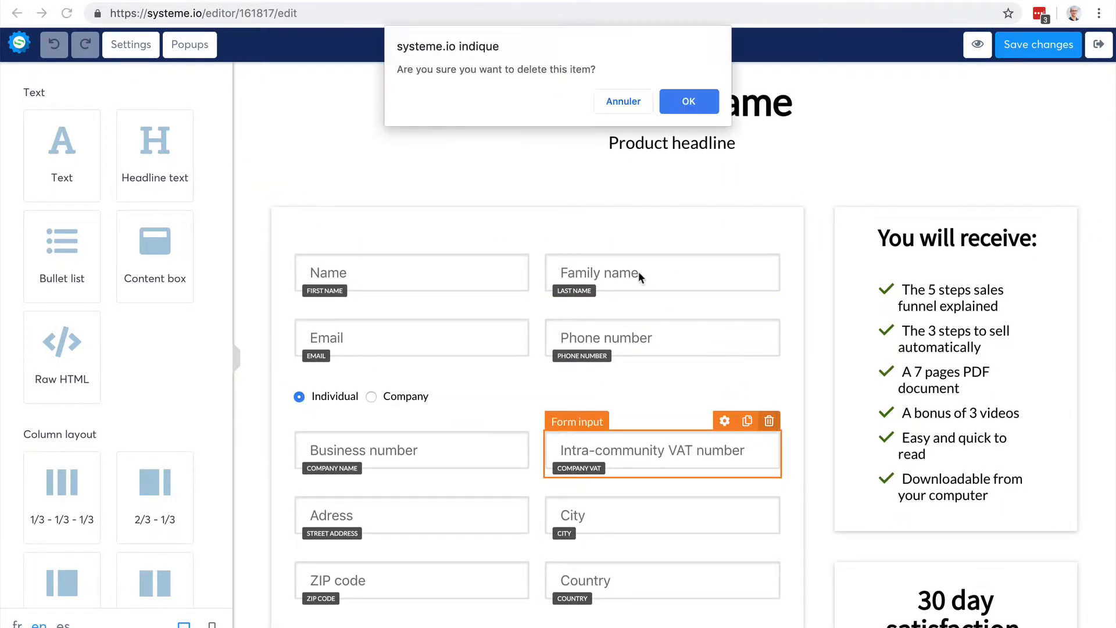
left_click(687, 101)
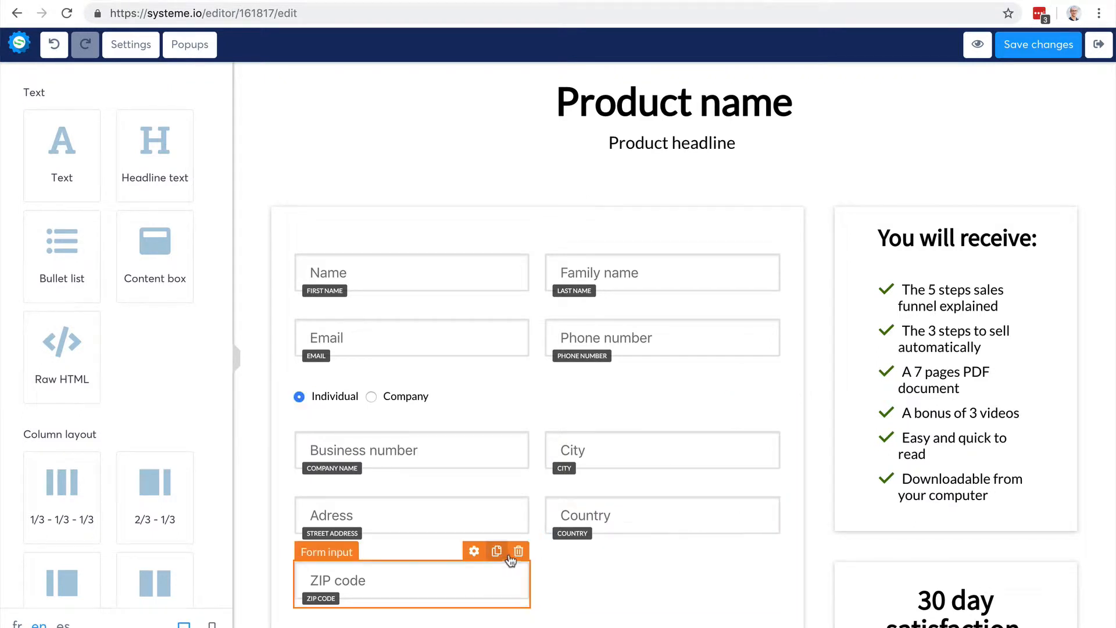
left_click(519, 551)
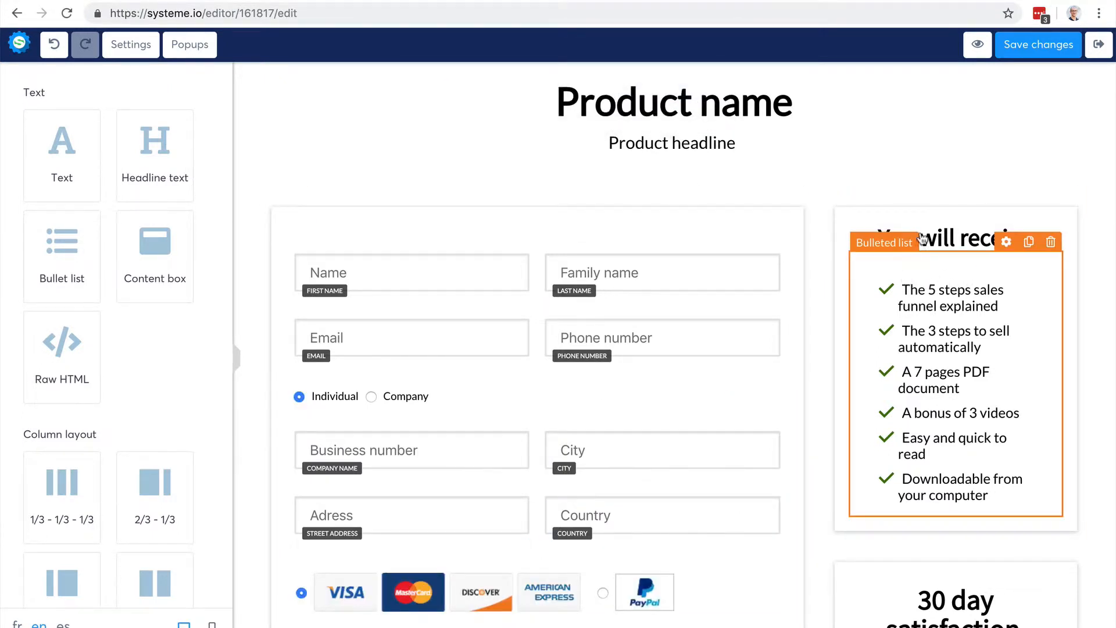
scroll("down", 3)
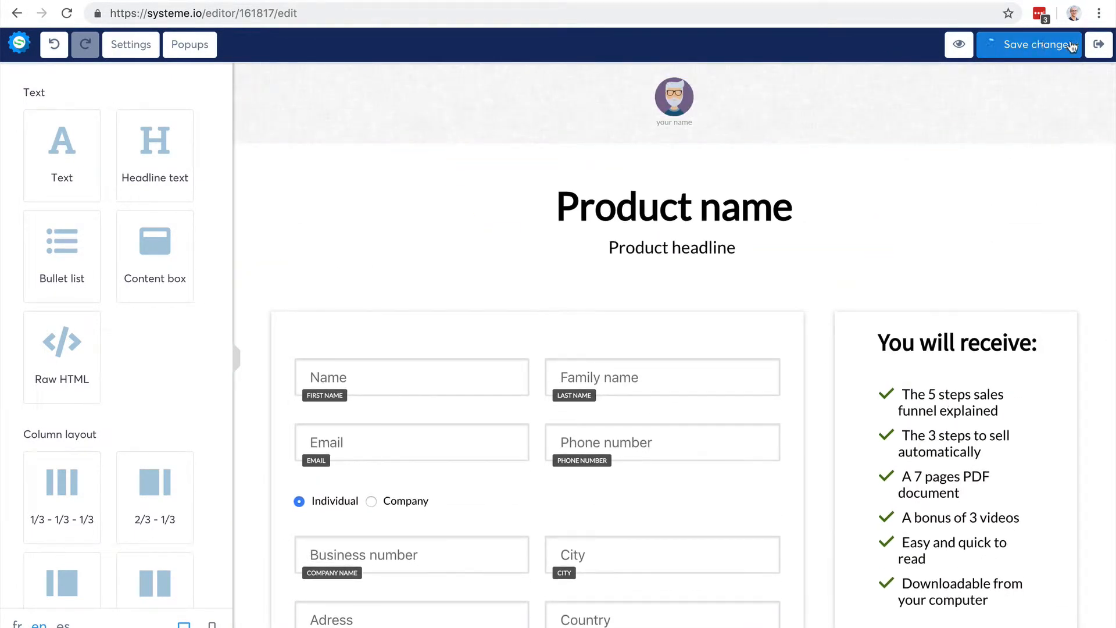
left_click(1098, 44)
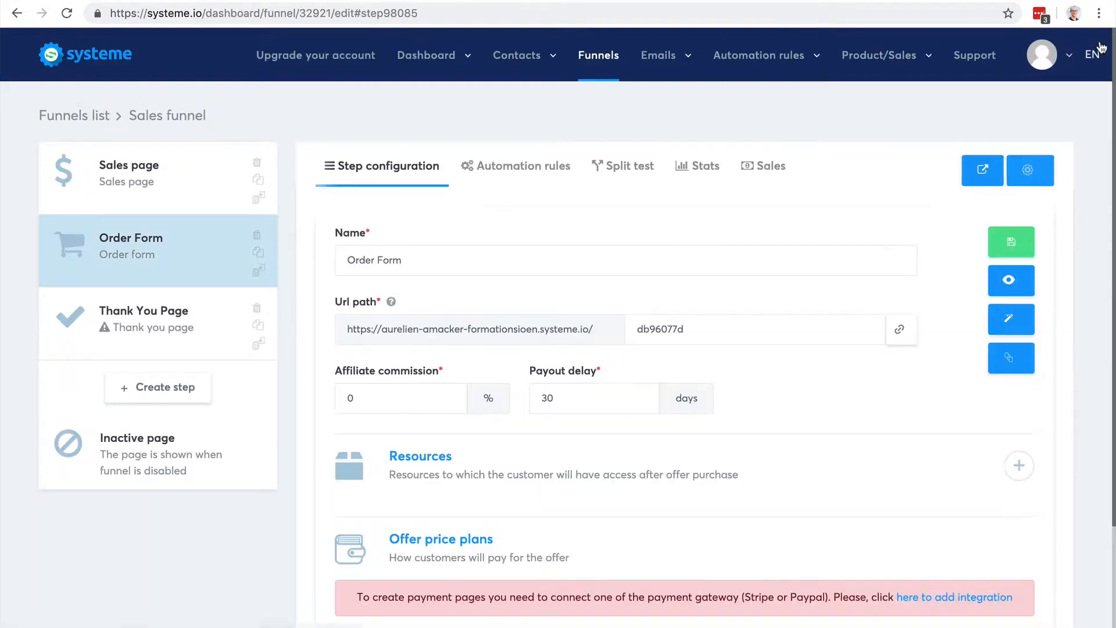
Return to the funnel and save the Thank You Page step
left_click(143, 310)
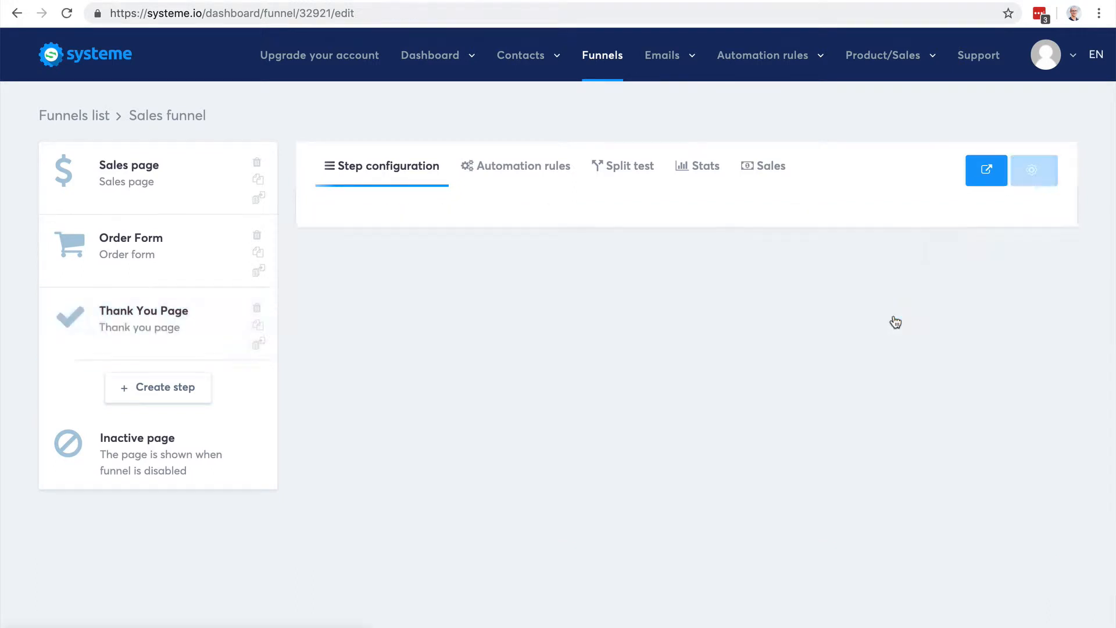
left_click(143, 318)
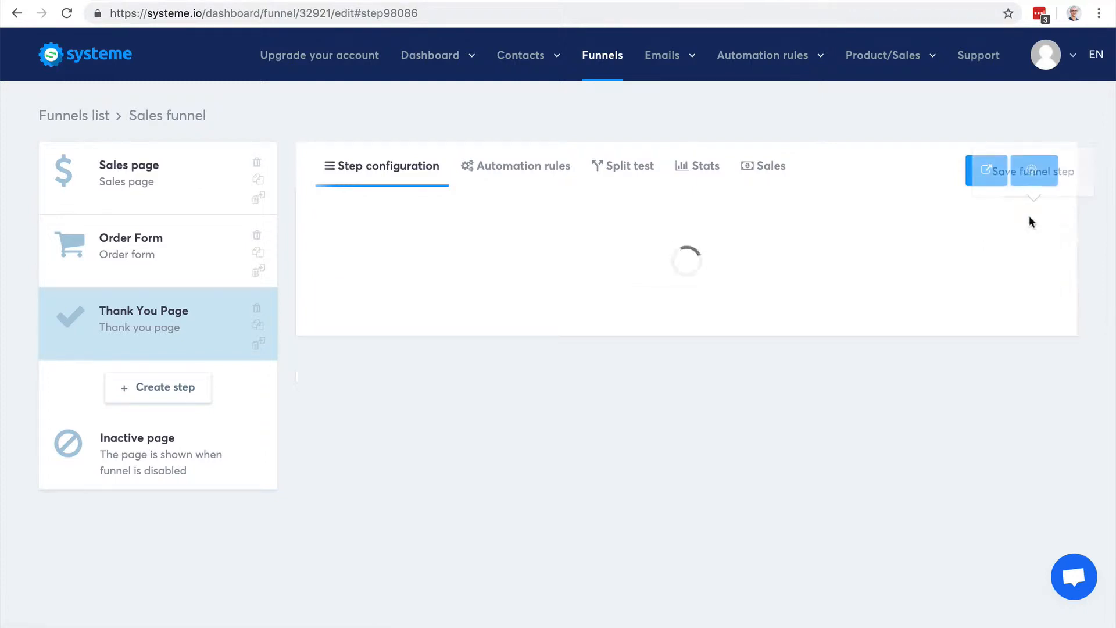
left_click(1023, 171)
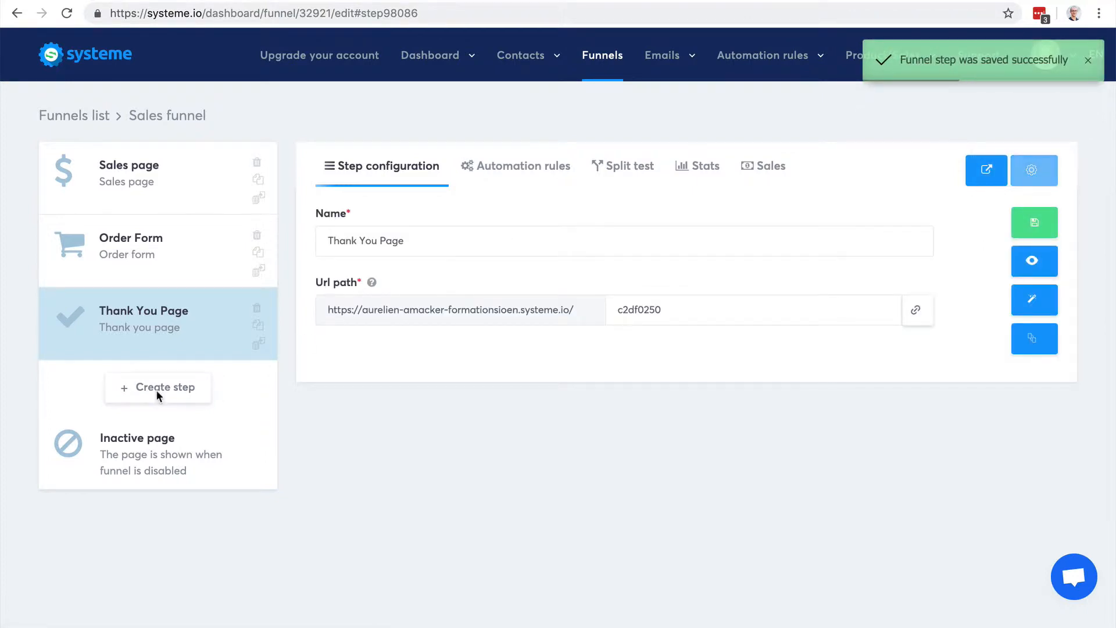
Add a new step named 'Upsell 1' with the Upsell type
left_click(158, 387)
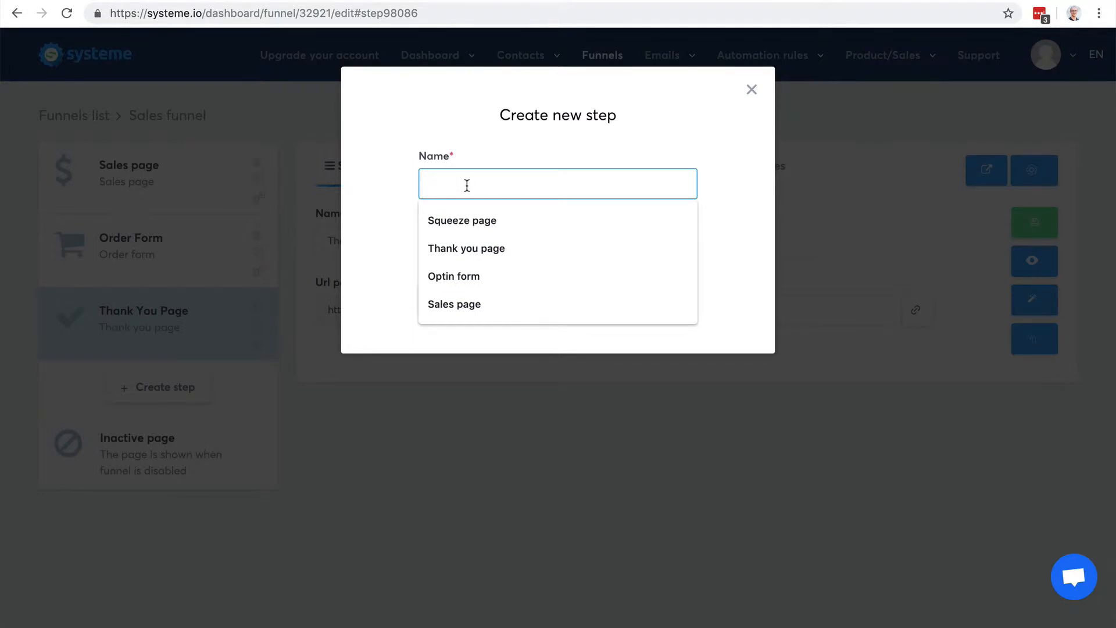
type("Upsell 1")
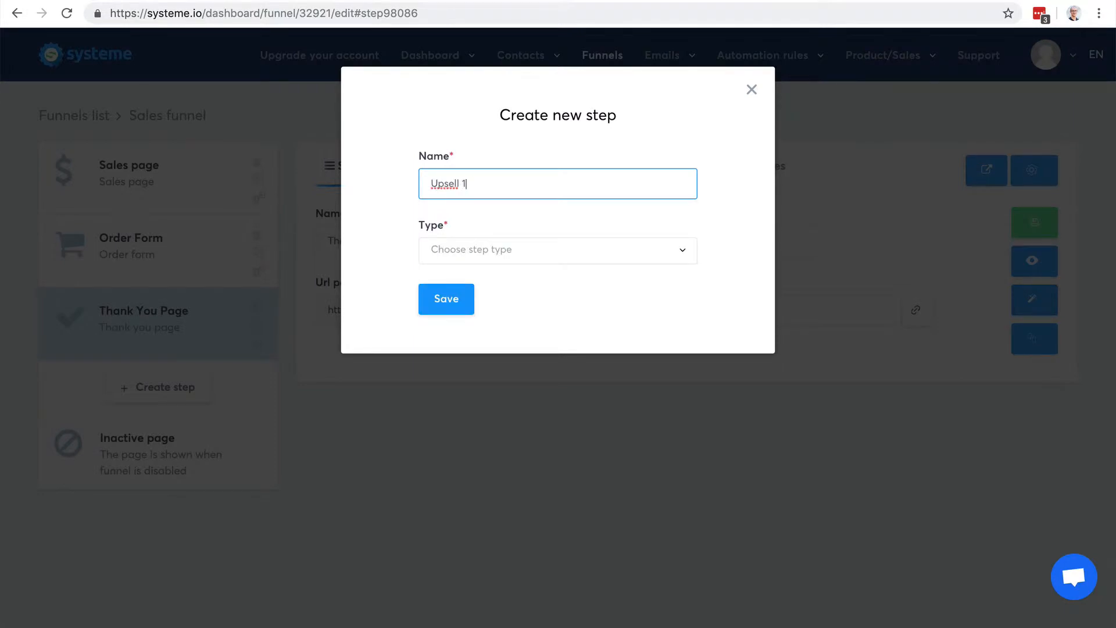
left_click(557, 250)
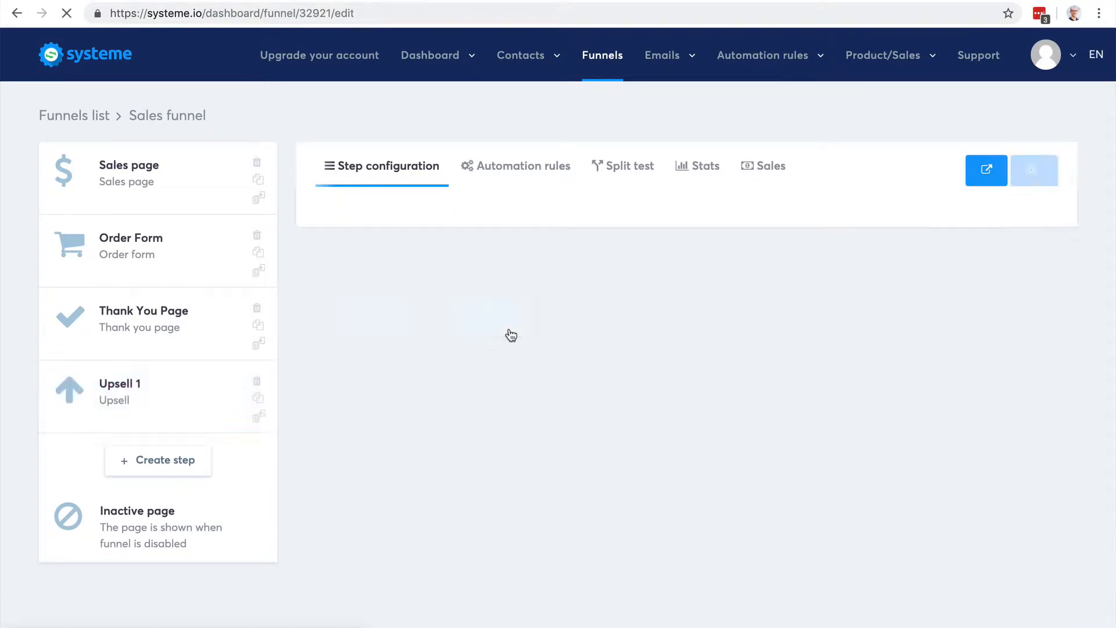
Add a step named 'Downsell' of type Downsell after Upsell 1 and save it
left_click(120, 391)
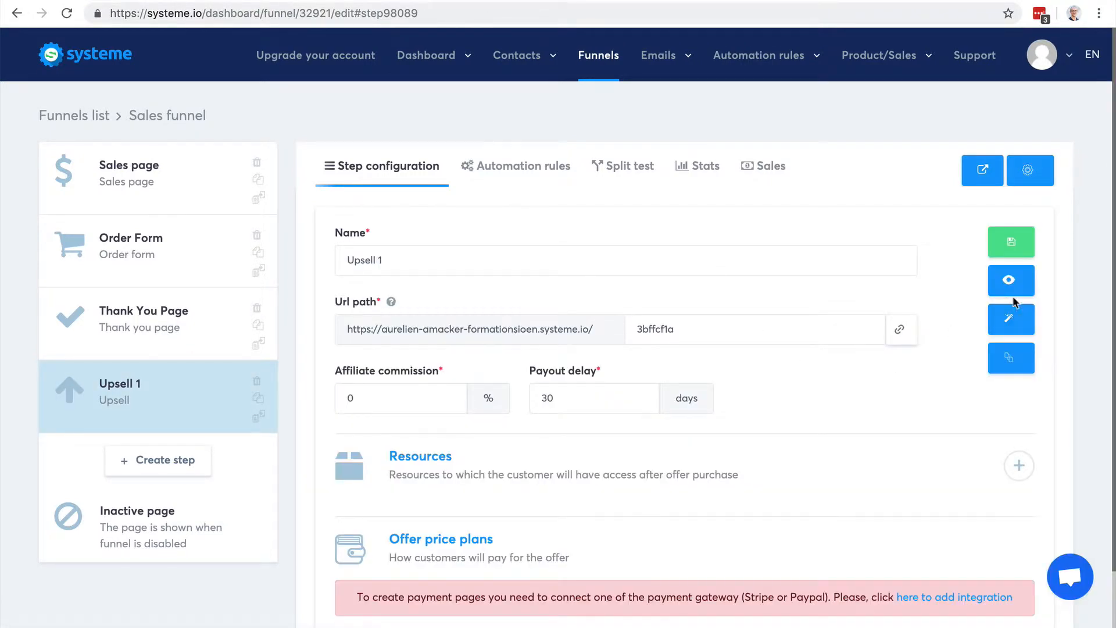
left_click(158, 459)
type("D")
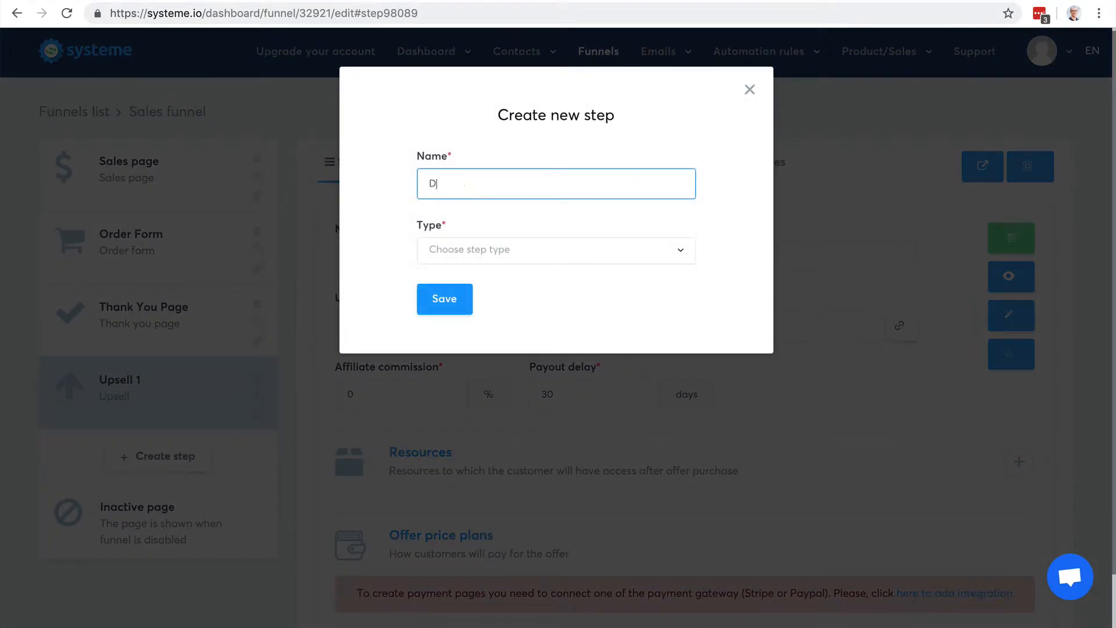
type("ownsell")
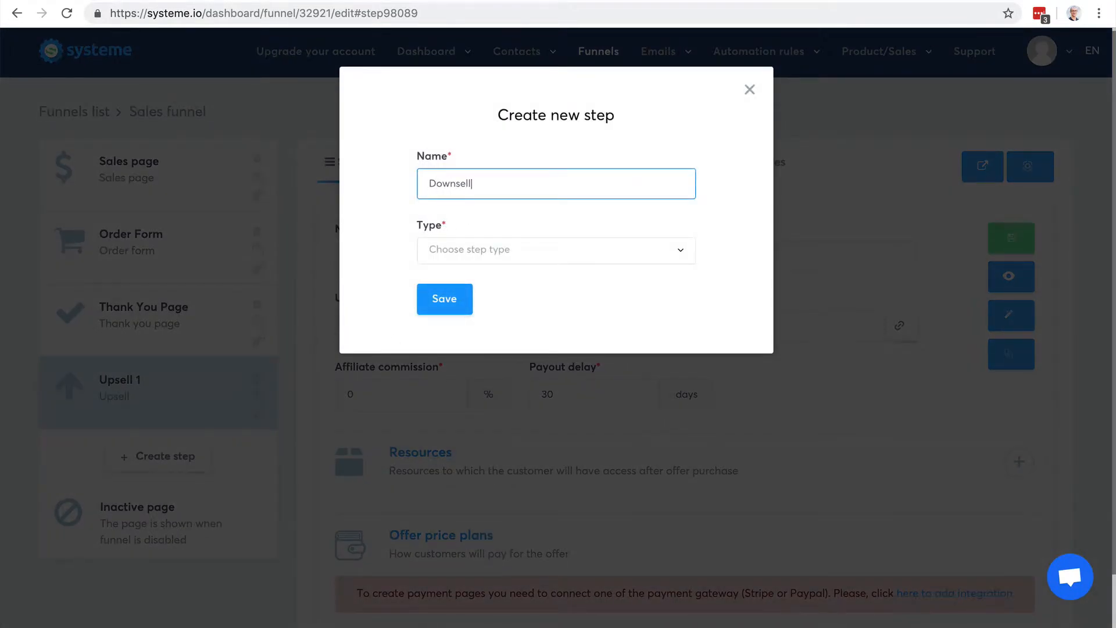
type("l")
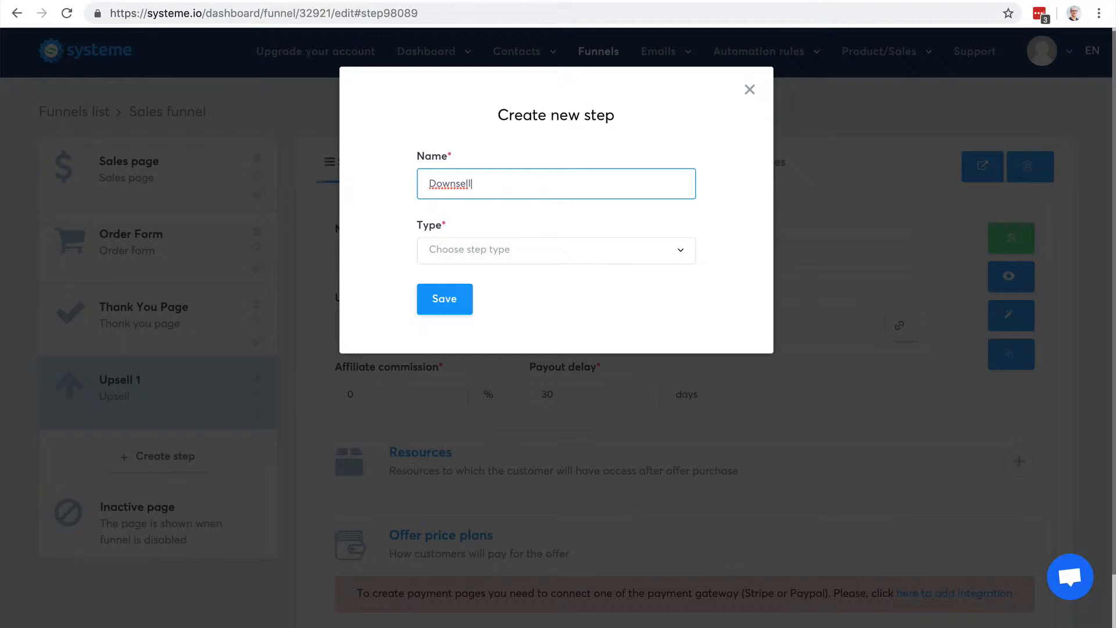
mouse_move(414, 212)
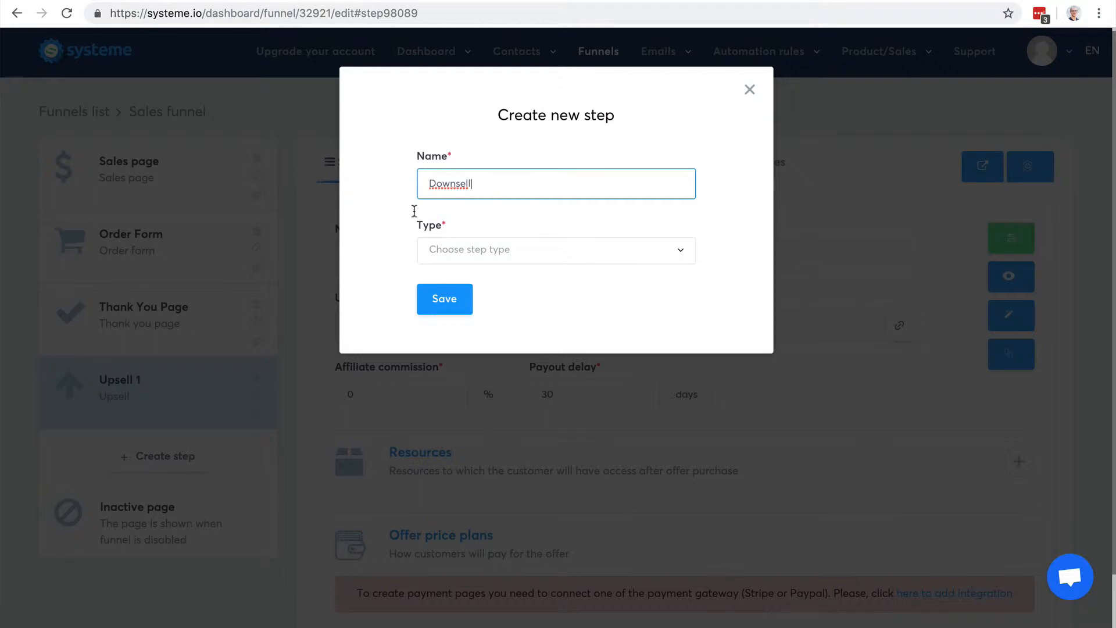
left_click(555, 249)
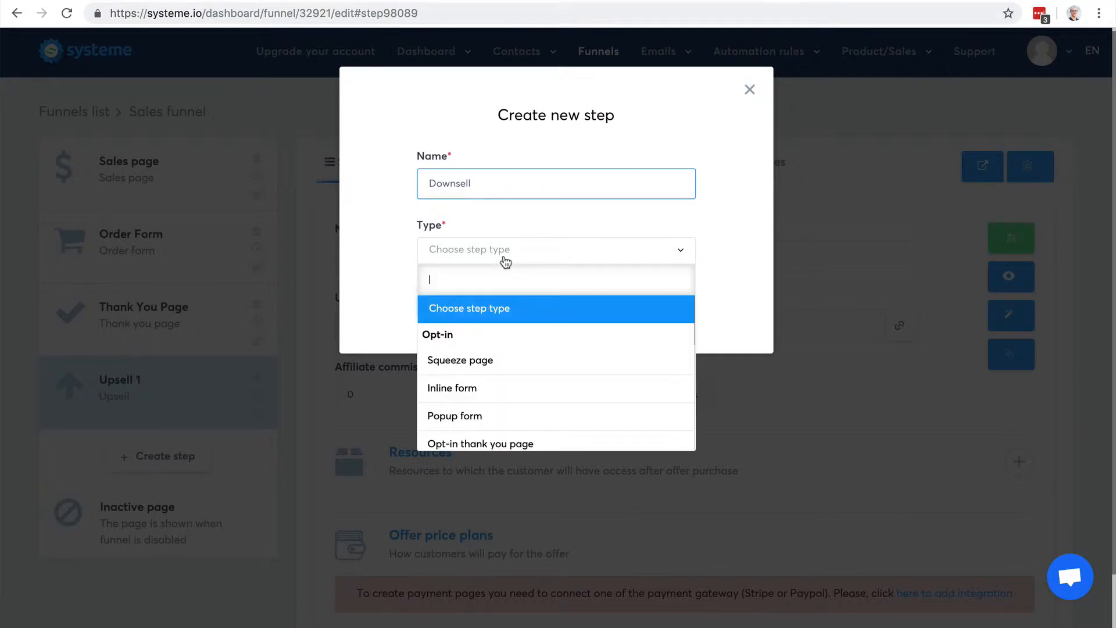
scroll("down", 3)
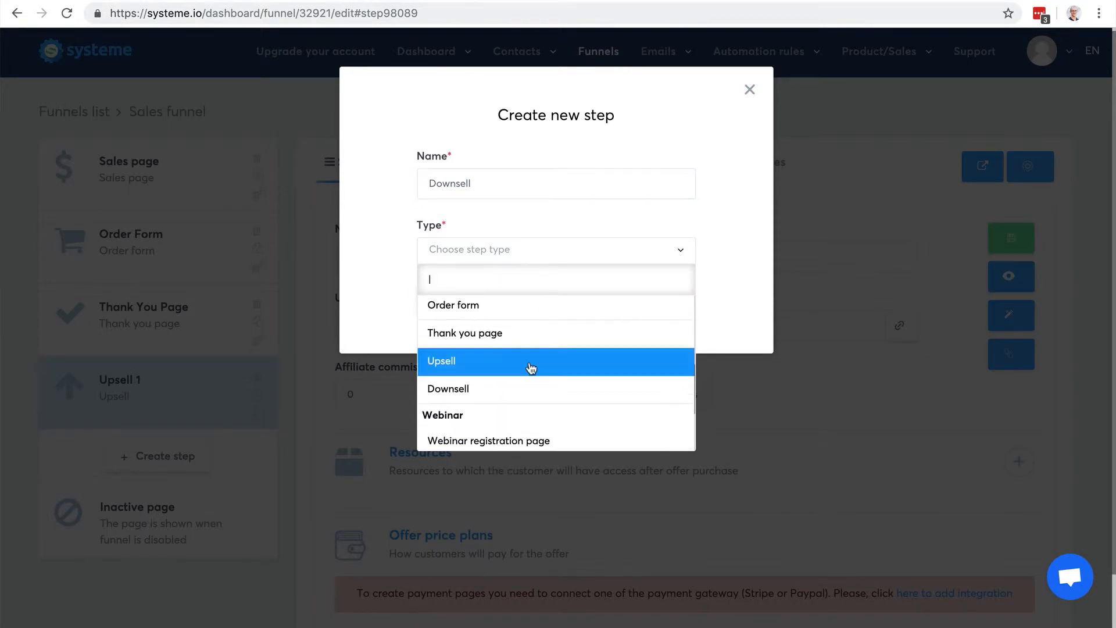
left_click(448, 388)
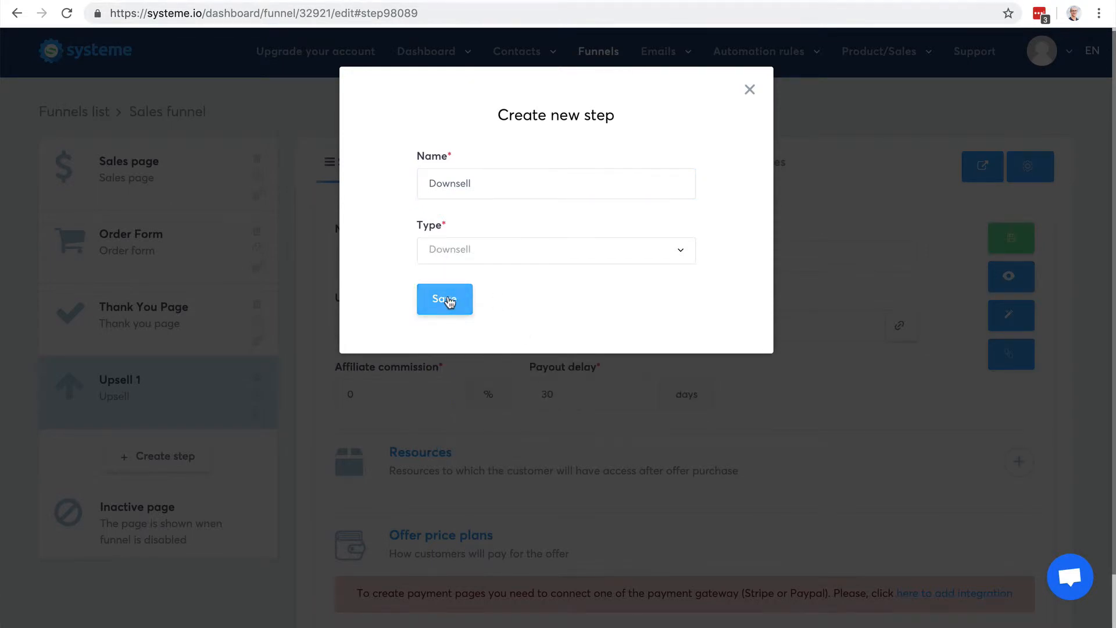
left_click(444, 298)
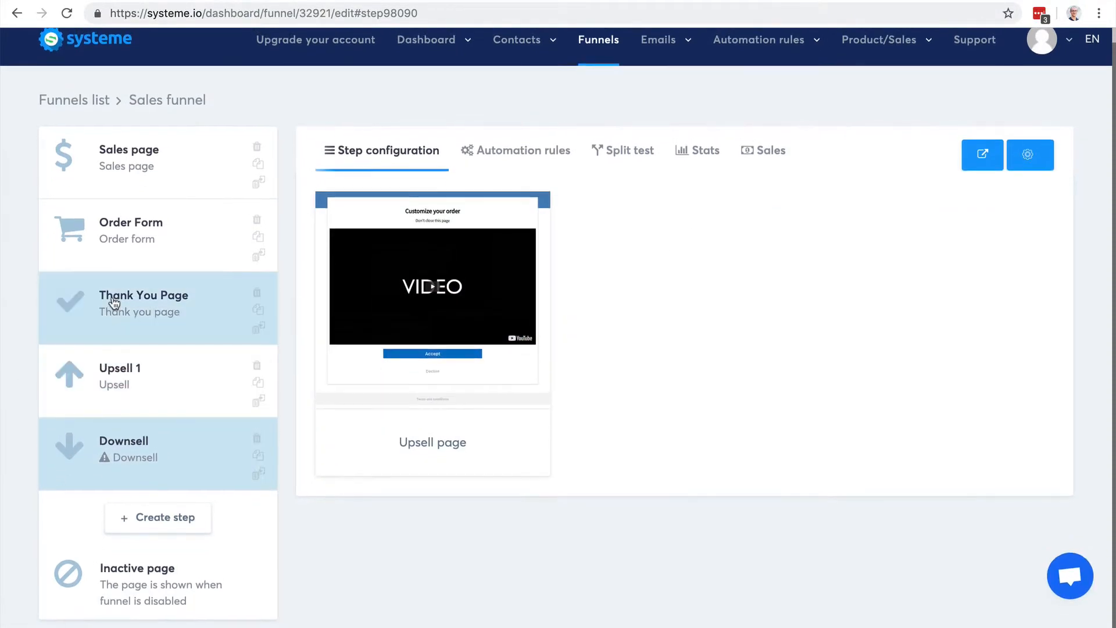
Drag the Thank You Page below Downsell, then check the Order Form and Upsell 1 steps
left_click_drag(143, 303, 149, 498)
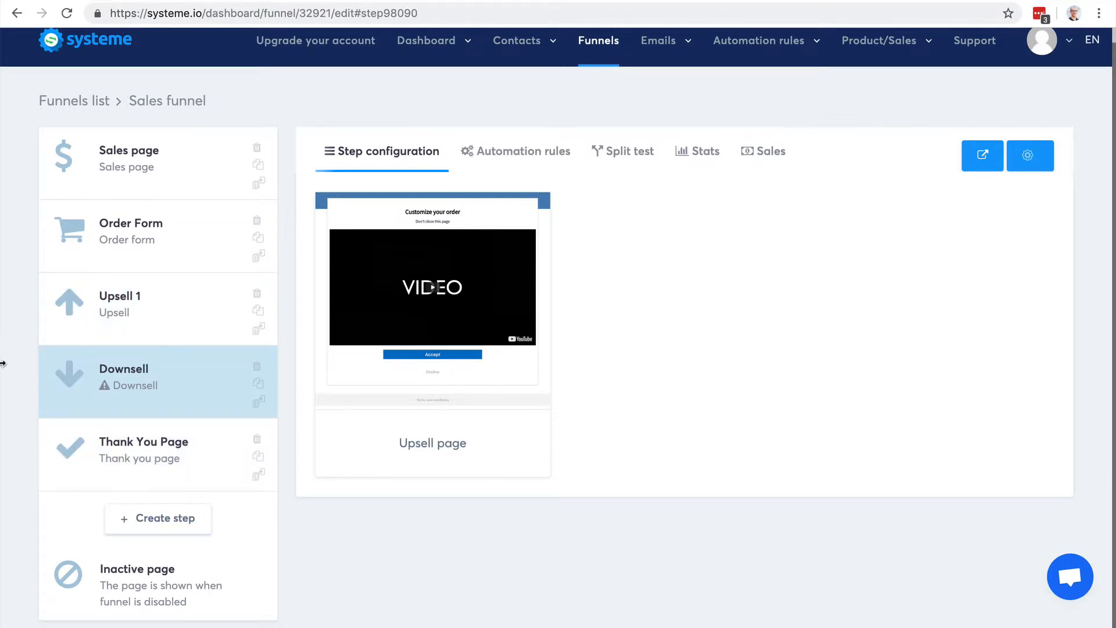
mouse_move(141, 232)
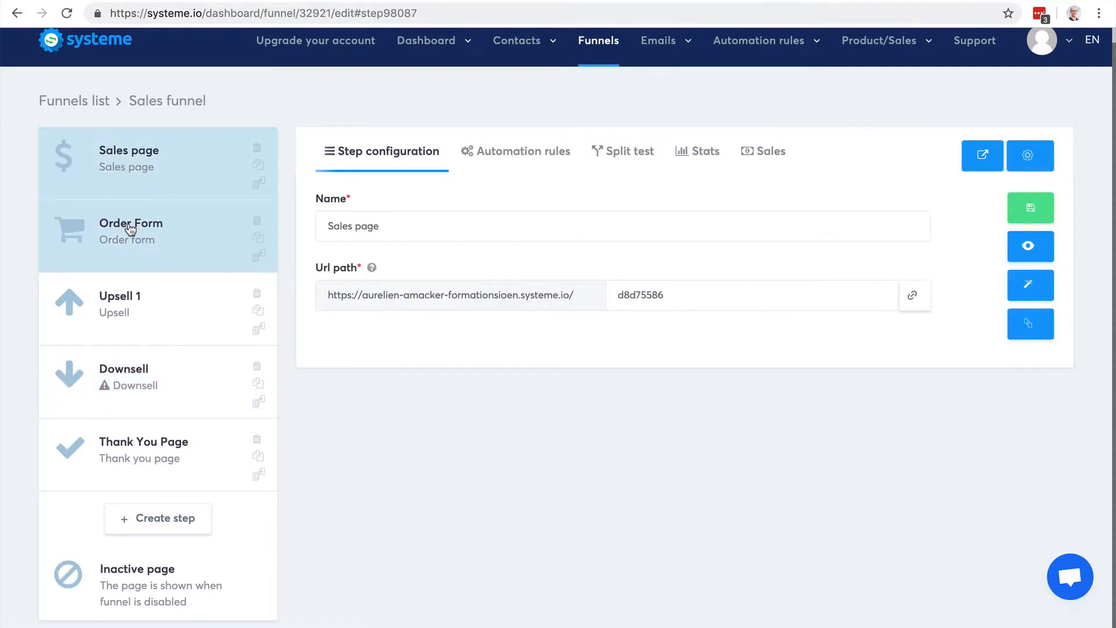
left_click(131, 231)
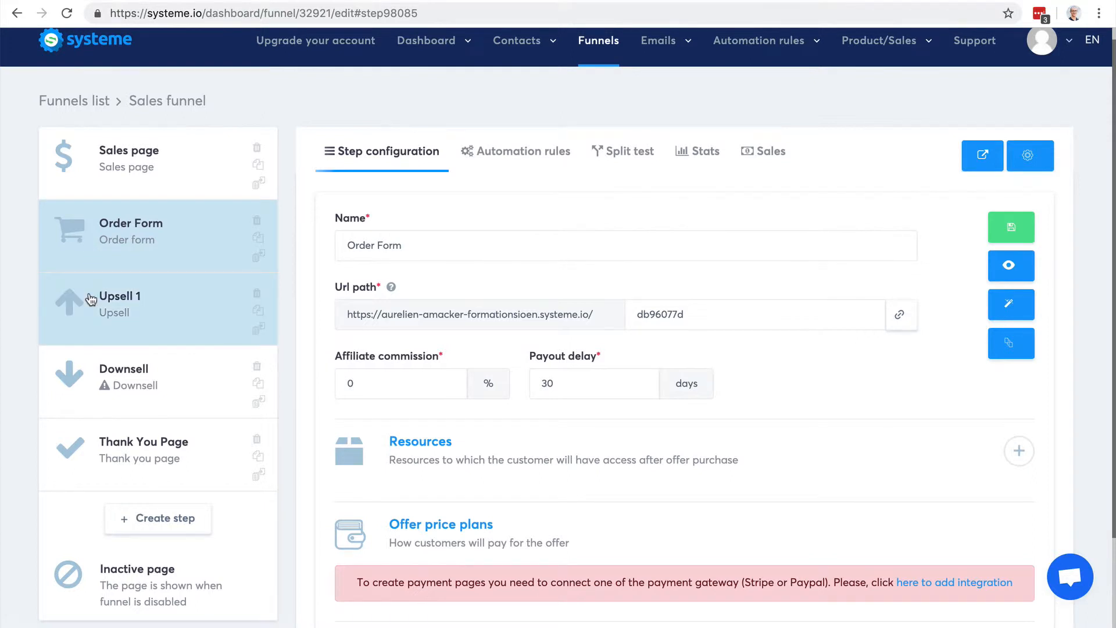
left_click(120, 296)
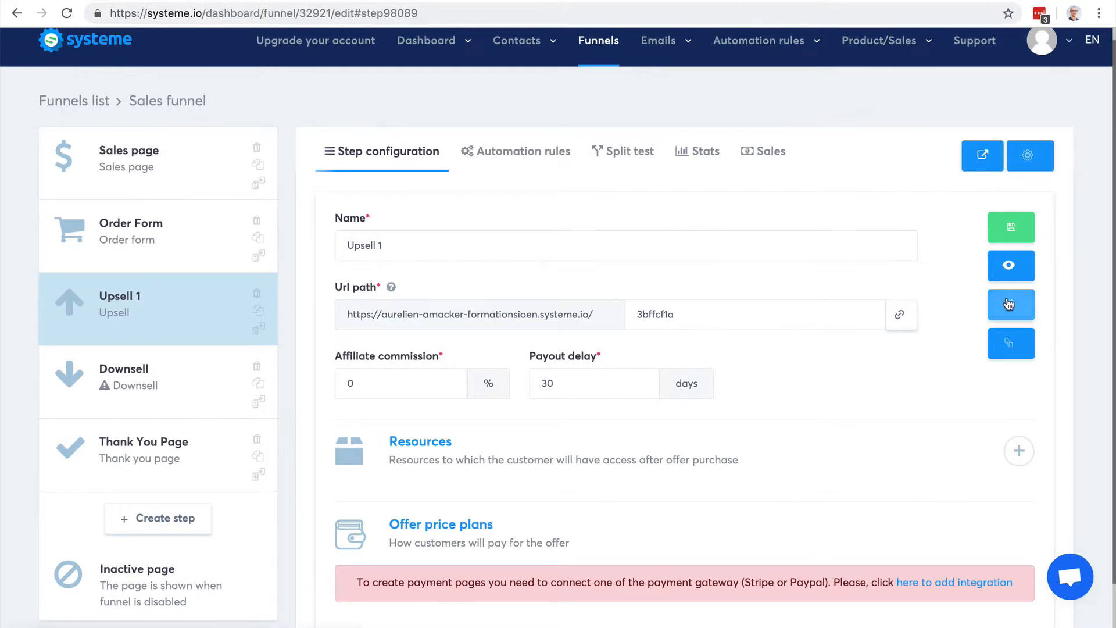
Open the Upsell 1 page, with its video and Accept/Decline buttons, in the editor
left_click(1010, 304)
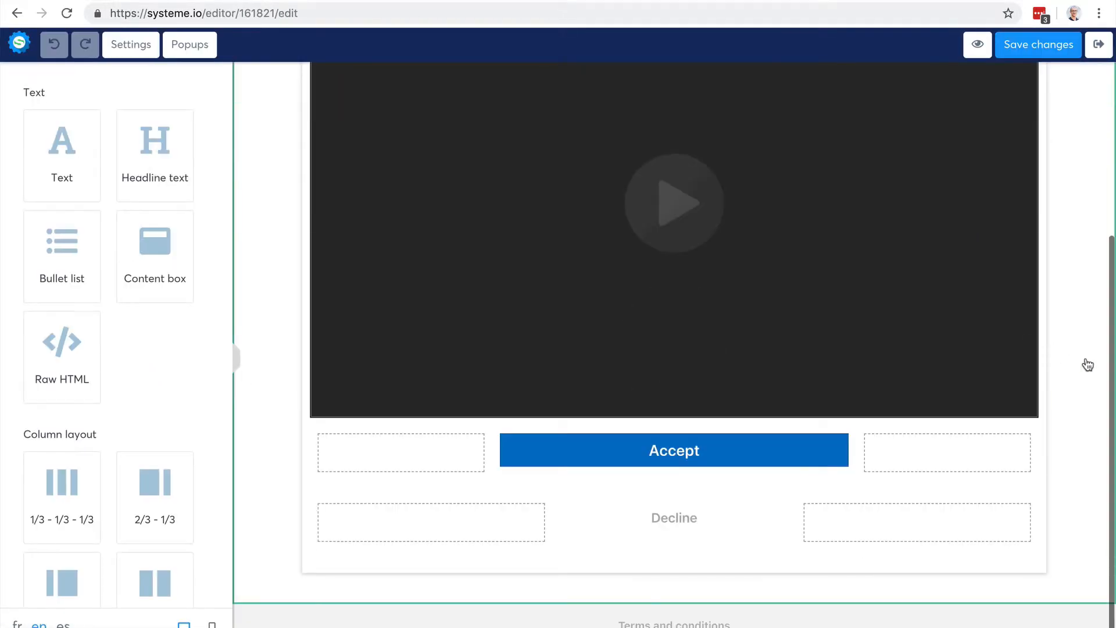
left_click(673, 449)
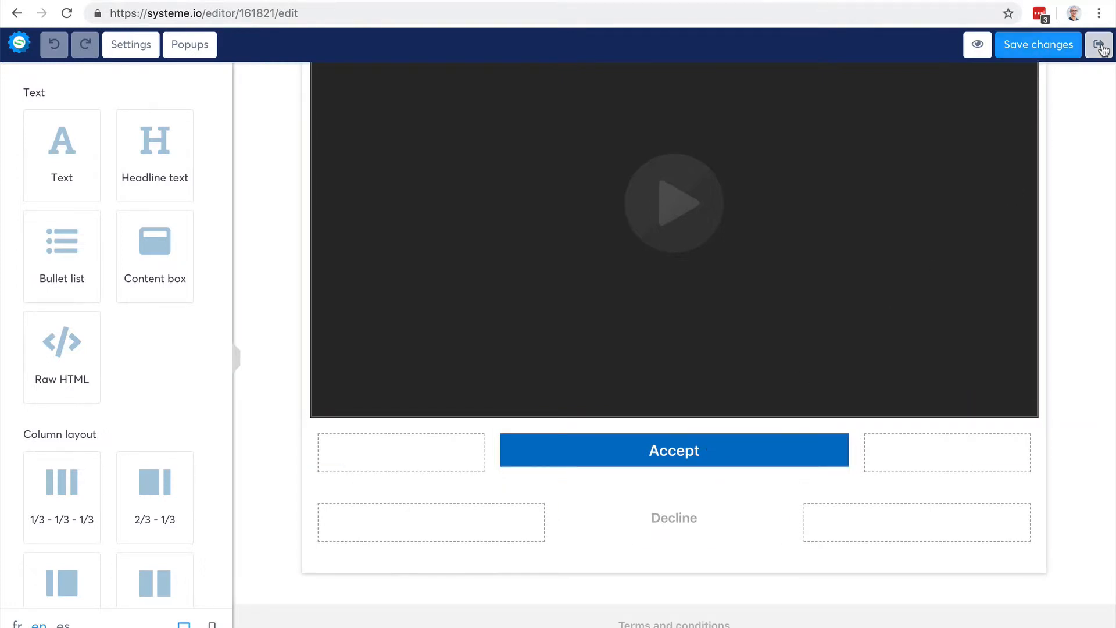
Leave the page editor and return to the Upsell 1 step settings
left_click(1098, 45)
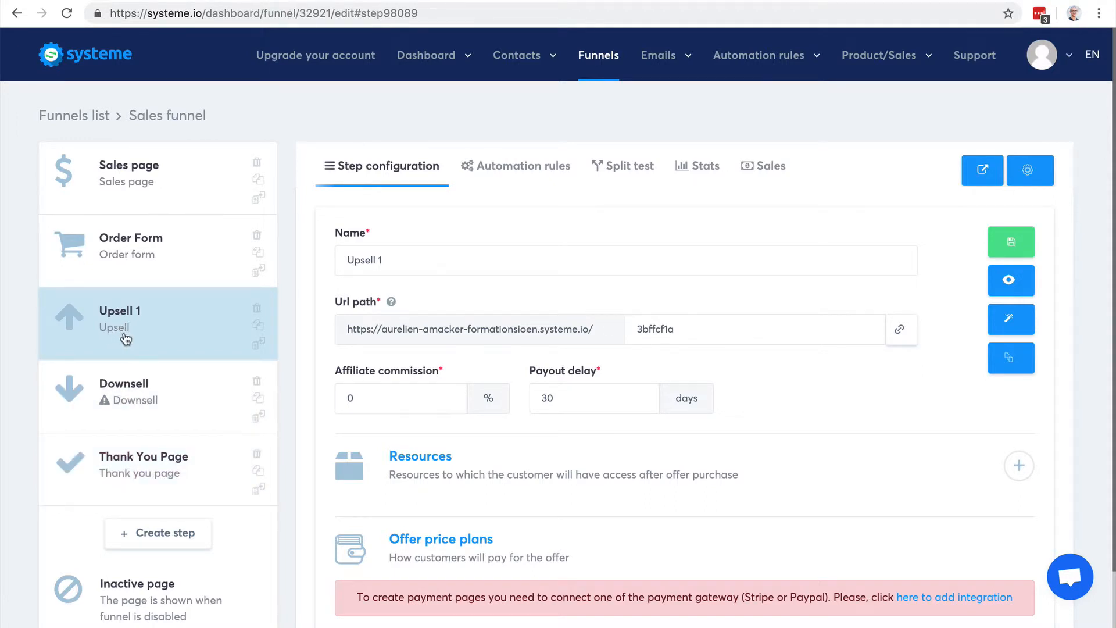
mouse_move(137, 390)
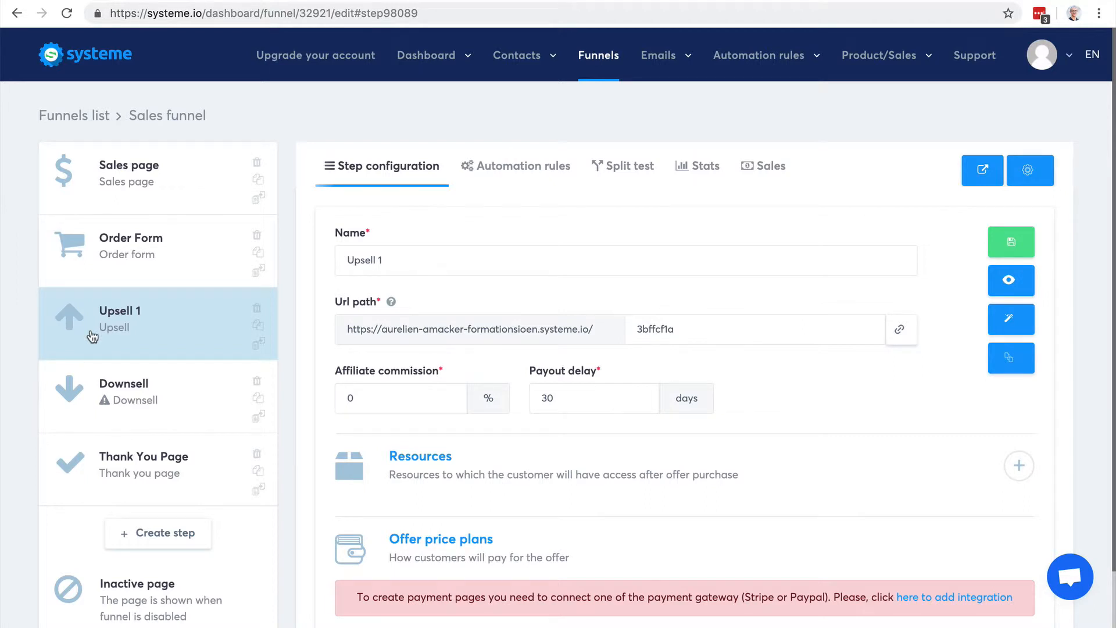
mouse_move(101, 331)
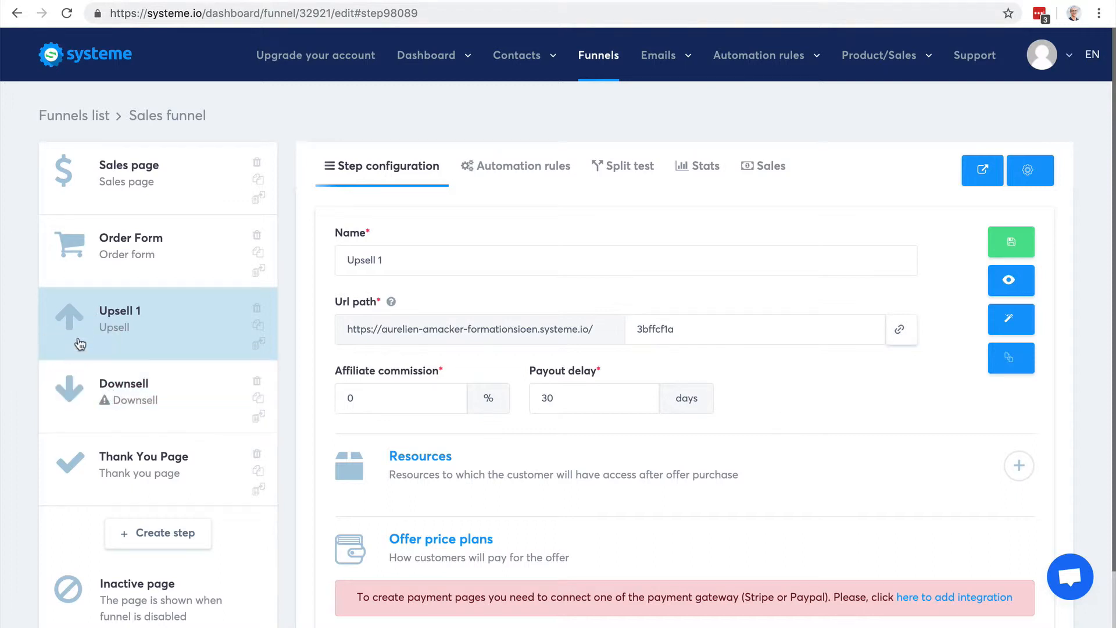
mouse_move(50, 338)
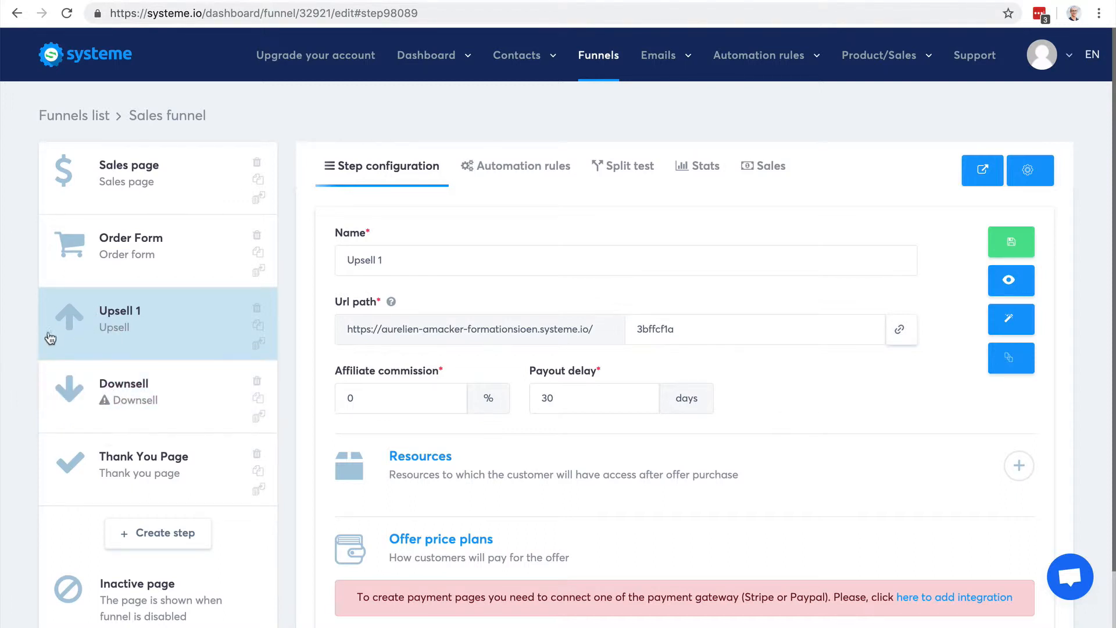
mouse_move(104, 394)
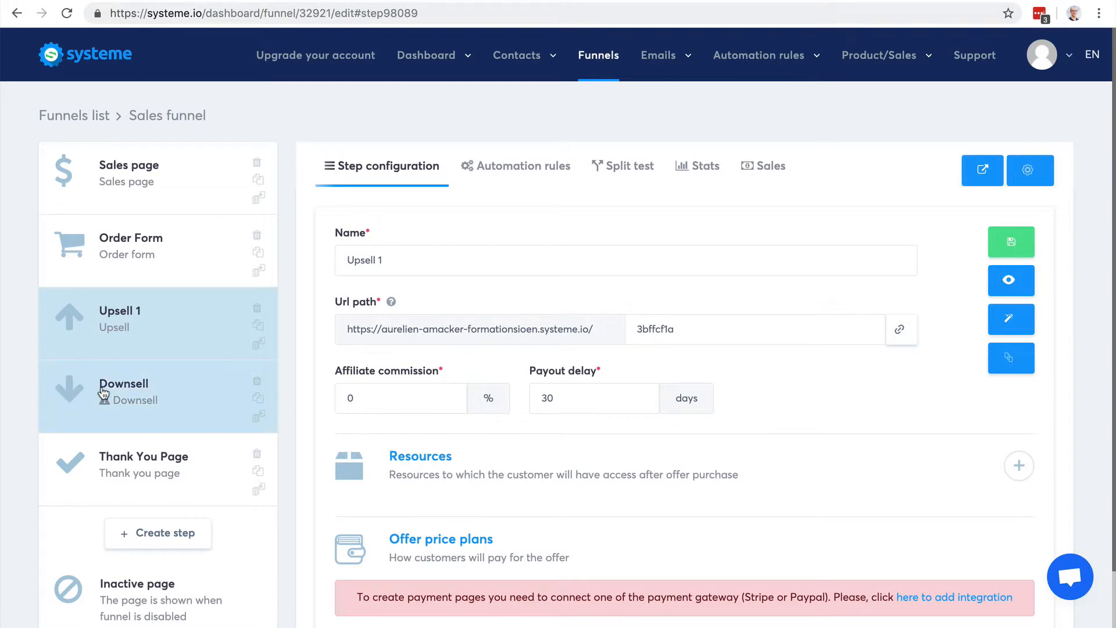
mouse_move(23, 425)
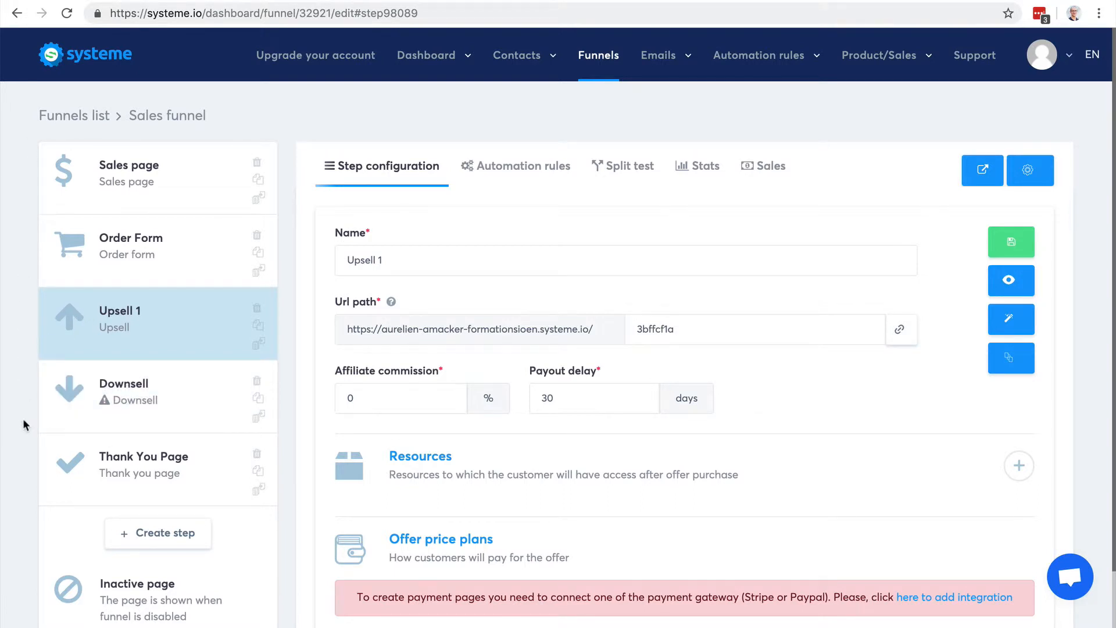
mouse_move(754, 405)
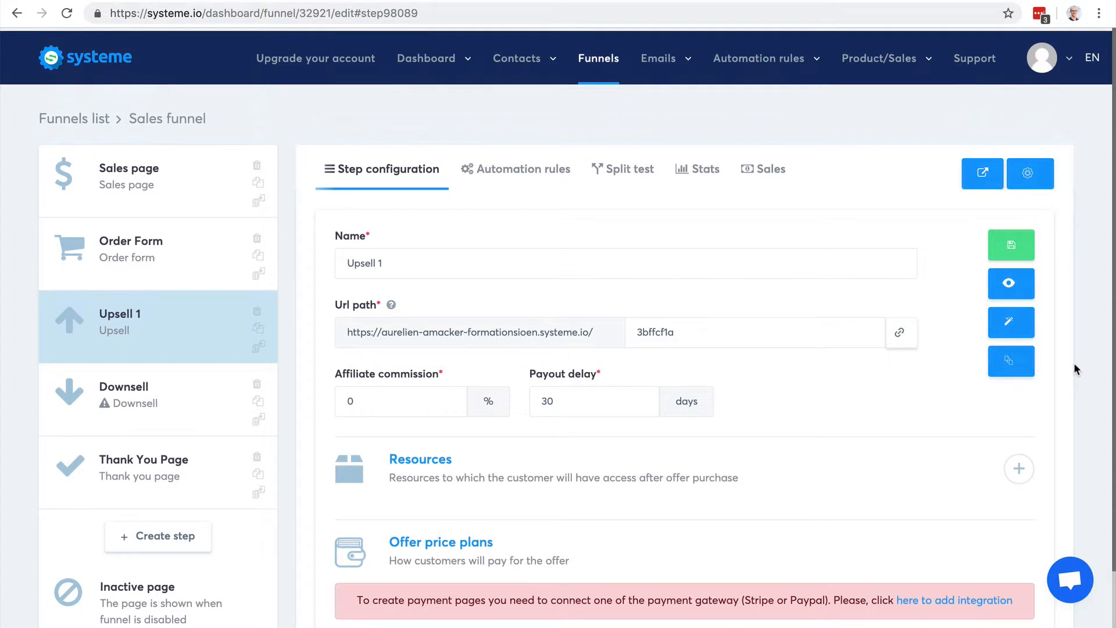
Add a new resource entry under Upsell 1's Resources section
scroll("down", 3)
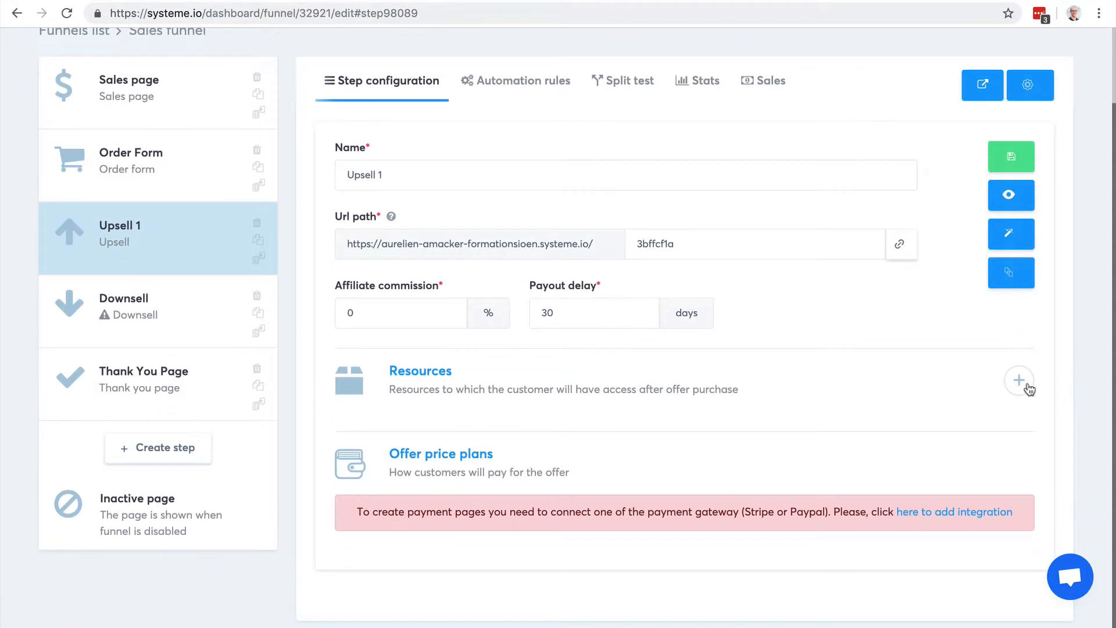
left_click(1018, 380)
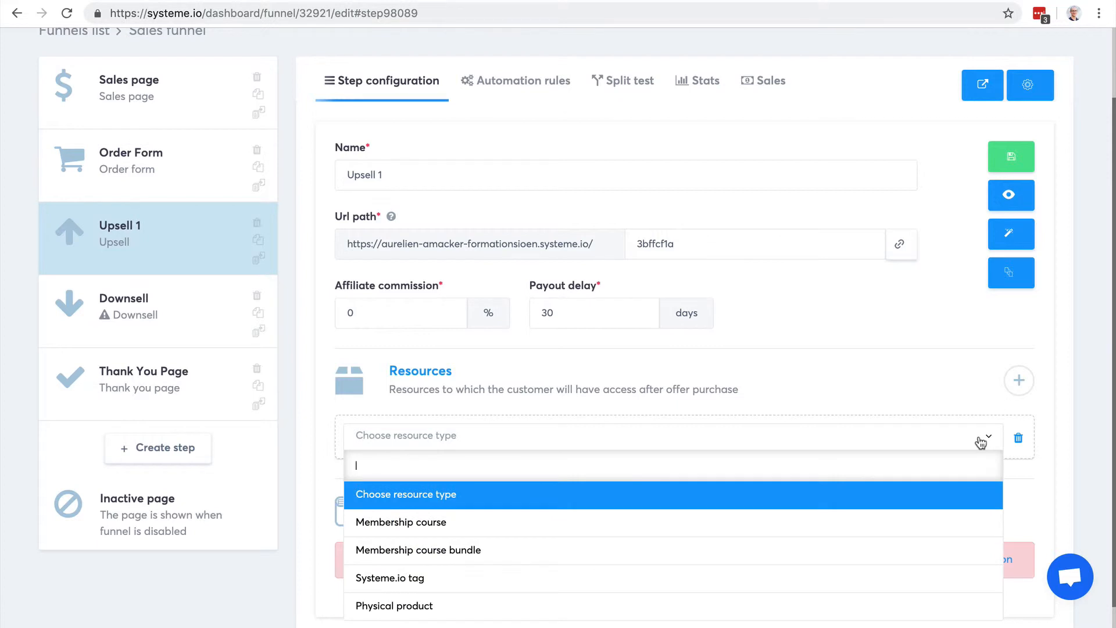
mouse_move(447, 374)
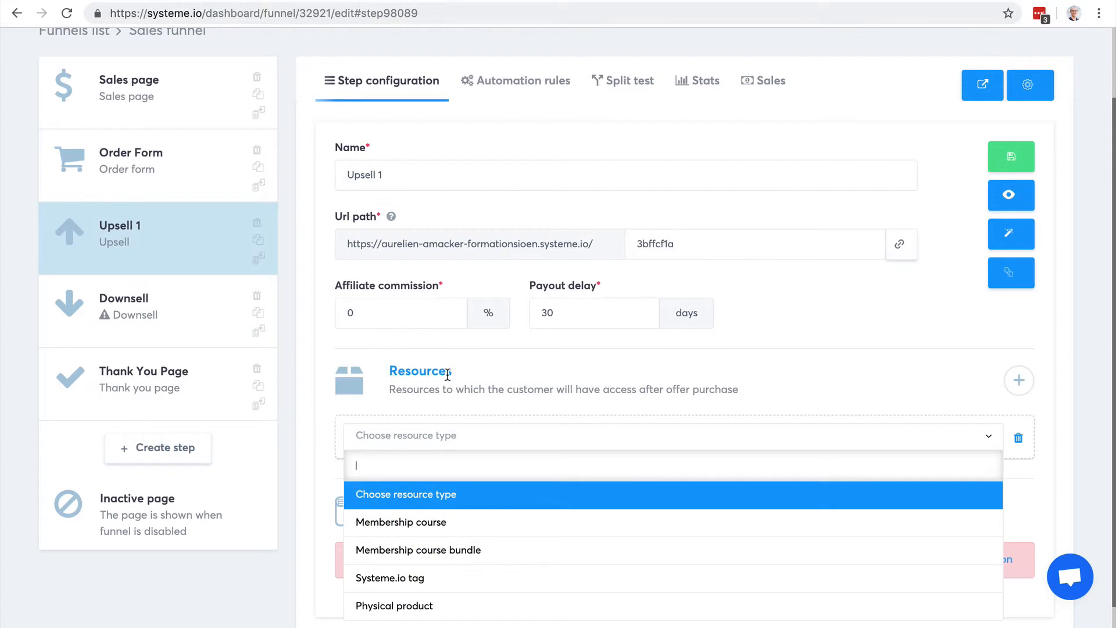
mouse_move(401, 371)
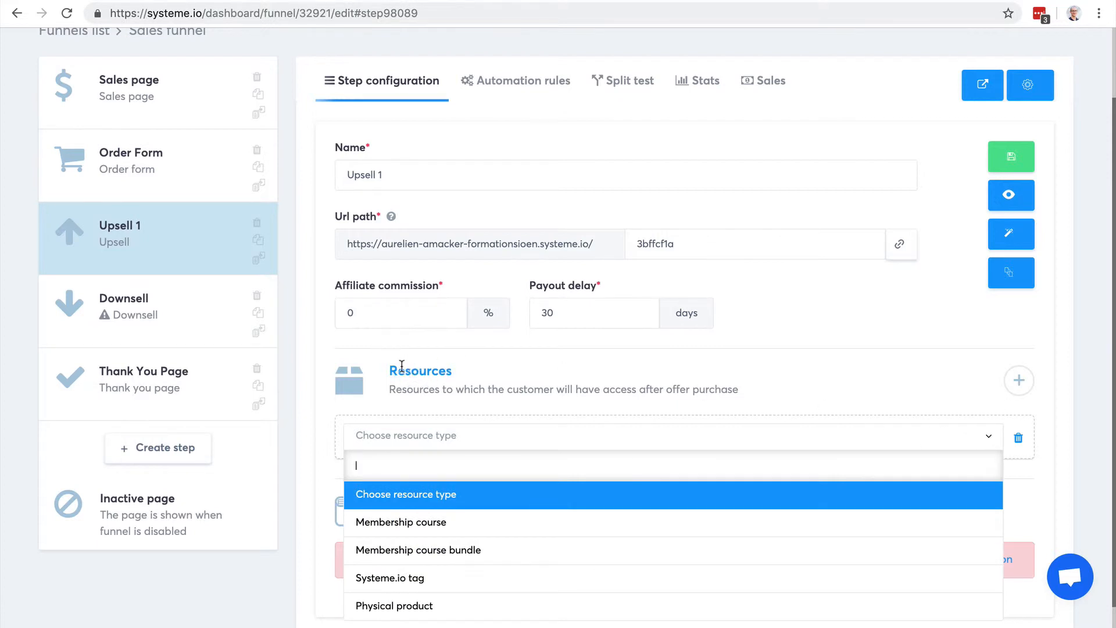
mouse_move(418, 386)
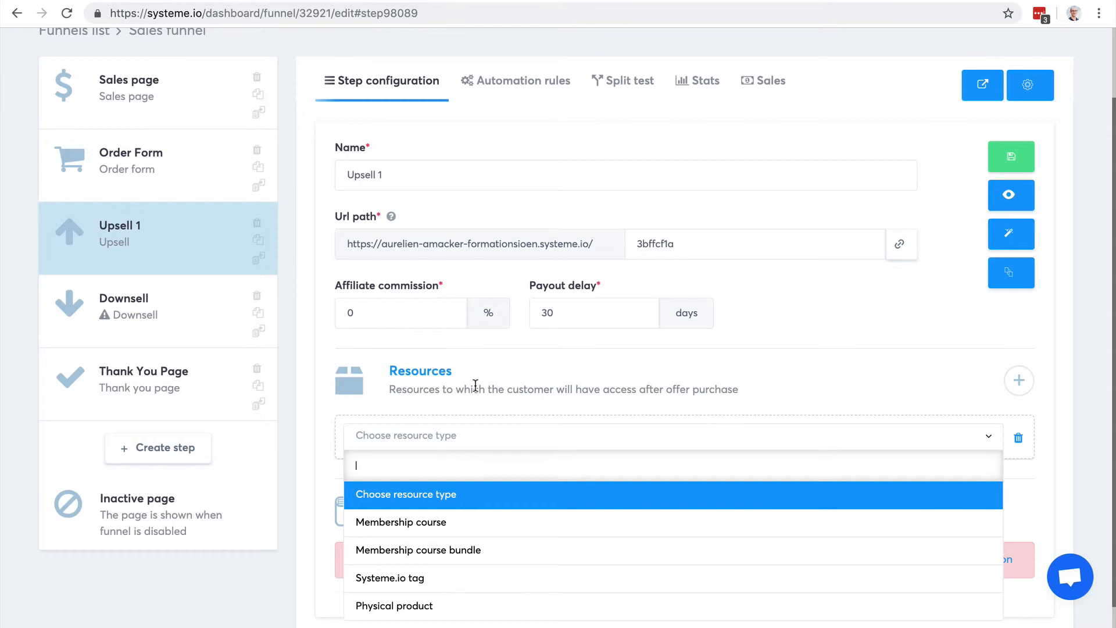
mouse_move(512, 402)
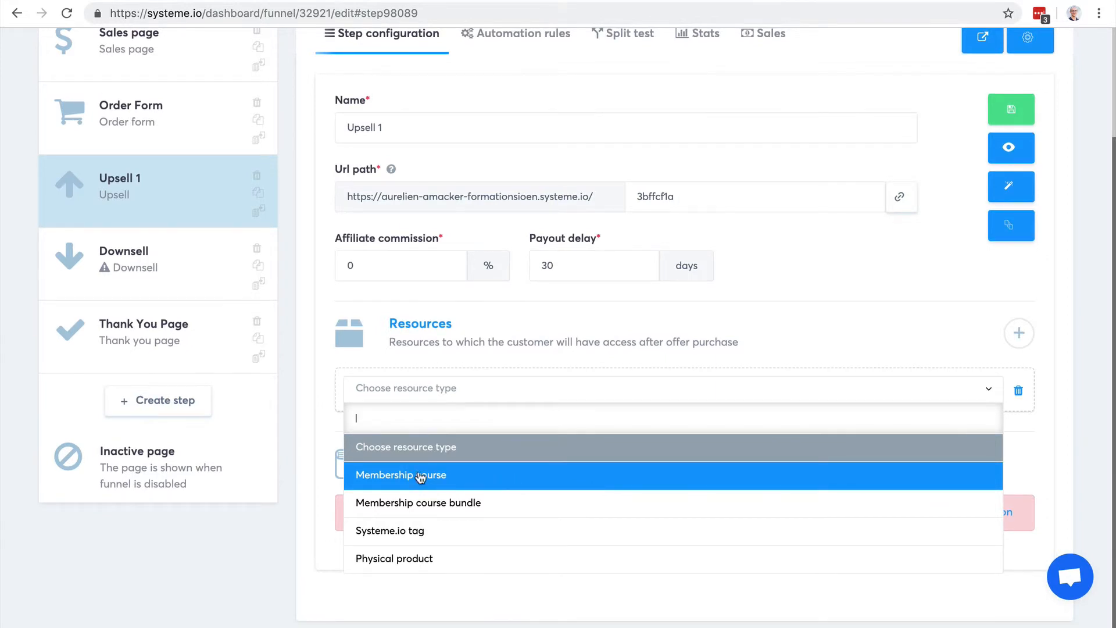
mouse_move(418, 502)
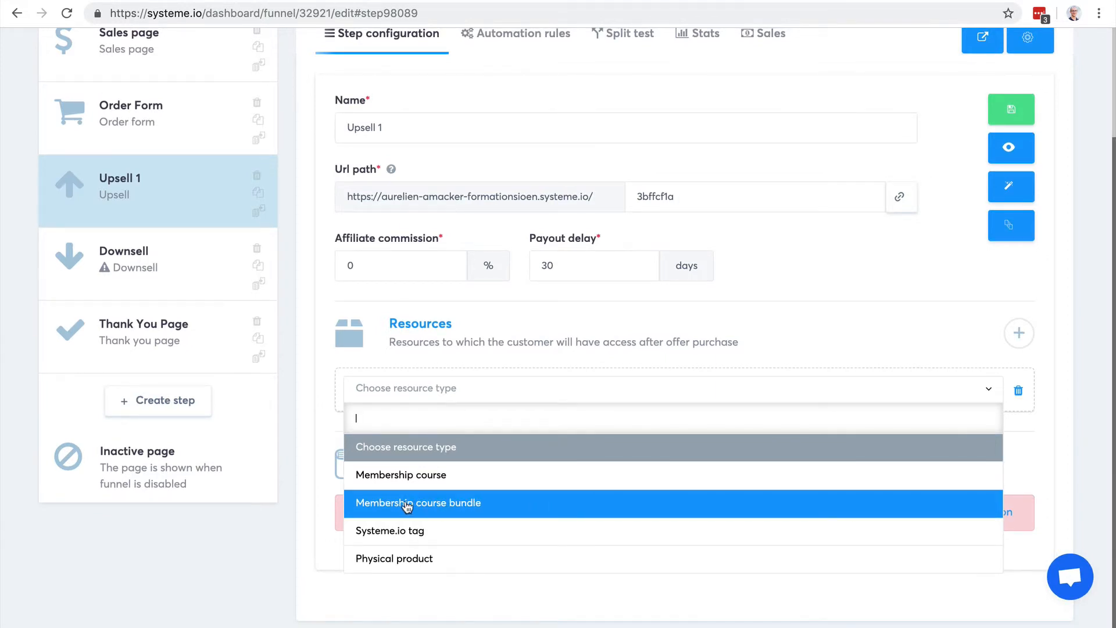
mouse_move(443, 507)
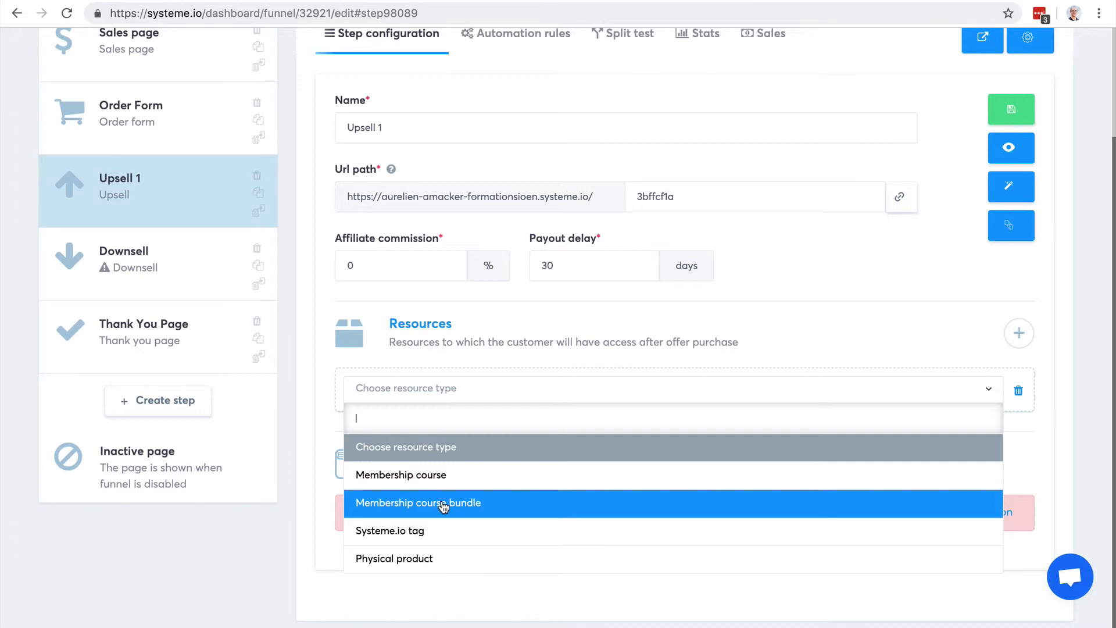
mouse_move(440, 534)
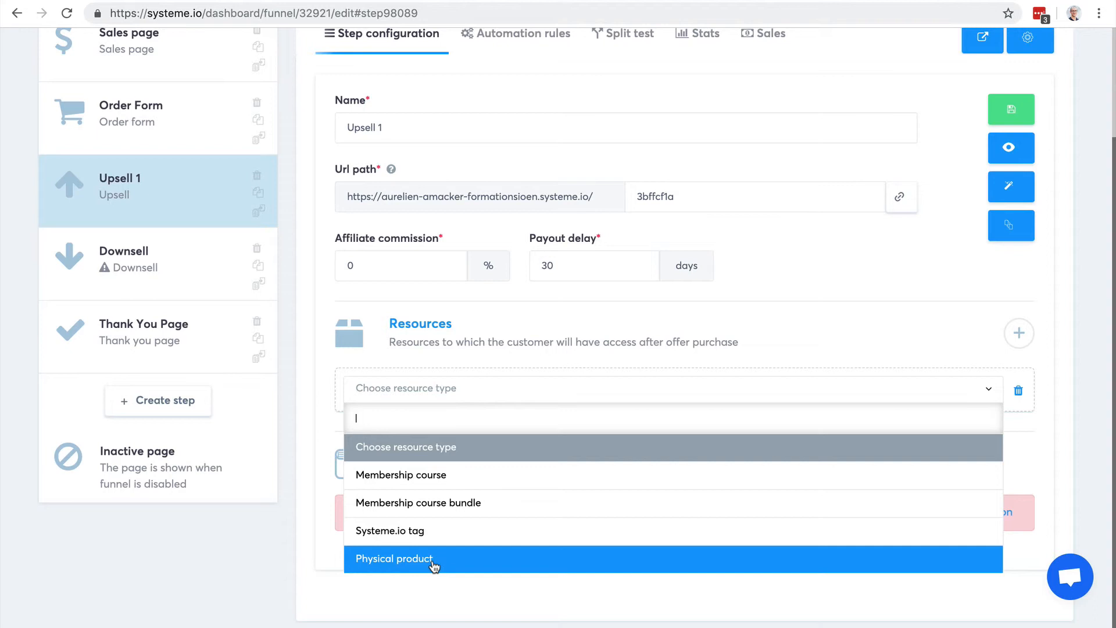
mouse_move(401, 475)
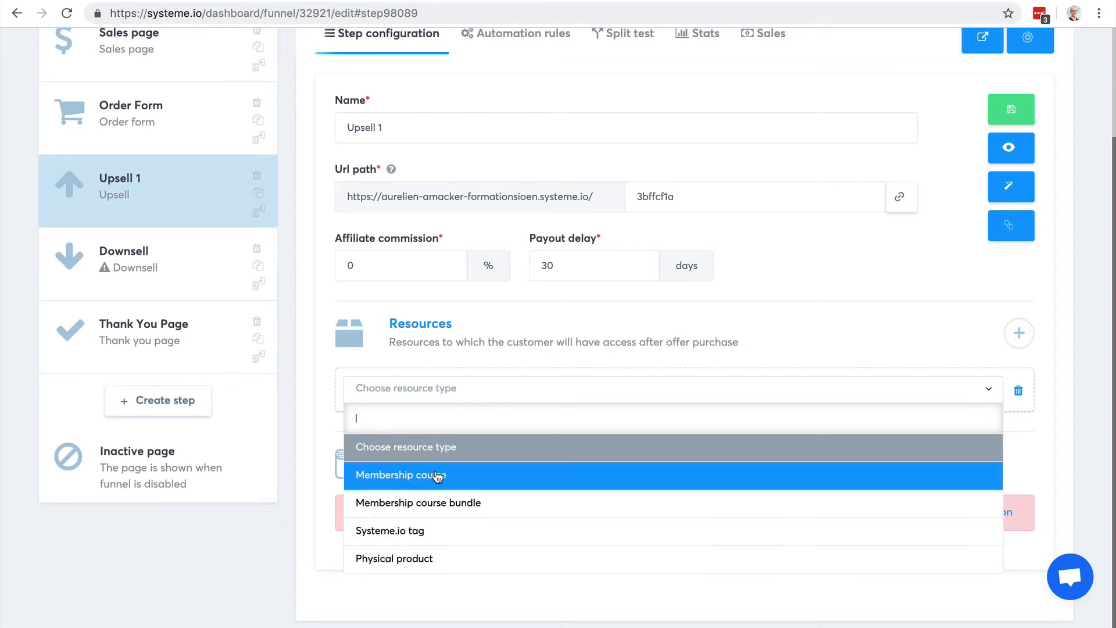
Set the resource type to Membership course and view the access type options
left_click(400, 475)
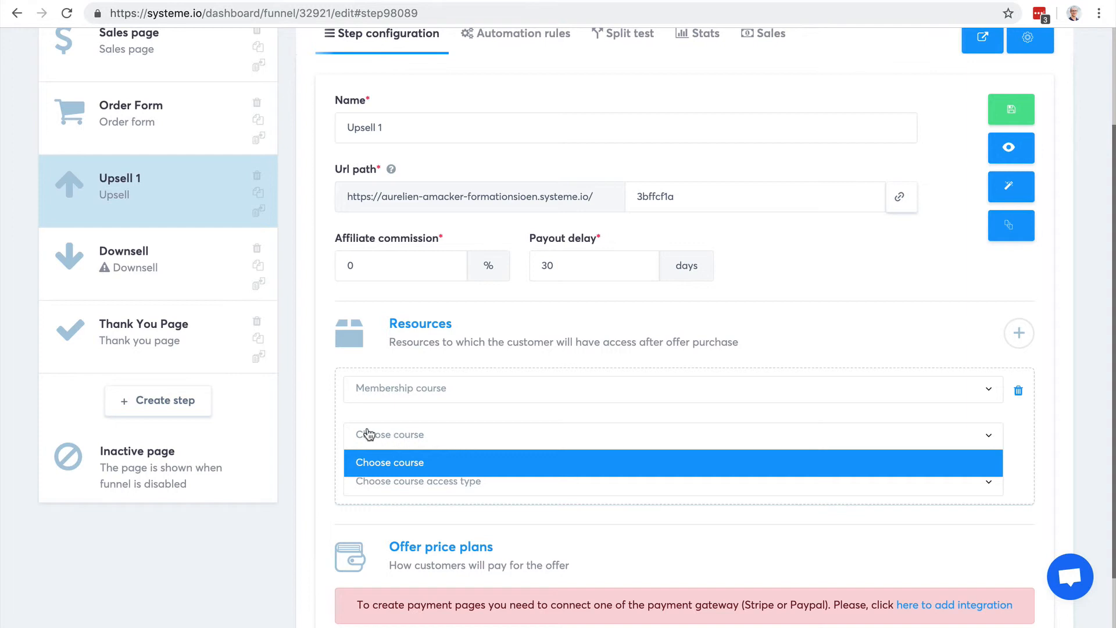
left_click(669, 482)
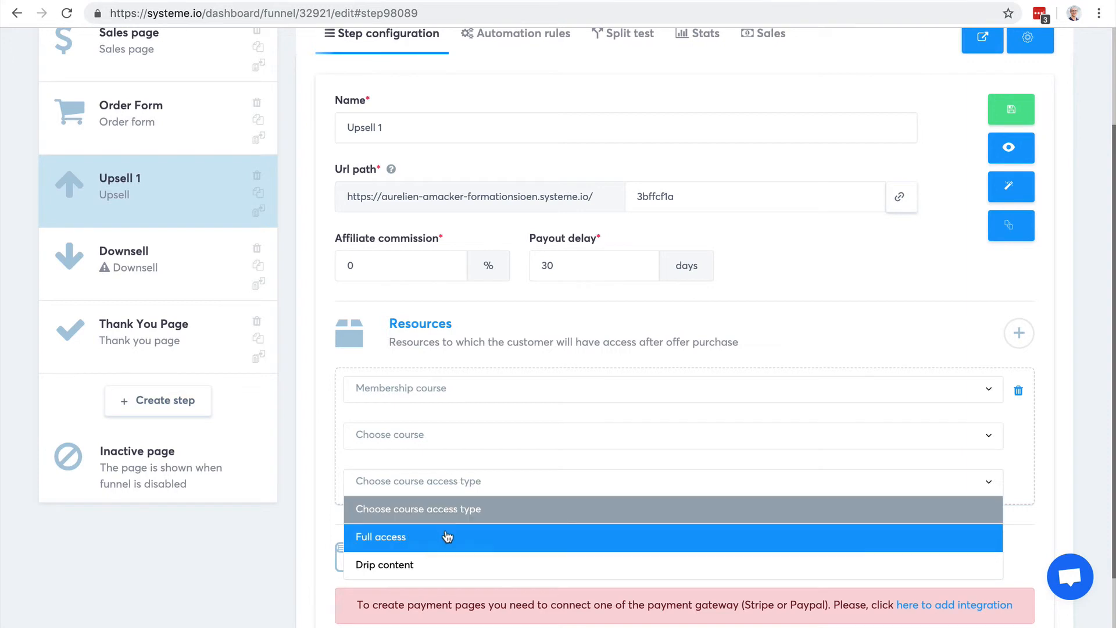
mouse_move(447, 565)
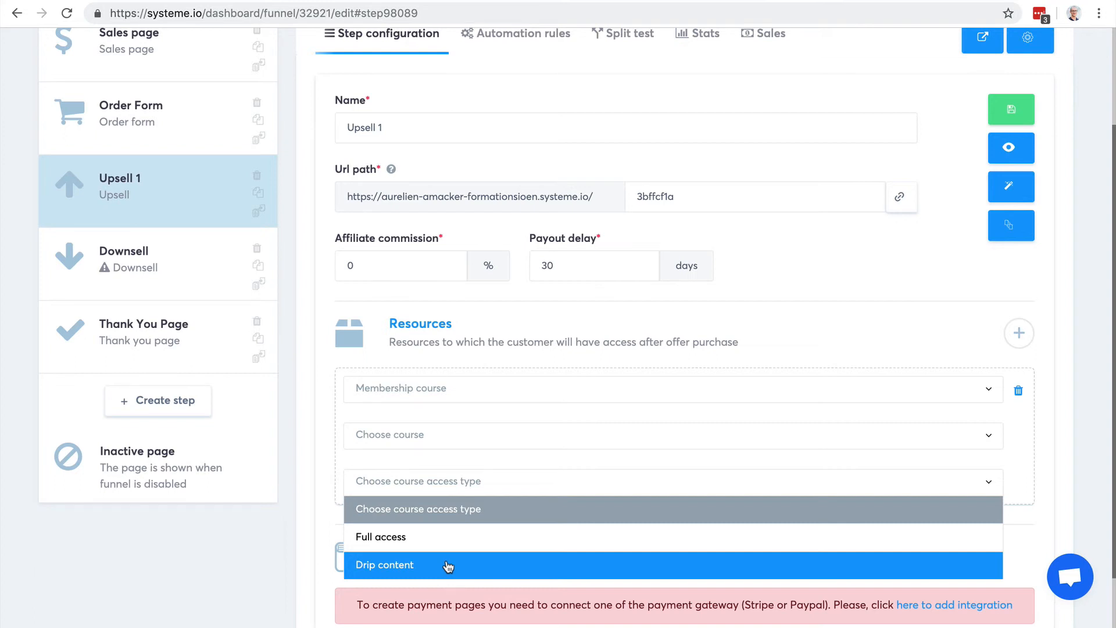
mouse_move(412, 552)
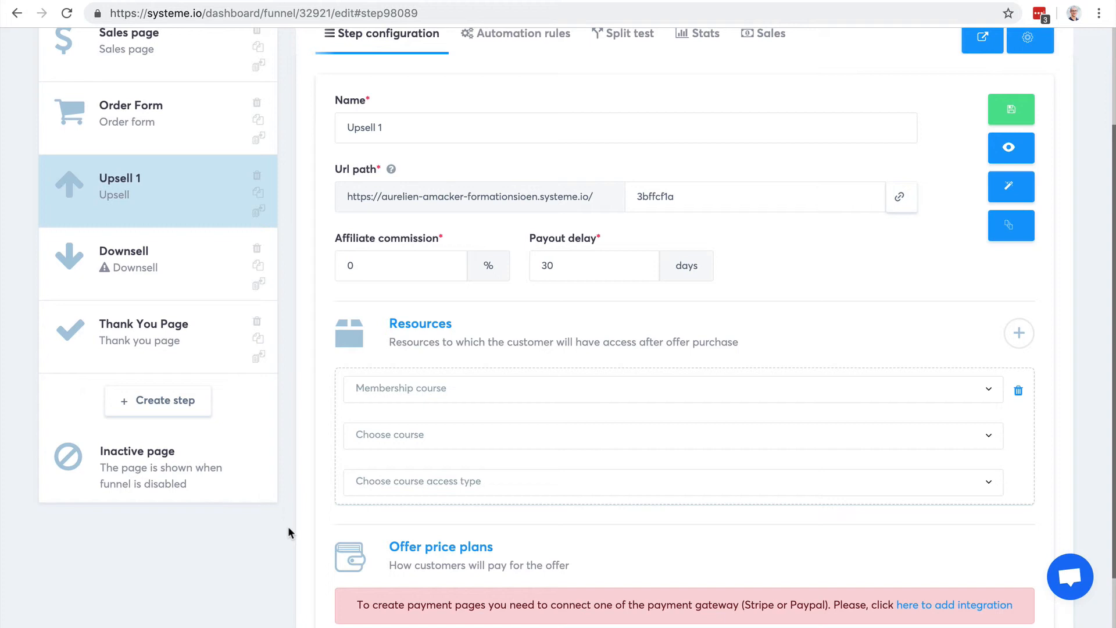
mouse_move(491, 440)
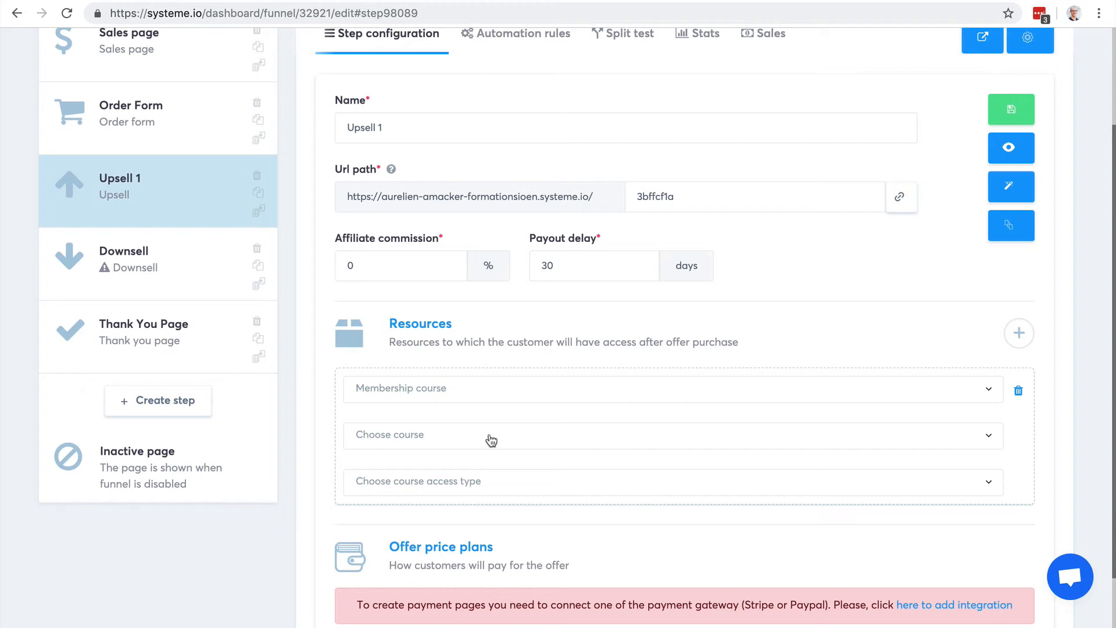
mouse_move(406, 390)
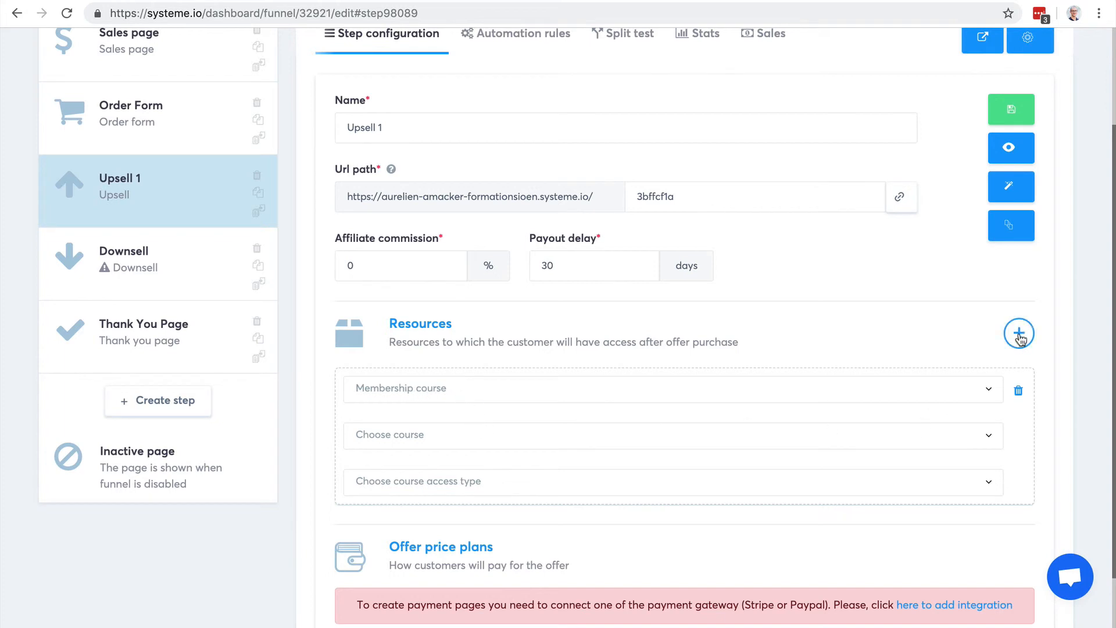
Add a second resource as a Systeme.io tag set to Blog-leads
left_click(1018, 333)
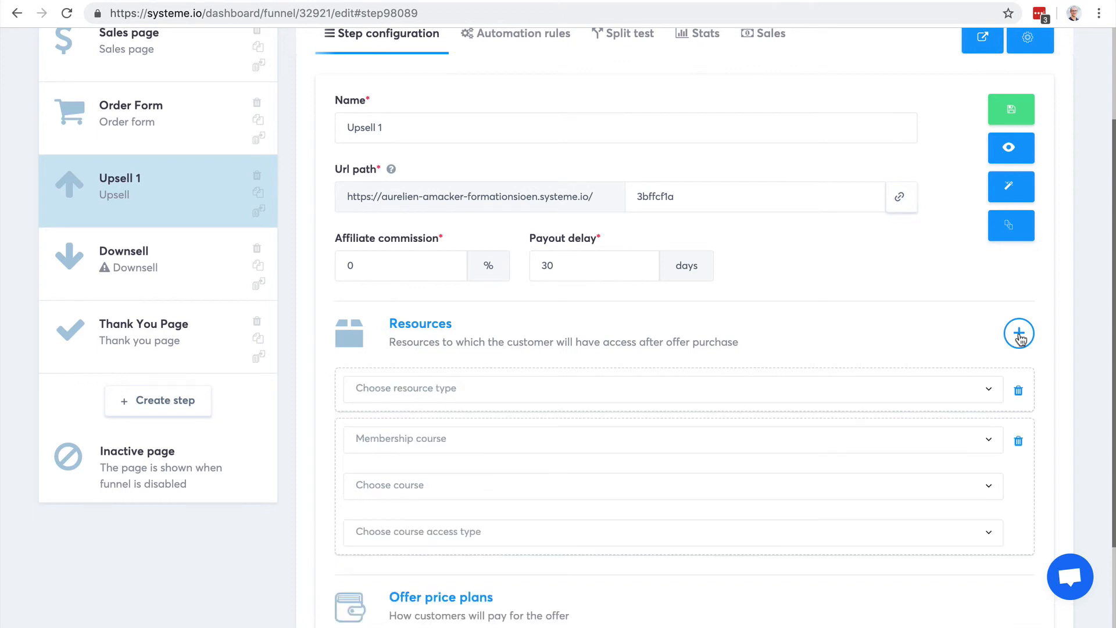
left_click(669, 388)
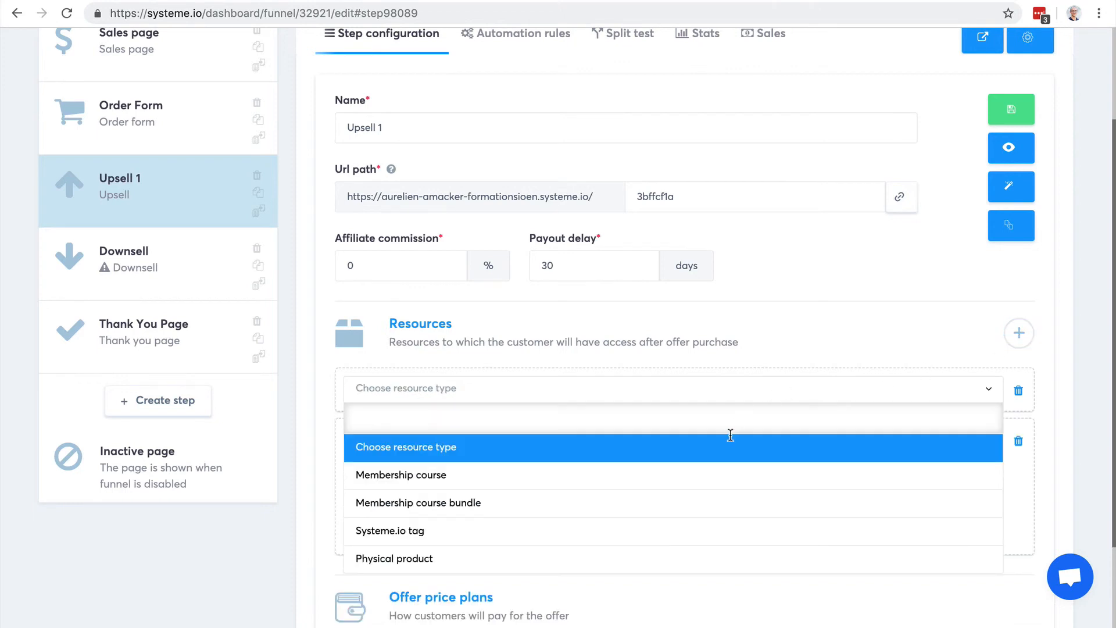
left_click(389, 530)
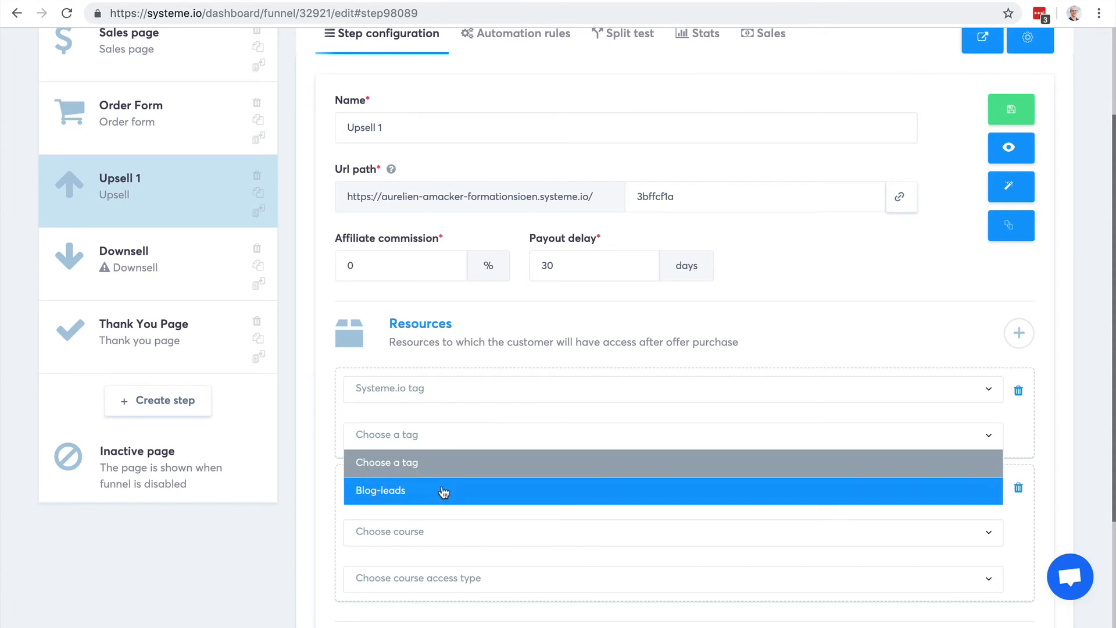
left_click(380, 490)
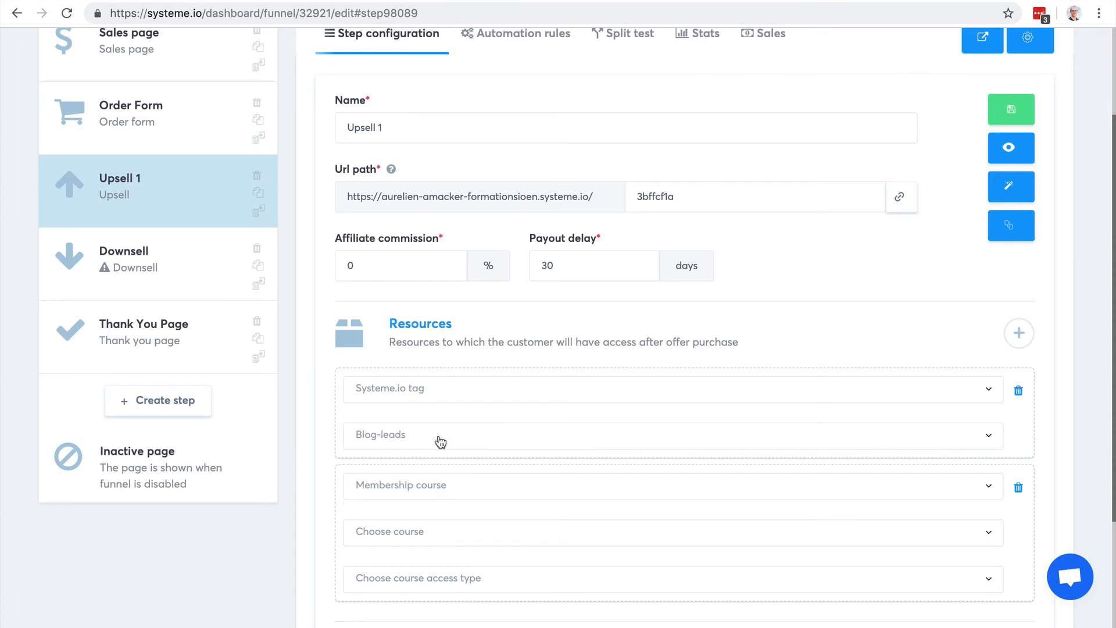
mouse_move(384, 436)
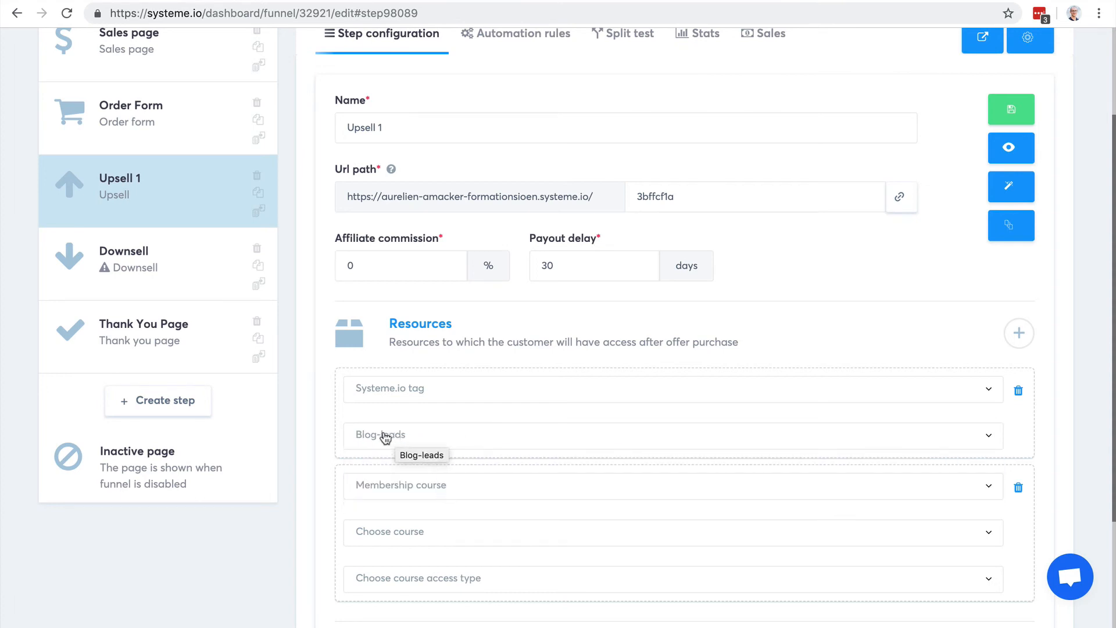
mouse_move(372, 437)
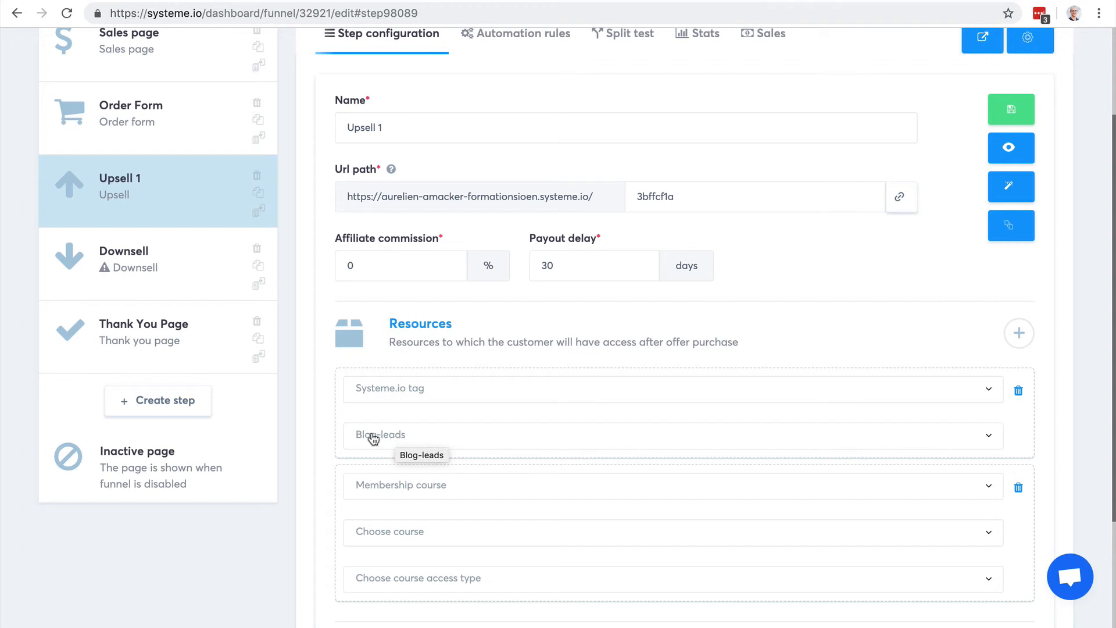
mouse_move(397, 441)
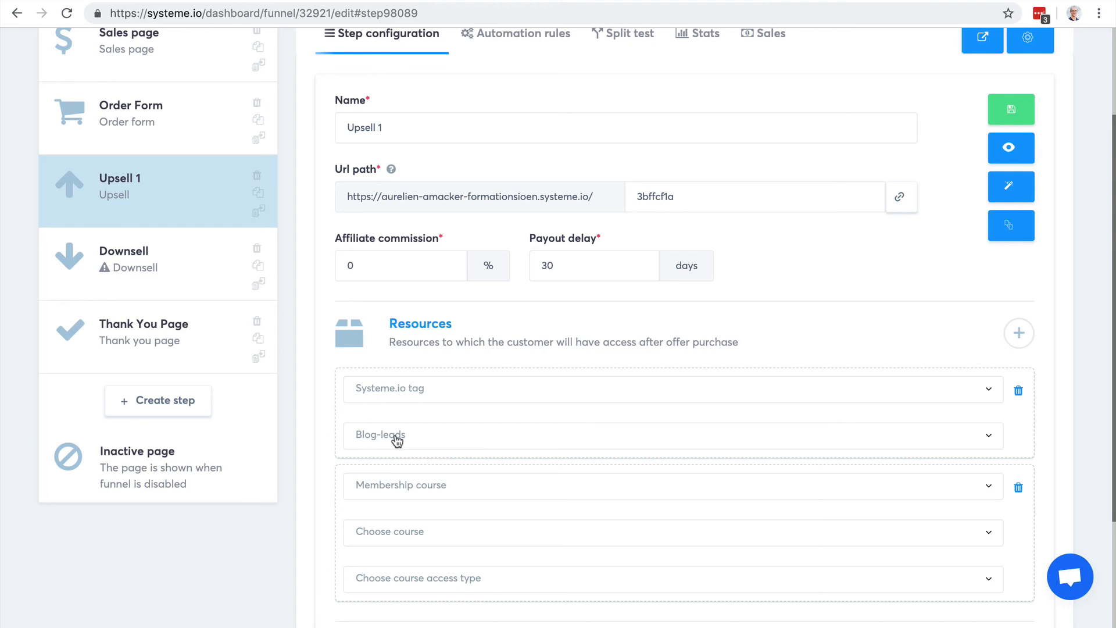
mouse_move(551, 334)
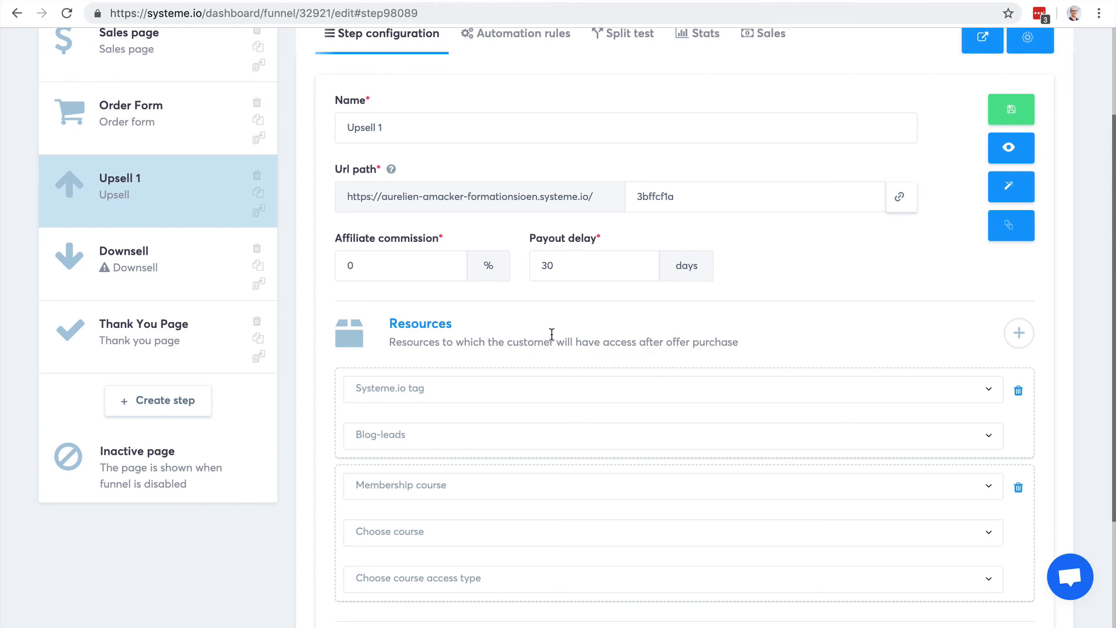